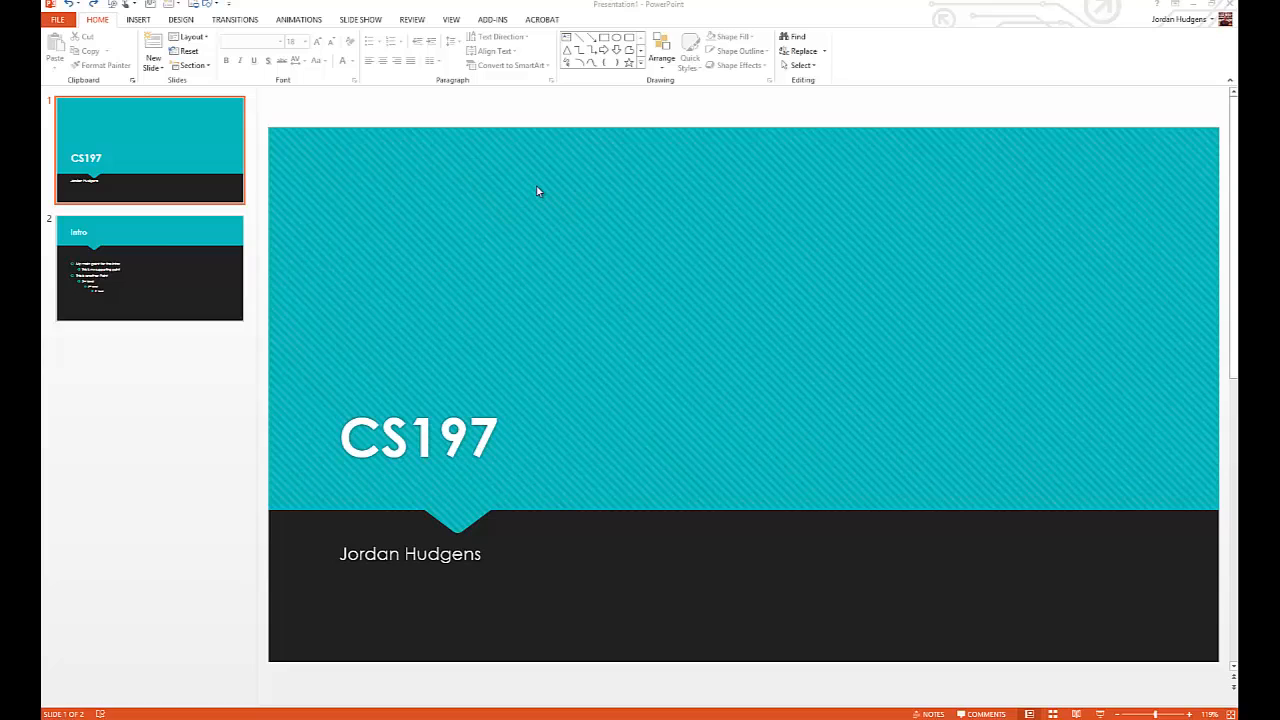
mouse_move(544, 192)
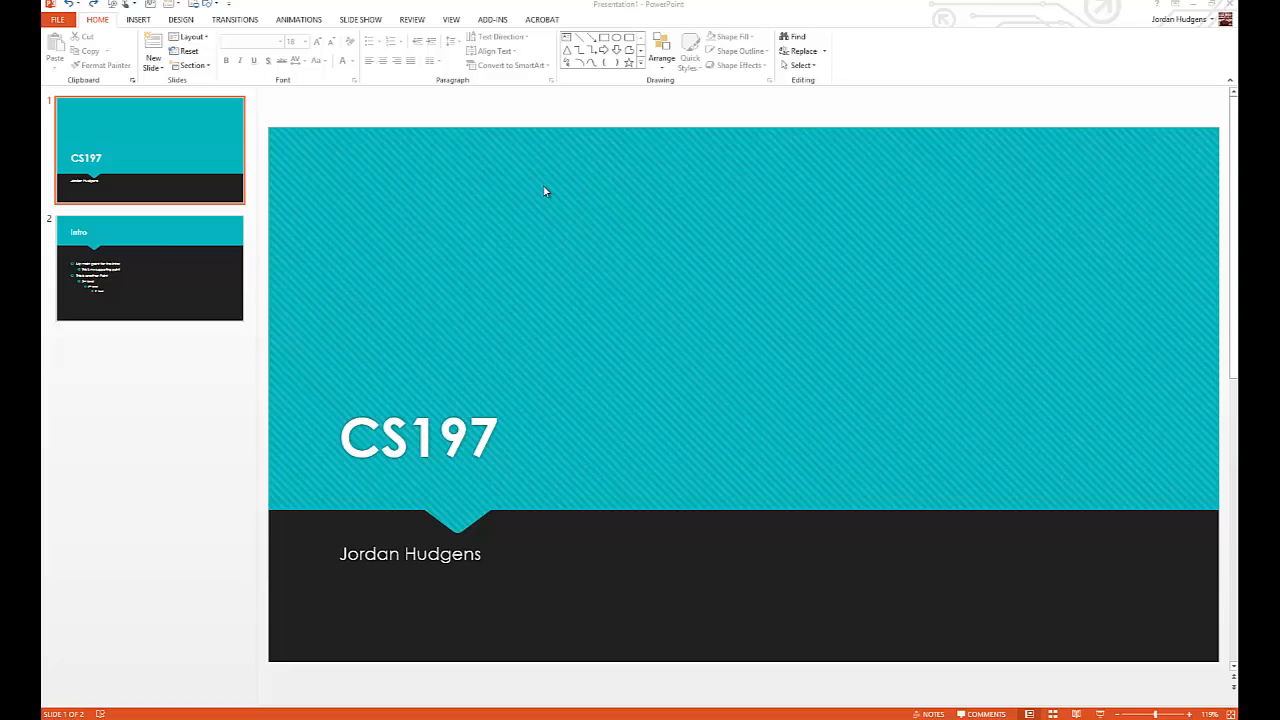
mouse_move(540, 196)
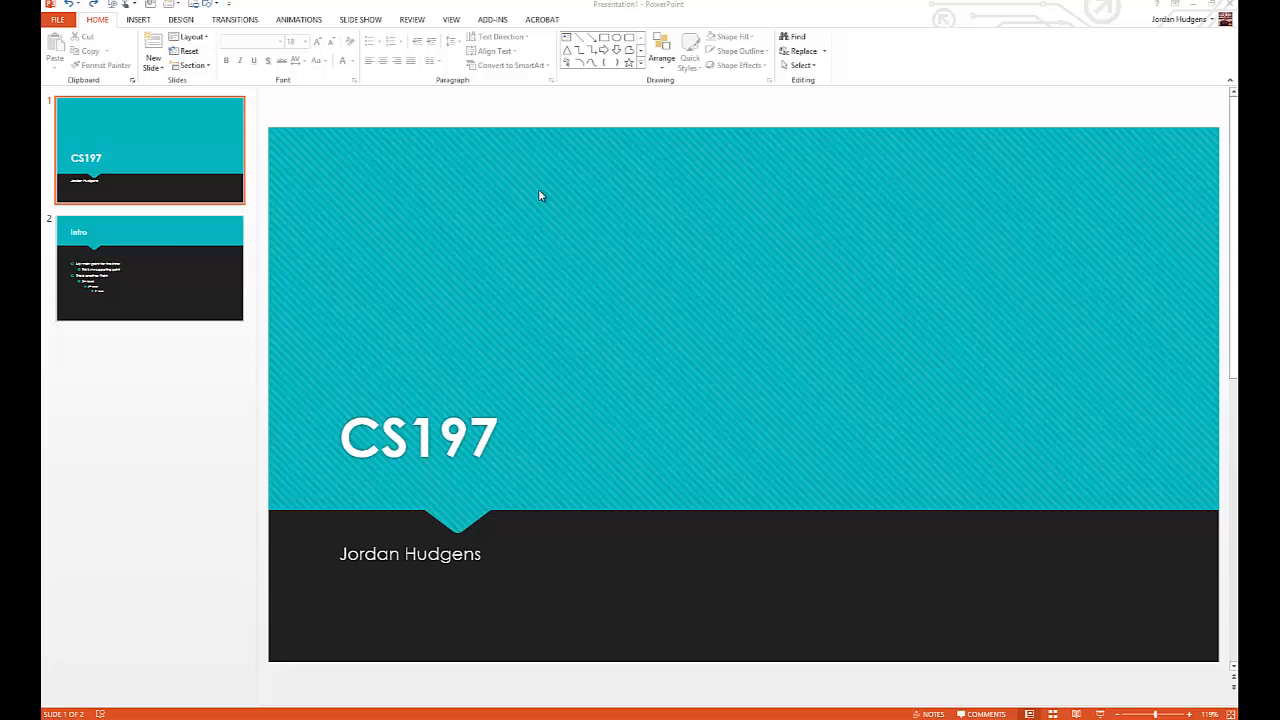
mouse_move(504, 132)
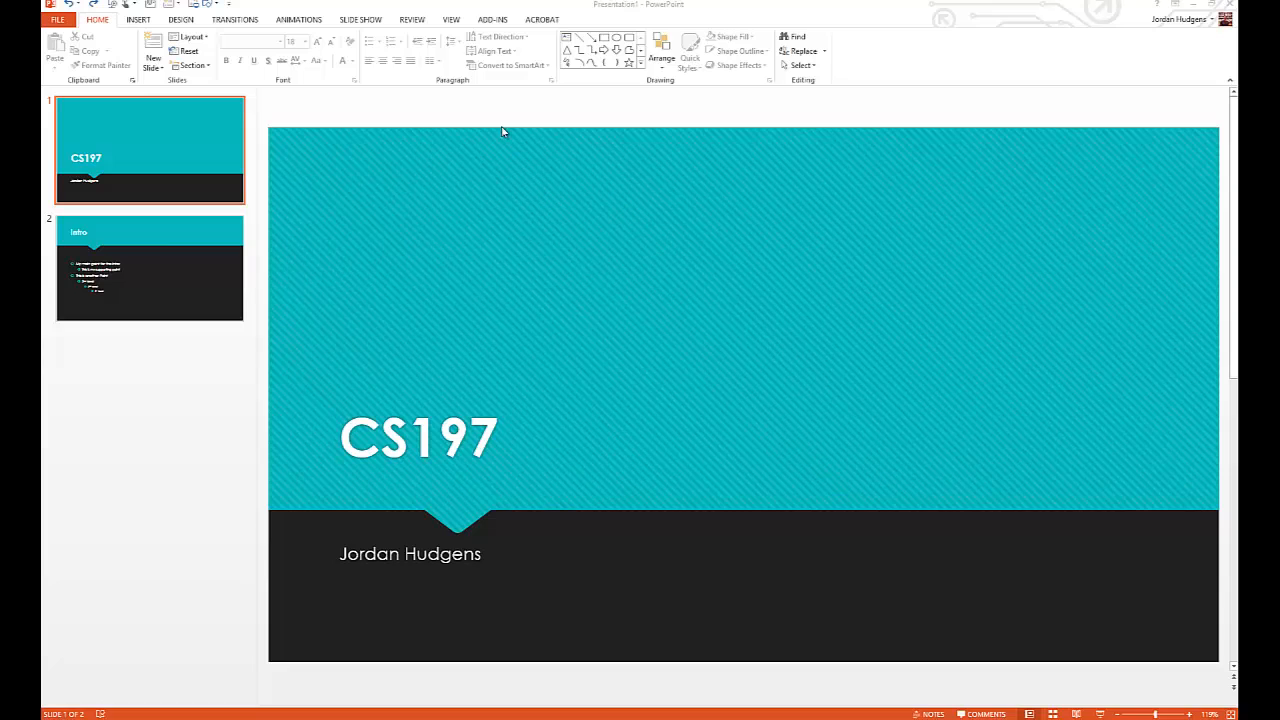
mouse_move(452, 20)
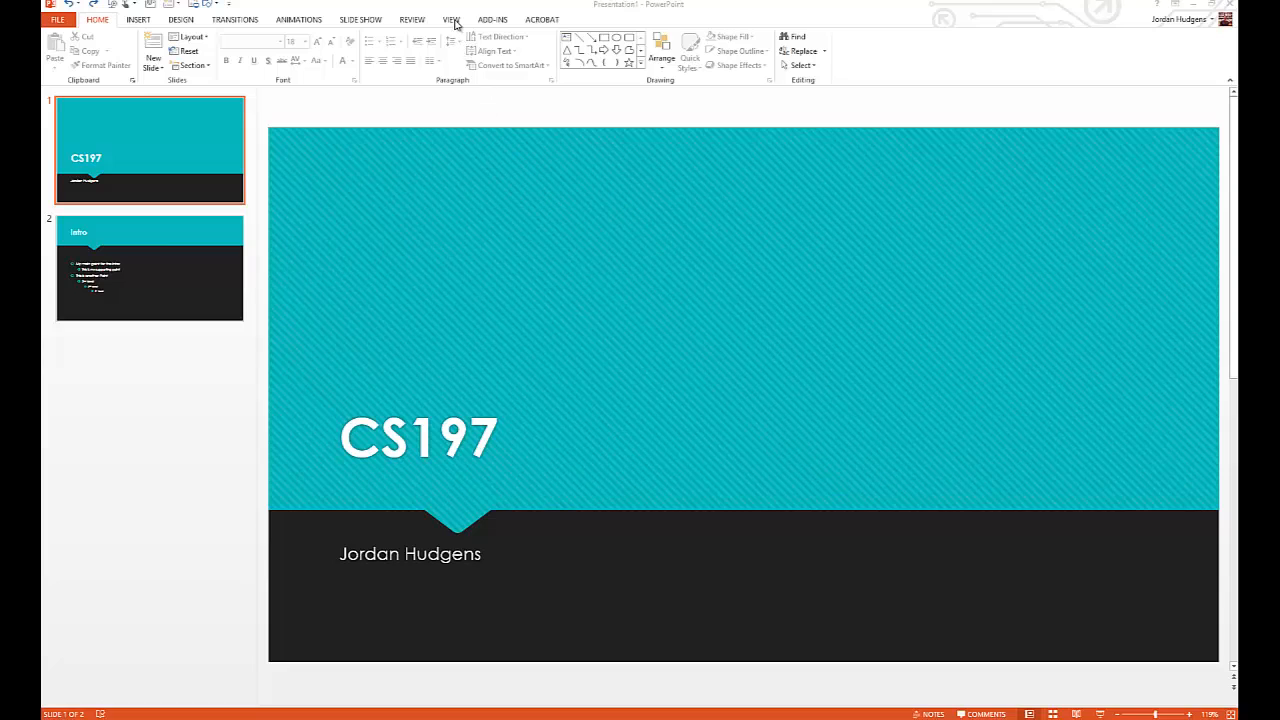
Show the View ribbon with the presentation and master view options.
left_click(452, 20)
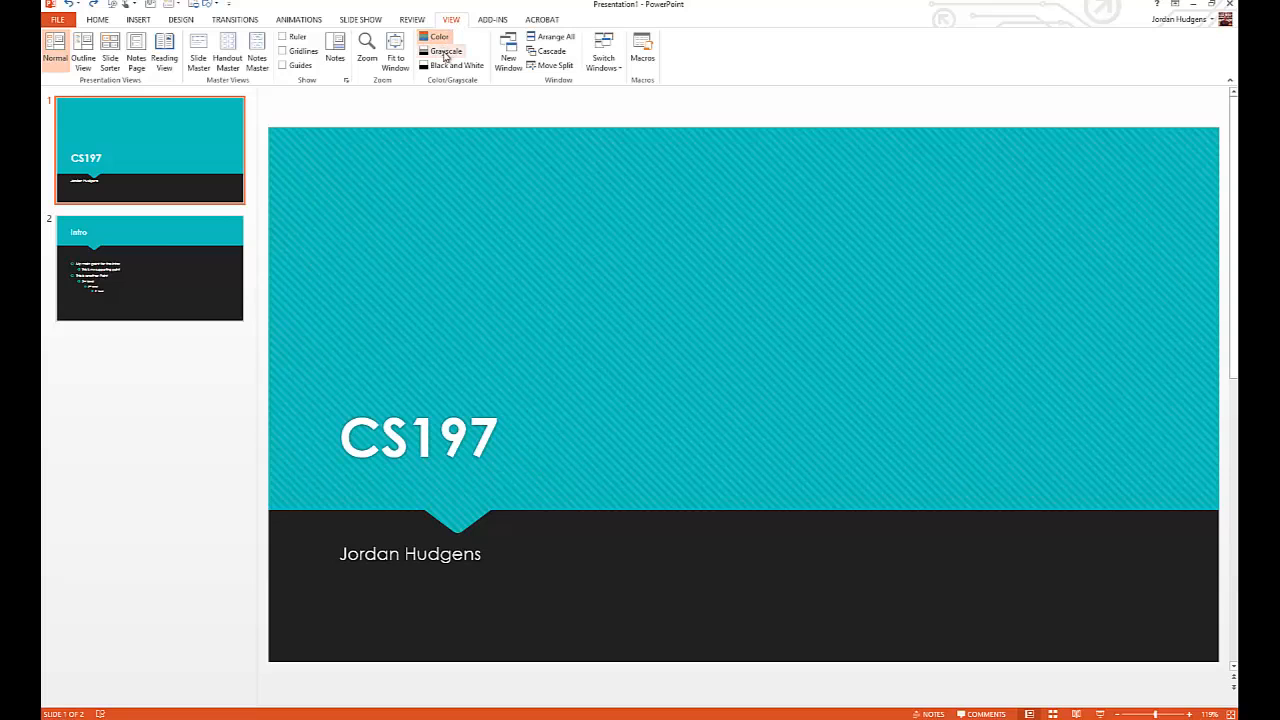
mouse_move(446, 52)
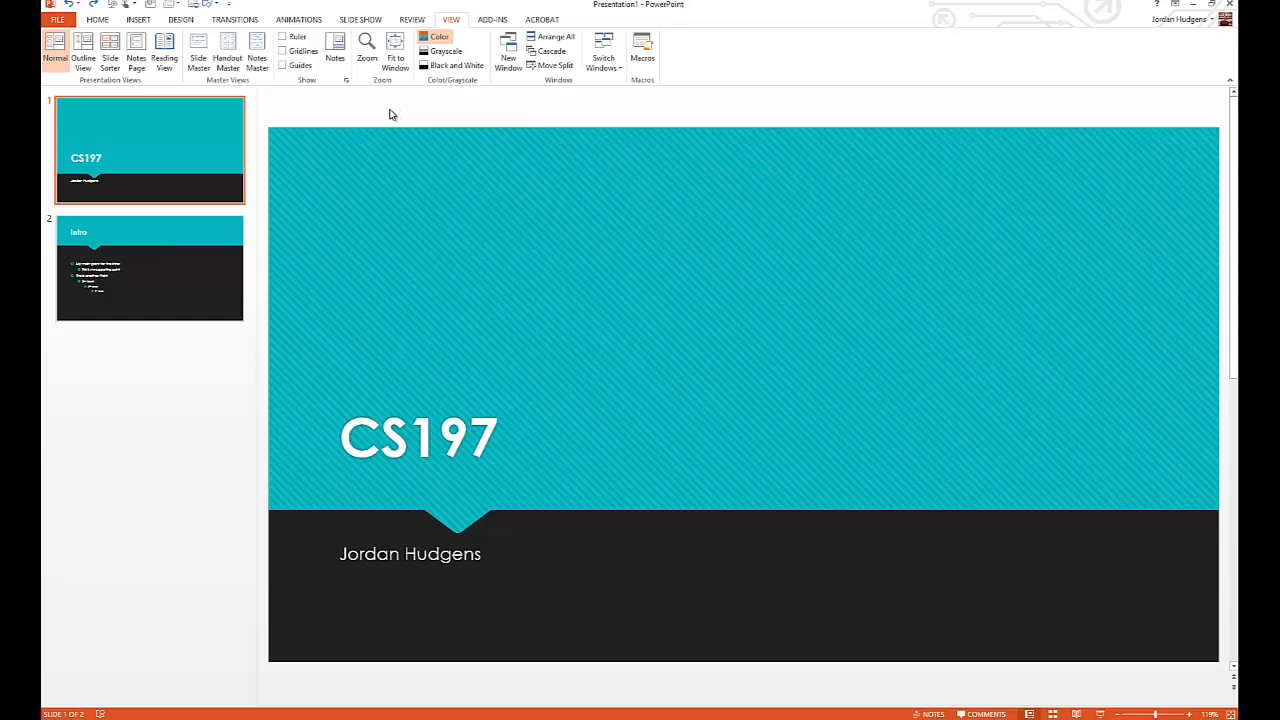
mouse_move(364, 112)
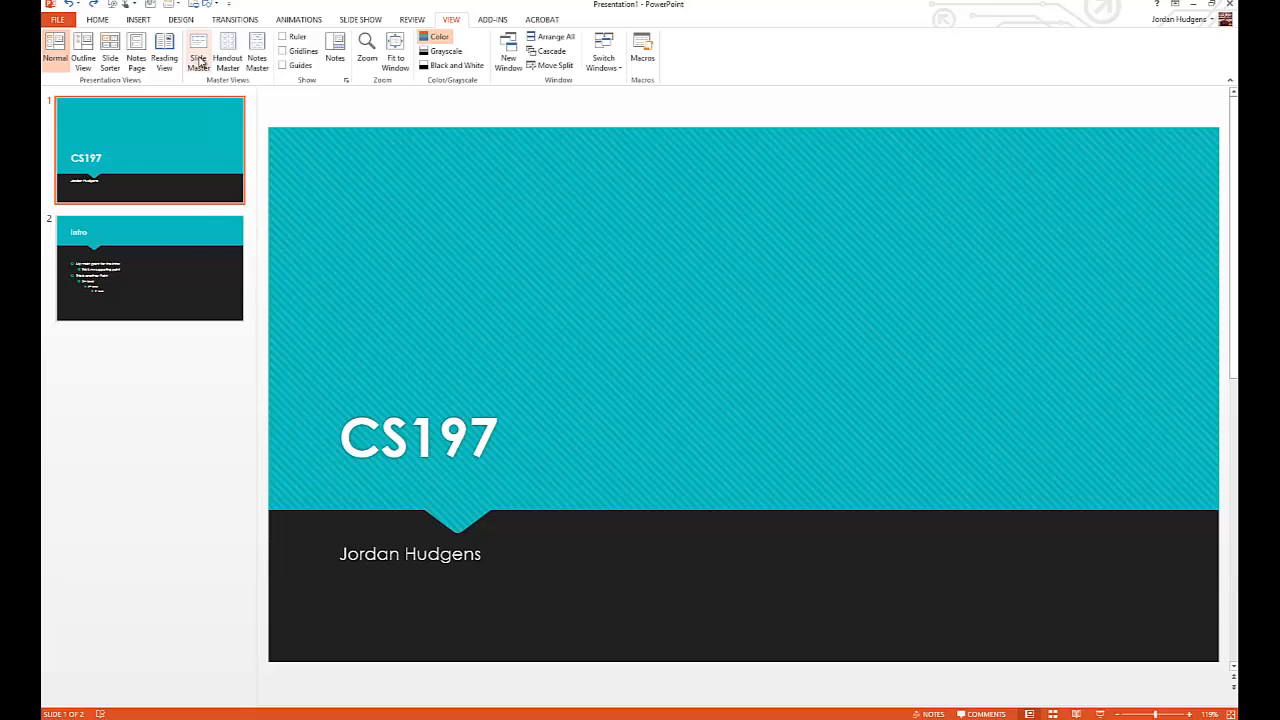
Enter Slide Master view and scroll through the full set of master layouts.
left_click(198, 50)
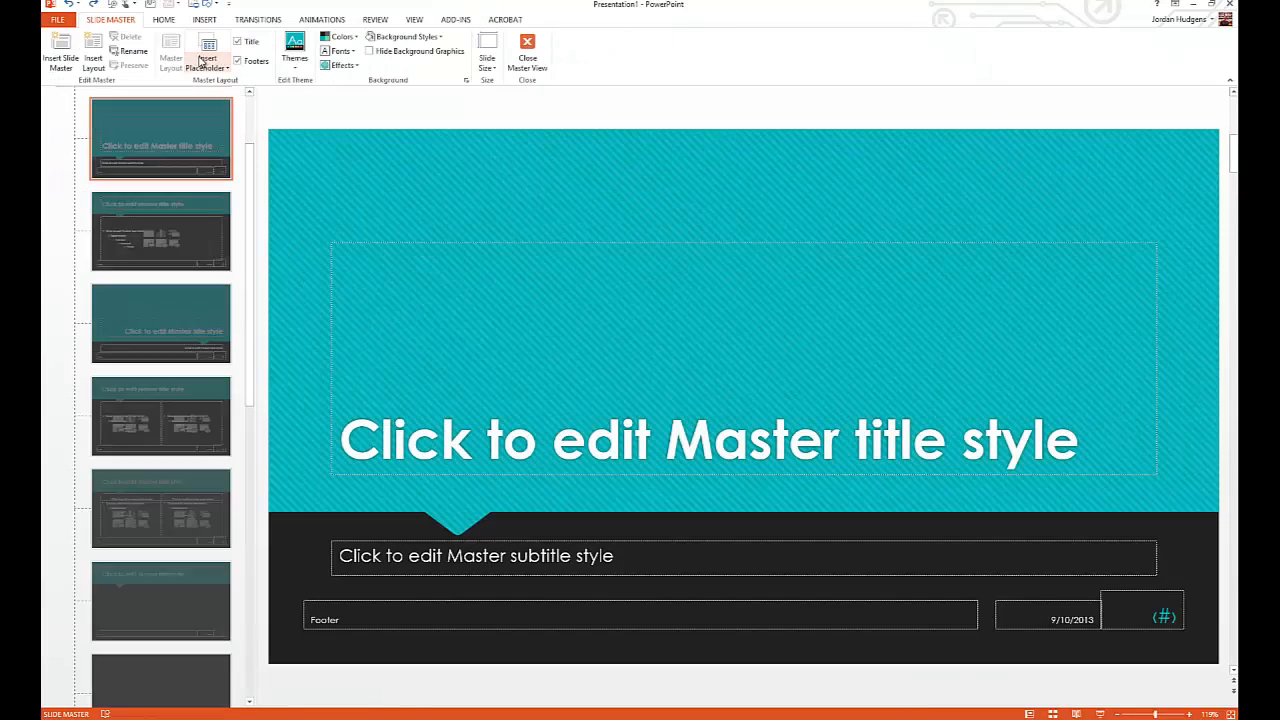
mouse_move(208, 52)
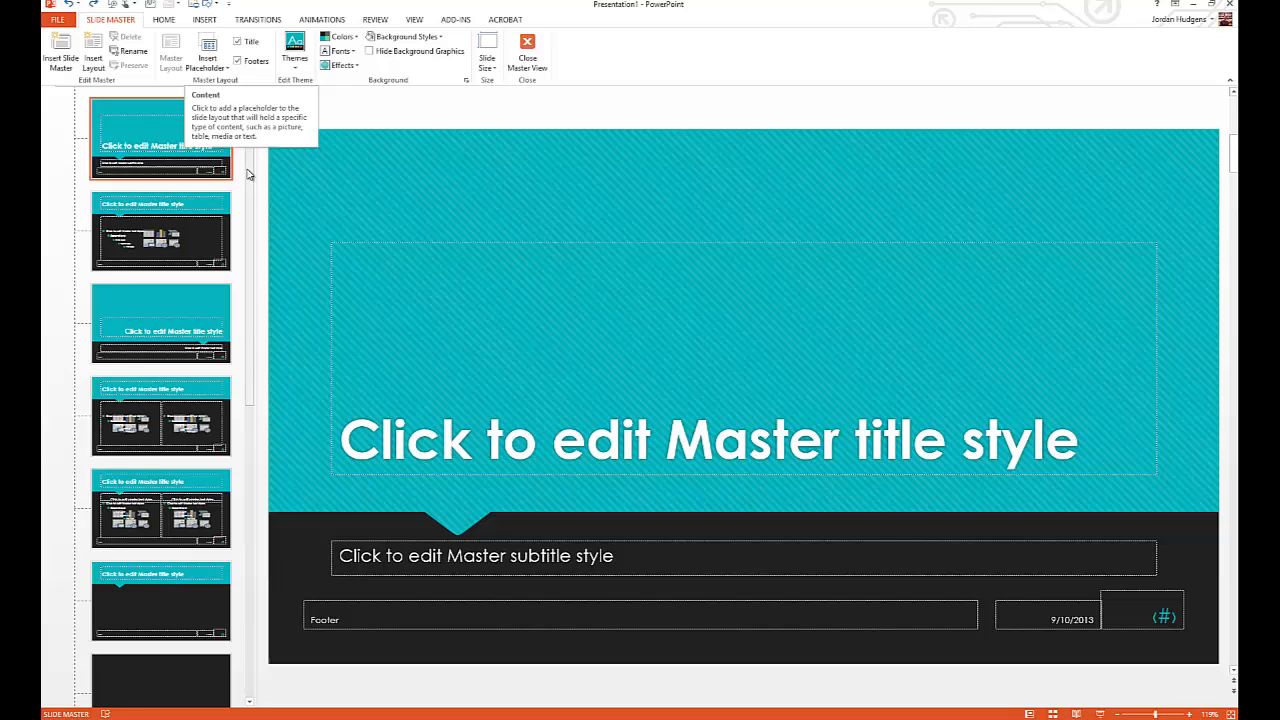
scroll("down", 3)
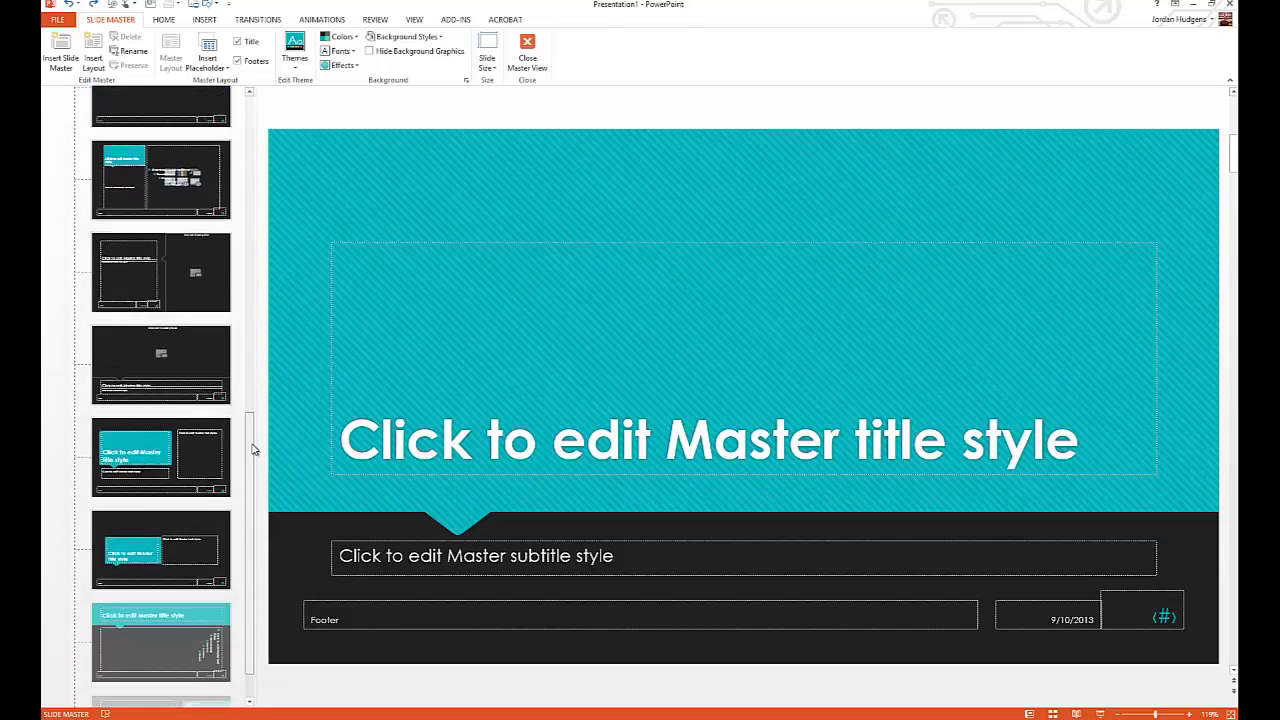
scroll("up", 3)
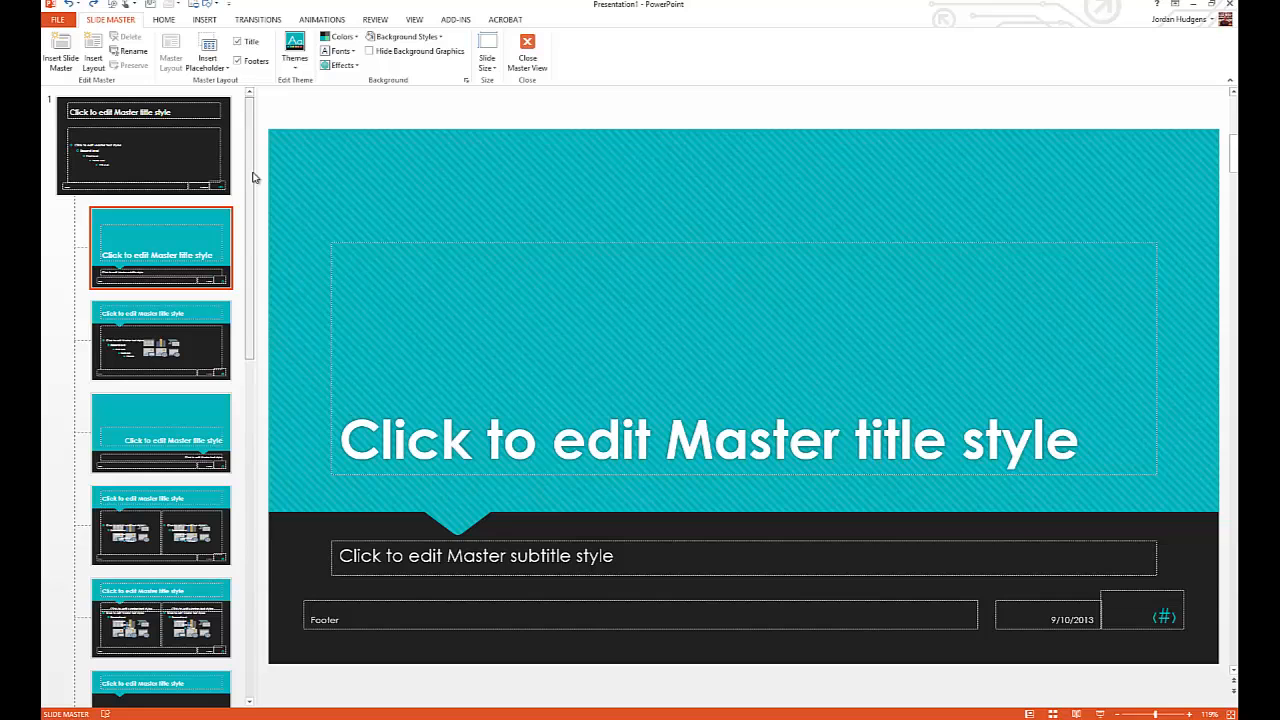
scroll("down", 3)
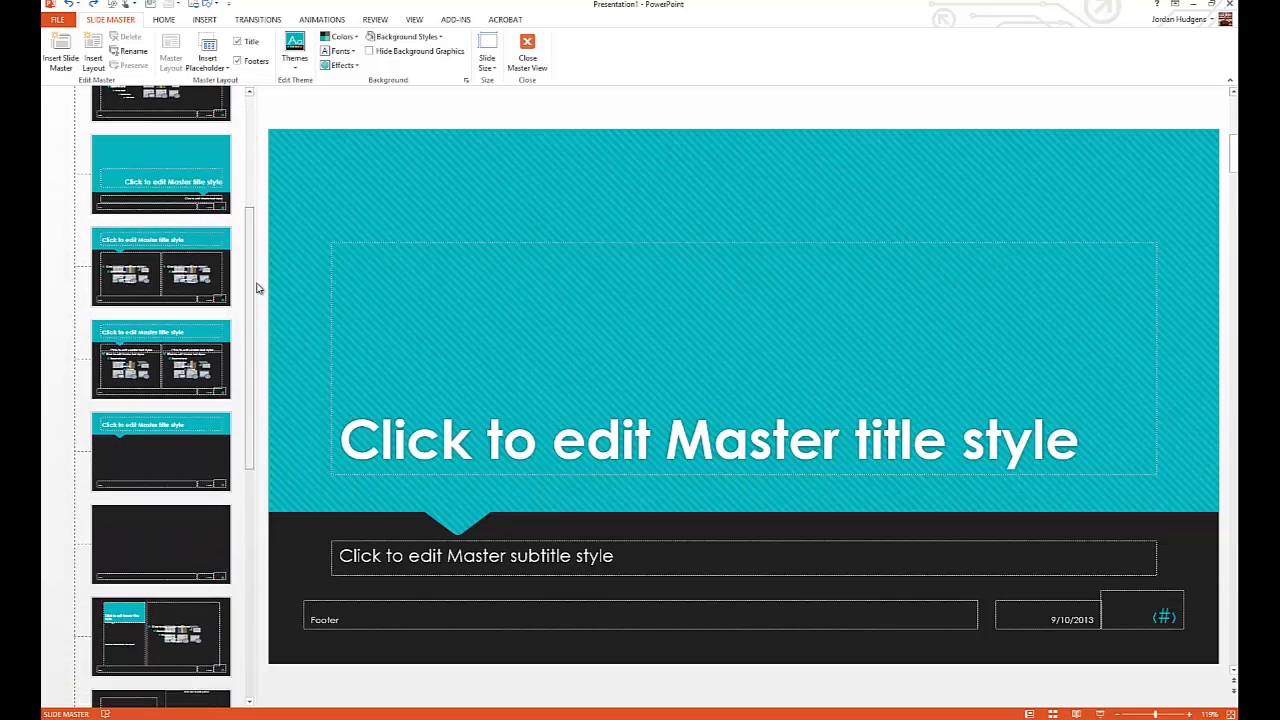
scroll("up", 3)
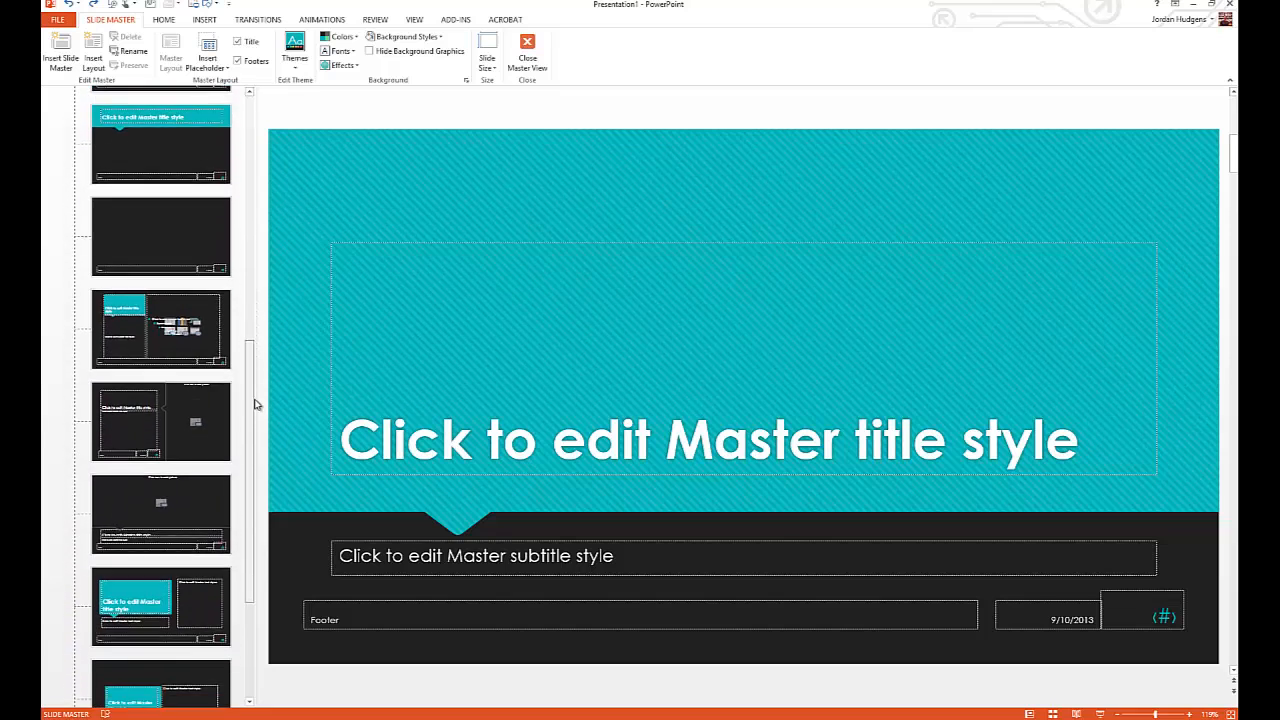
scroll("down", 3)
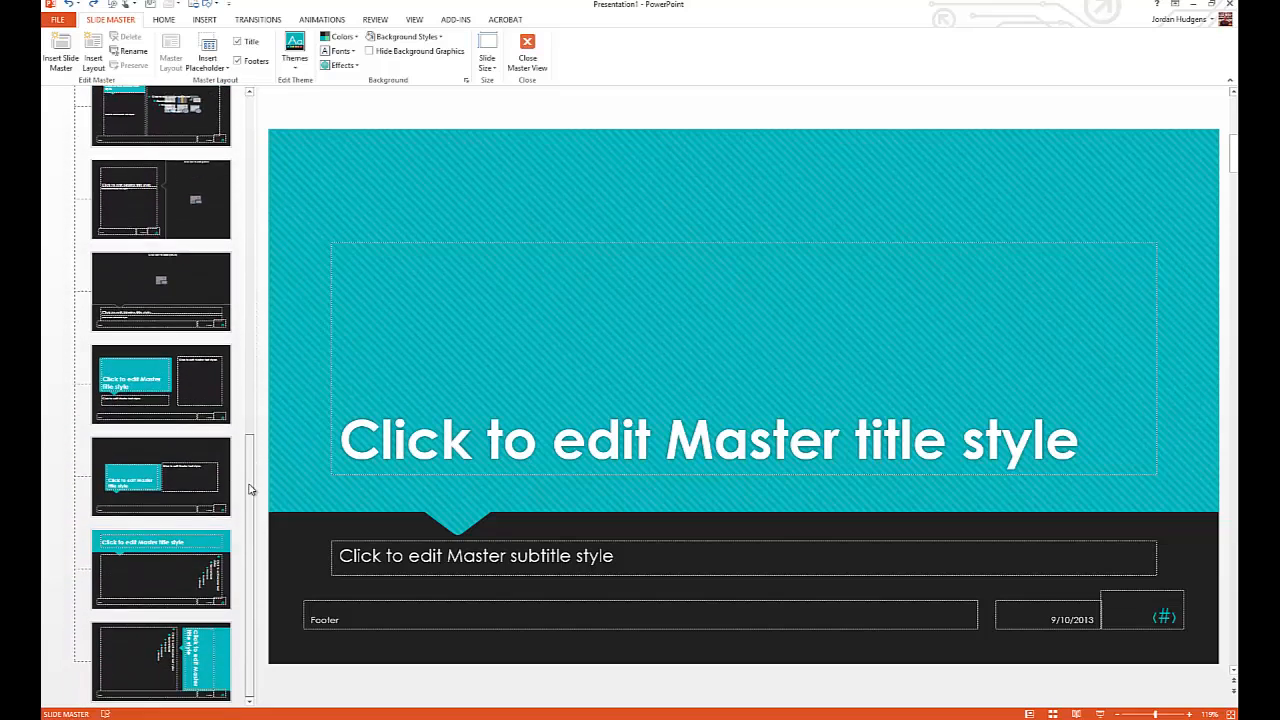
scroll("up", 3)
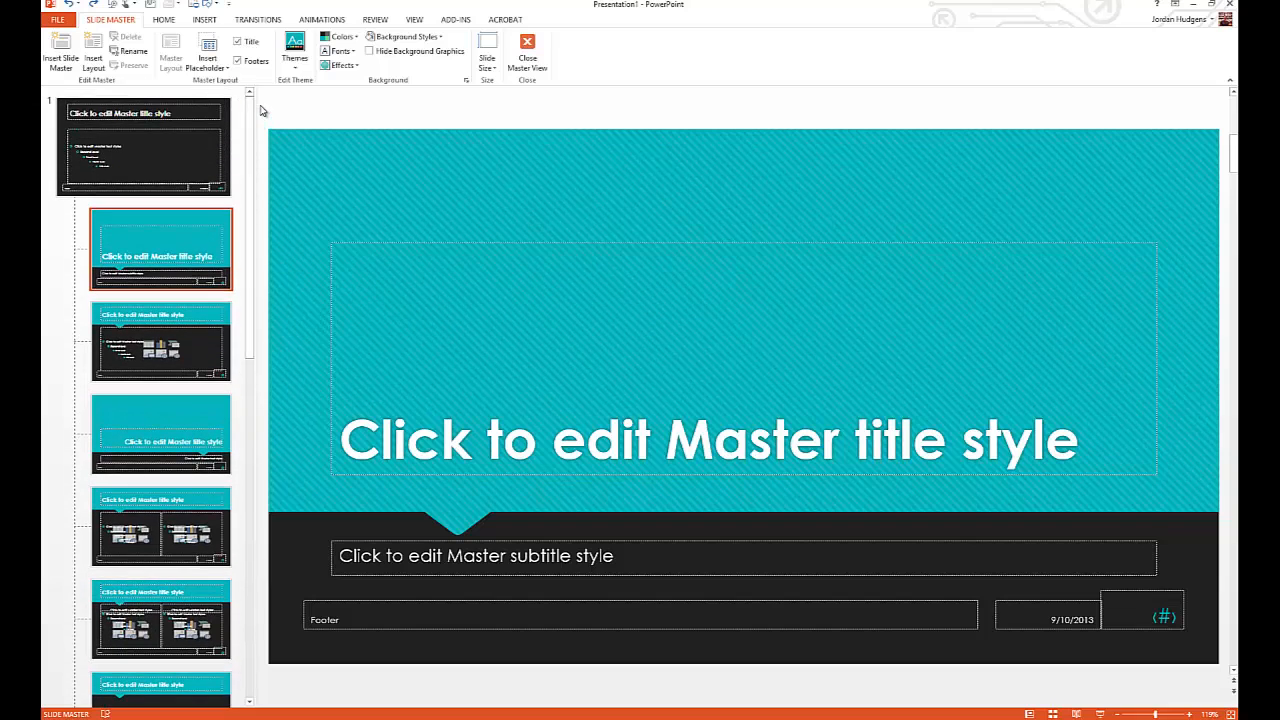
On the Title and Content layout, drag the content placeholder's top edge up toward the title.
left_click(160, 340)
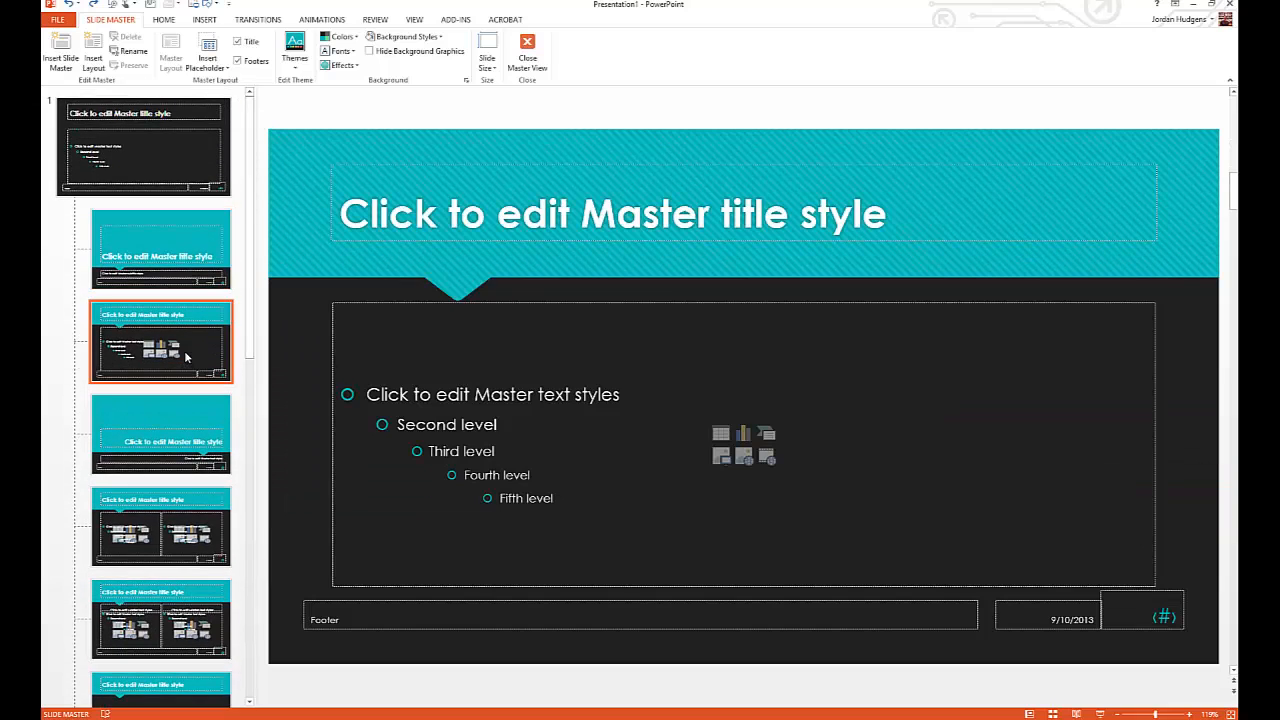
mouse_move(668, 384)
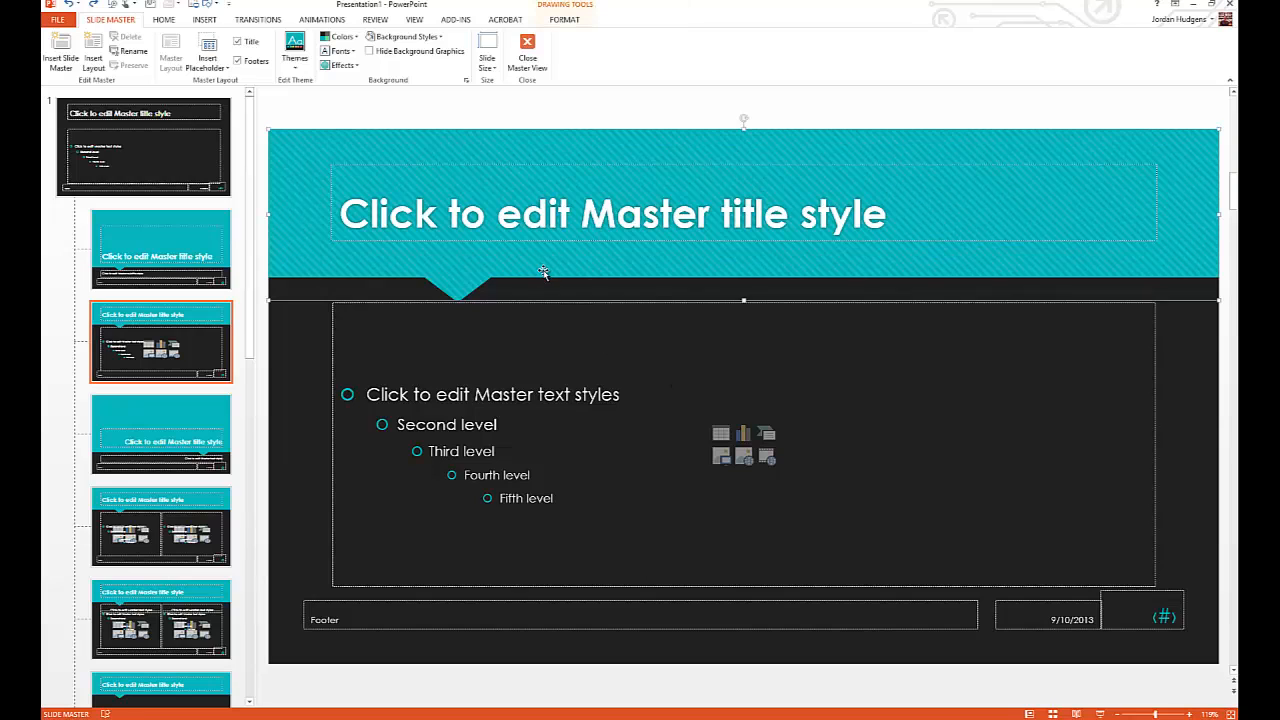
mouse_move(664, 268)
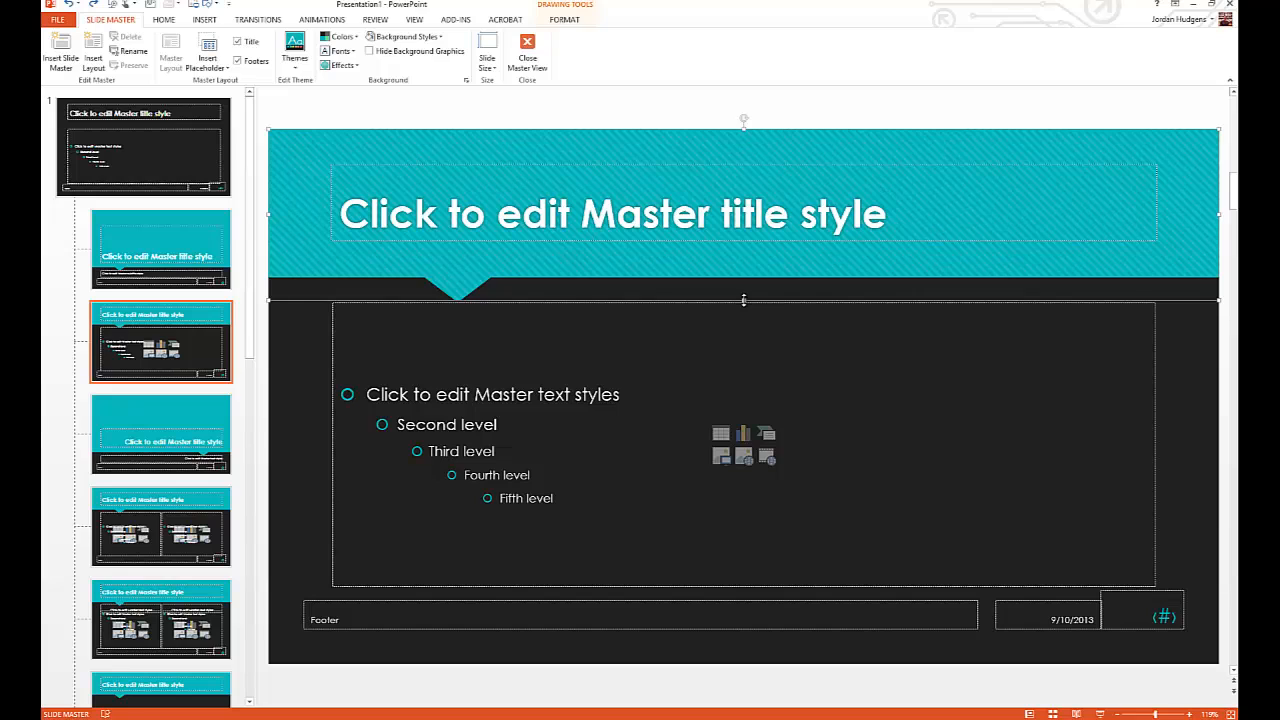
mouse_move(744, 300)
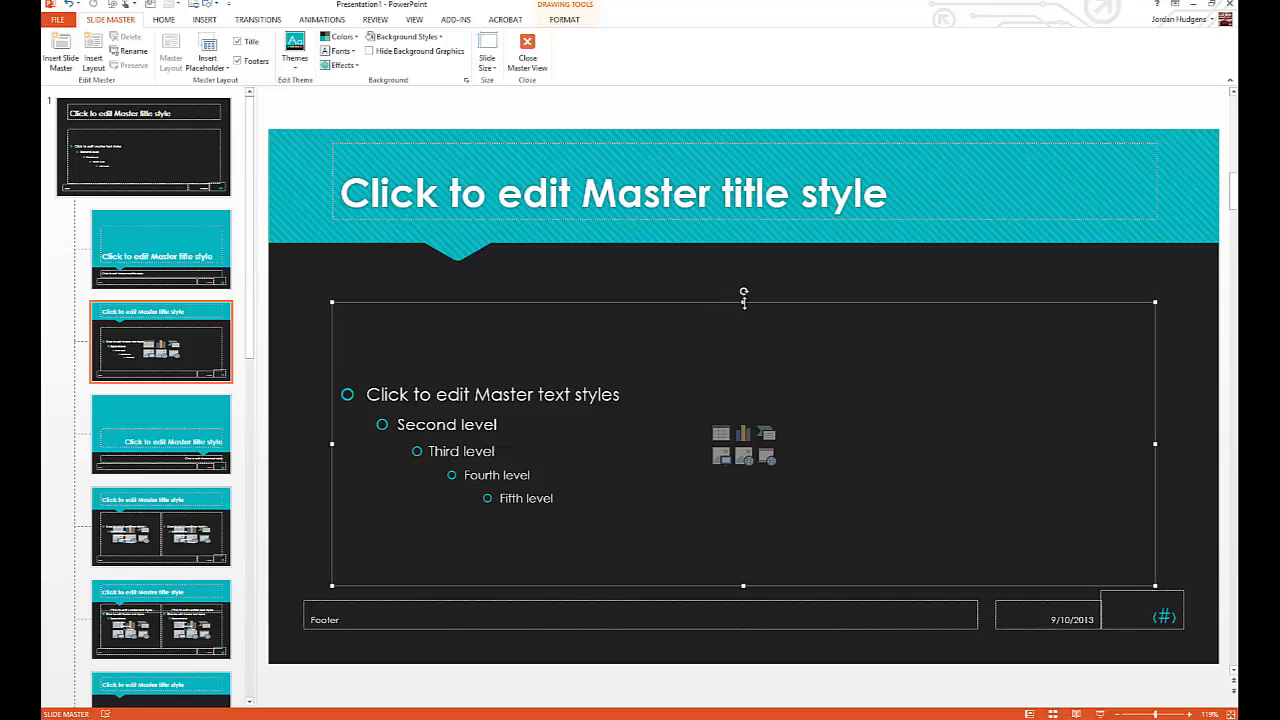
left_click_drag(744, 304, 744, 276)
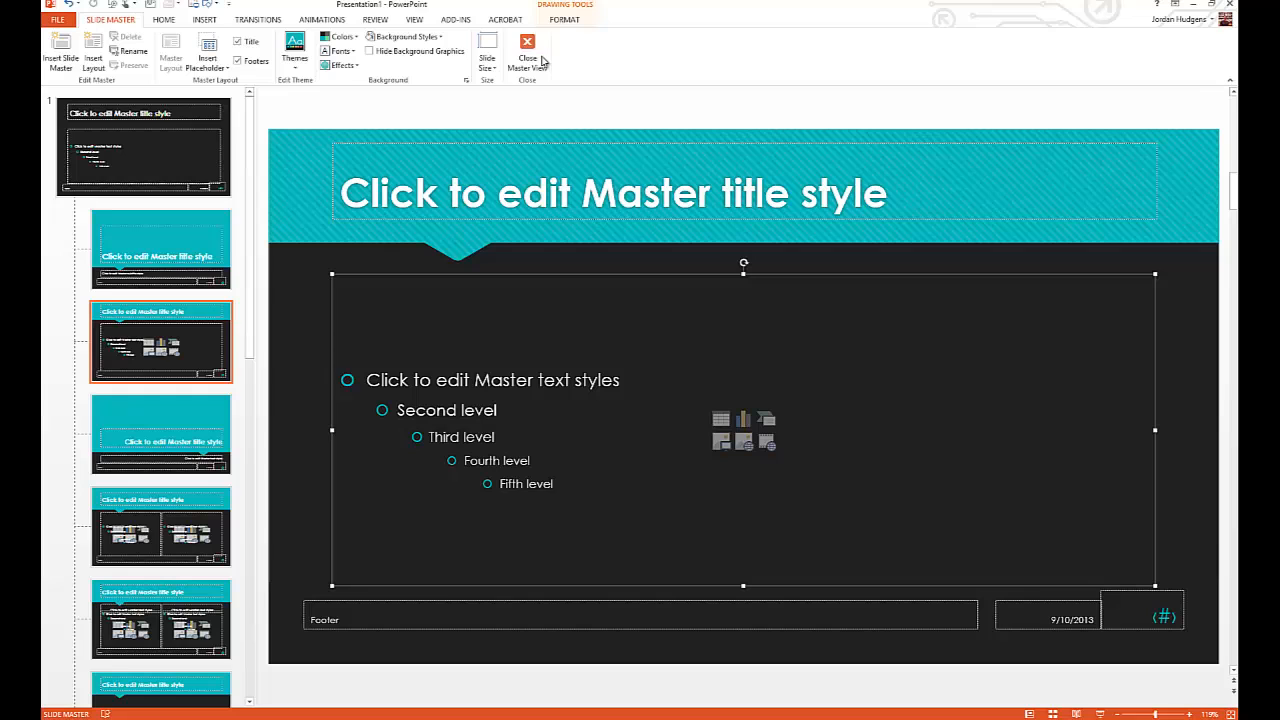
Close the master view and select the Intro slide, showing its taller content area.
left_click(528, 48)
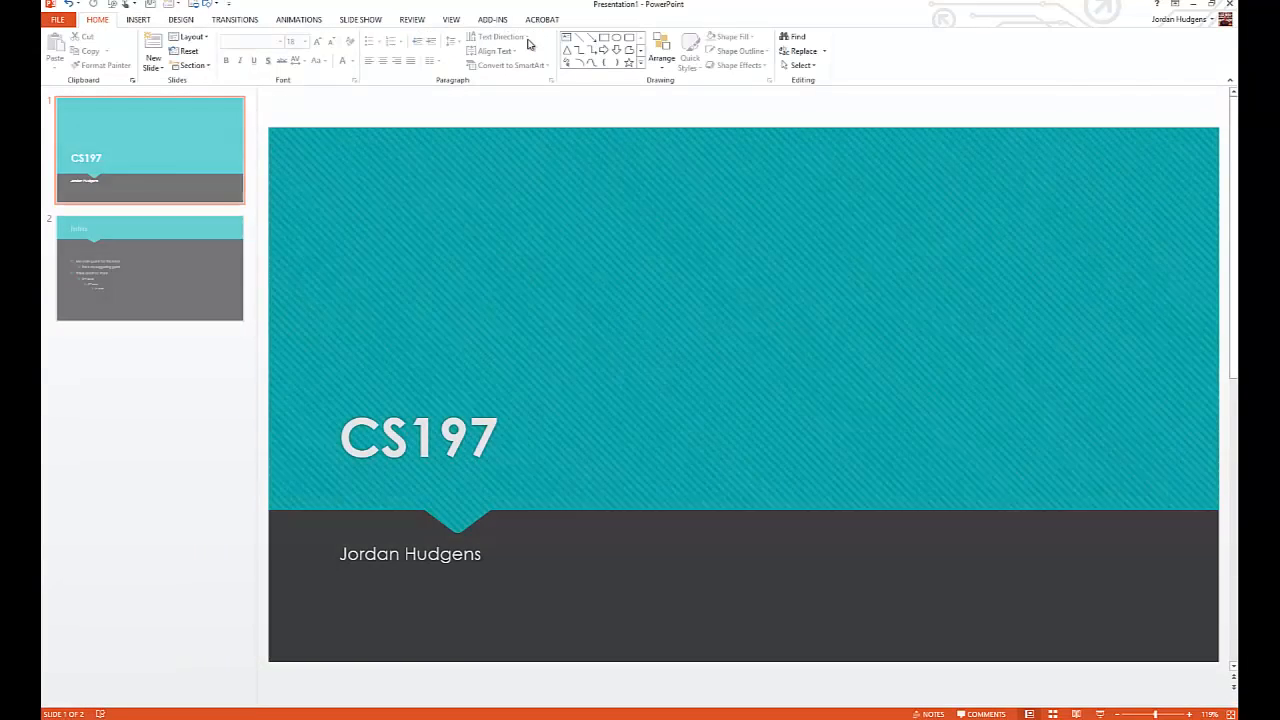
left_click(148, 268)
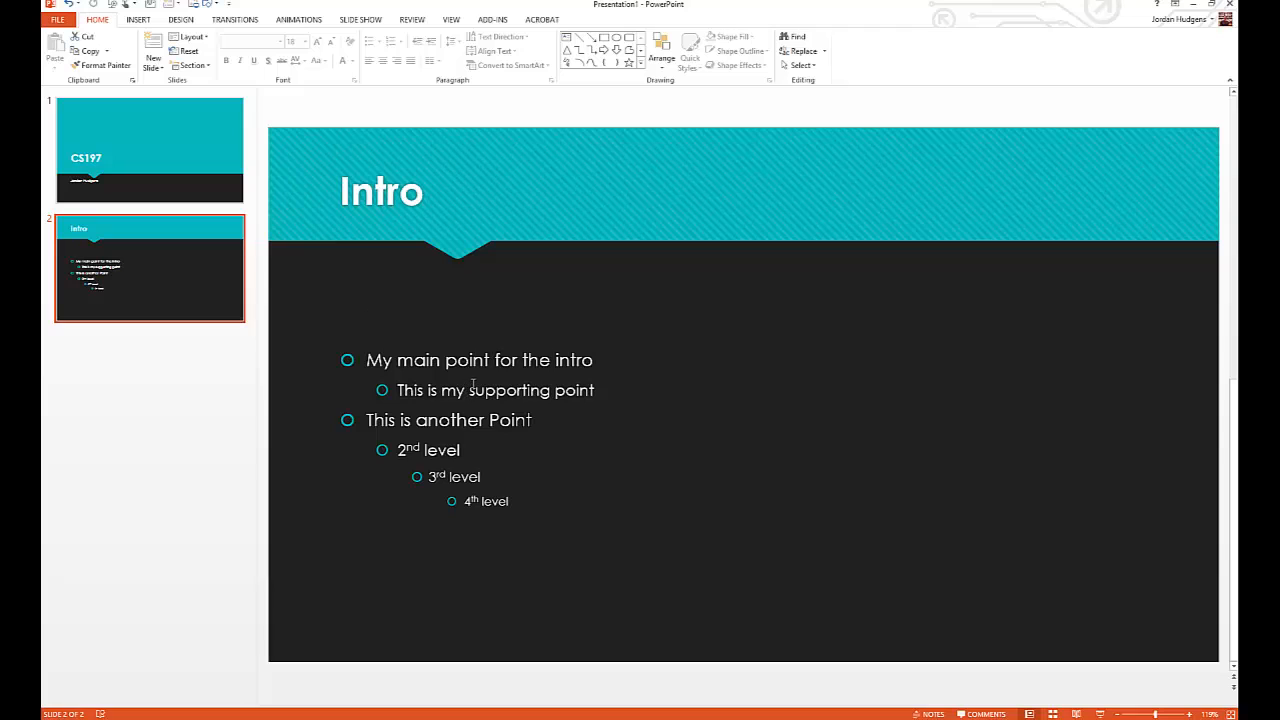
mouse_move(700, 244)
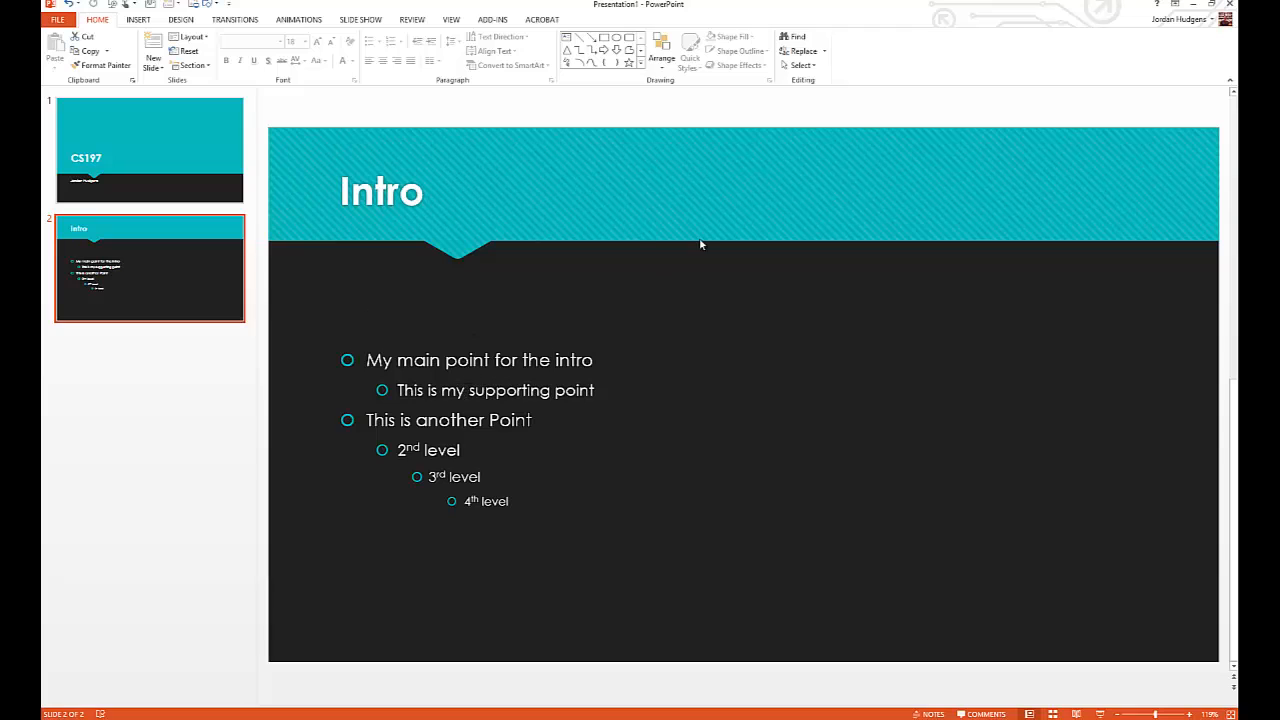
mouse_move(612, 264)
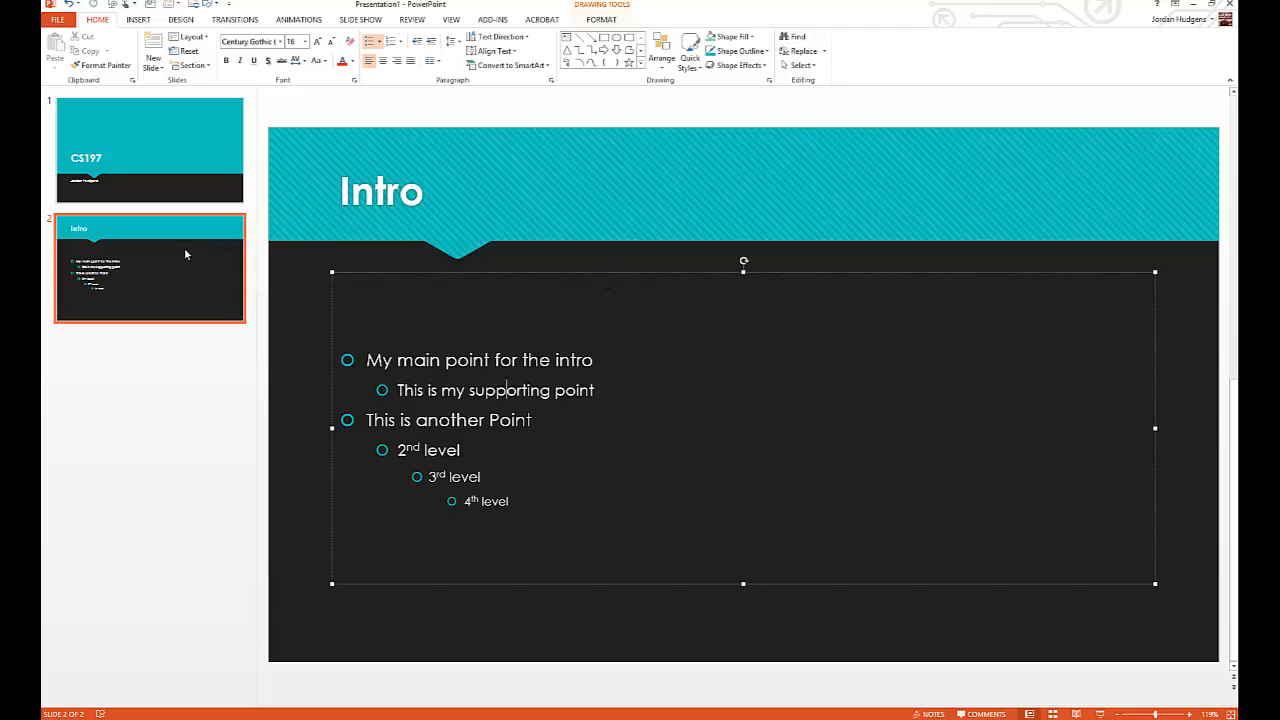
mouse_move(180, 396)
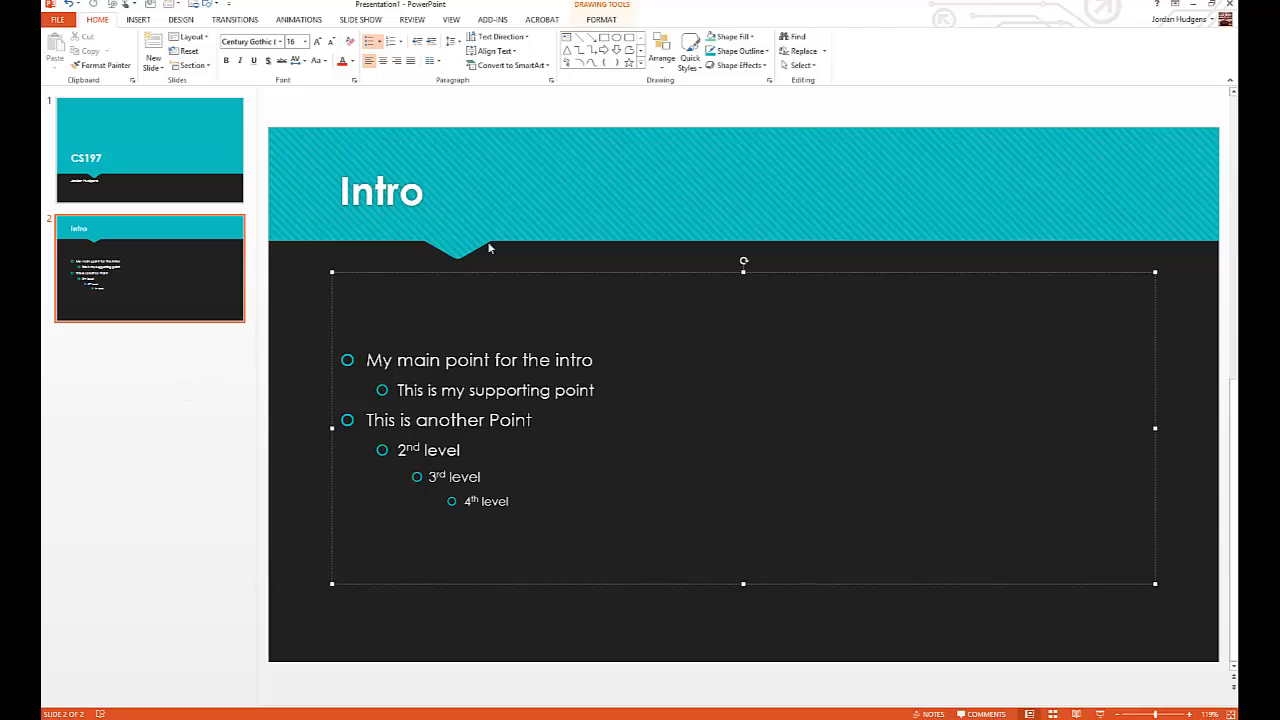
mouse_move(528, 248)
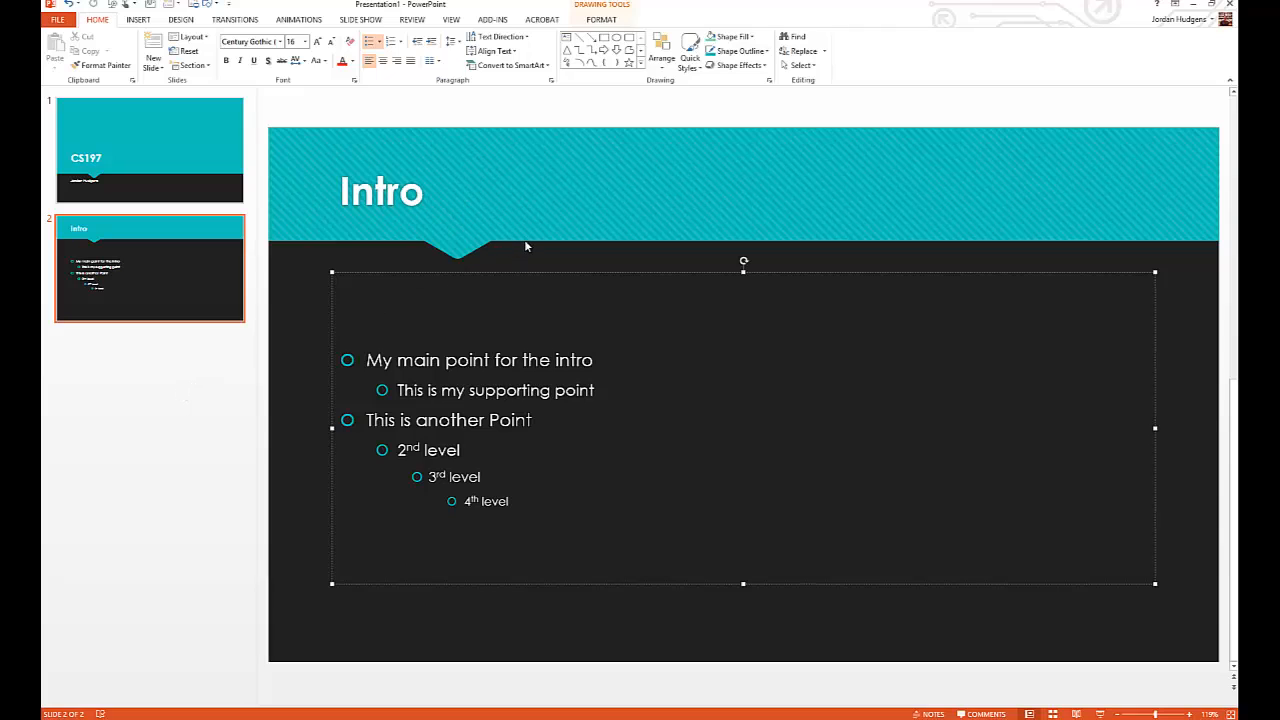
mouse_move(656, 248)
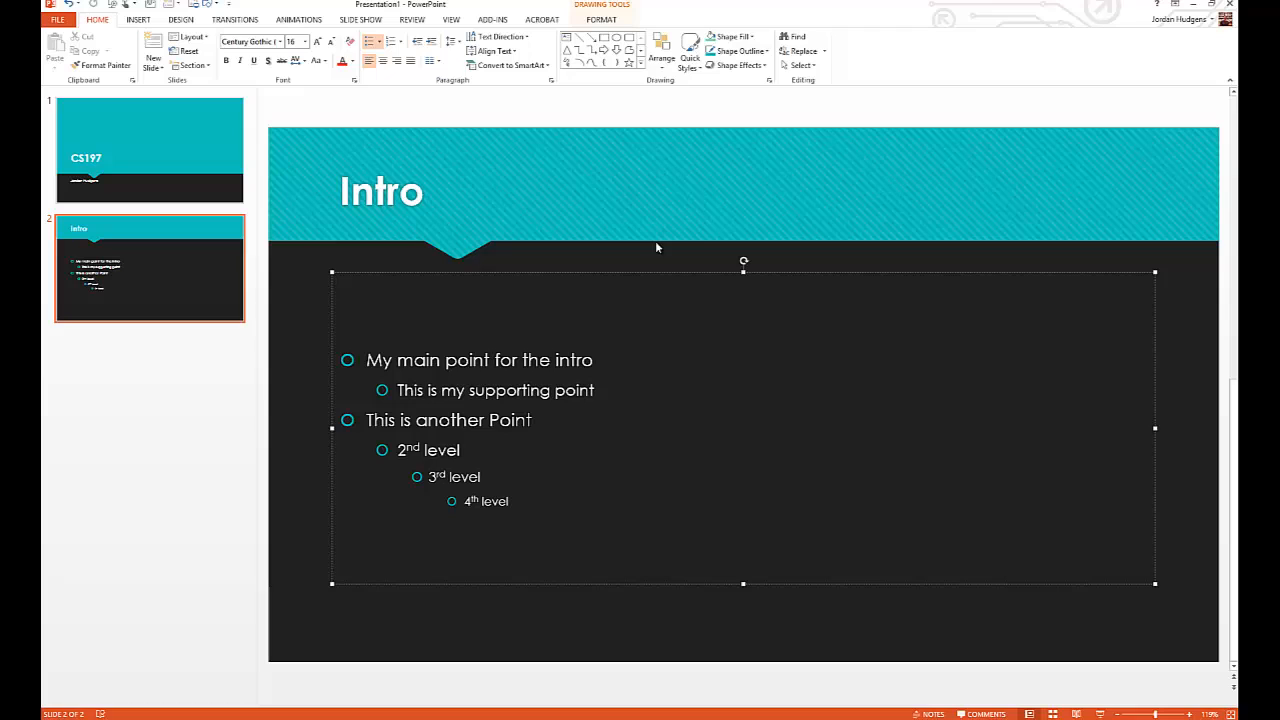
left_click(452, 20)
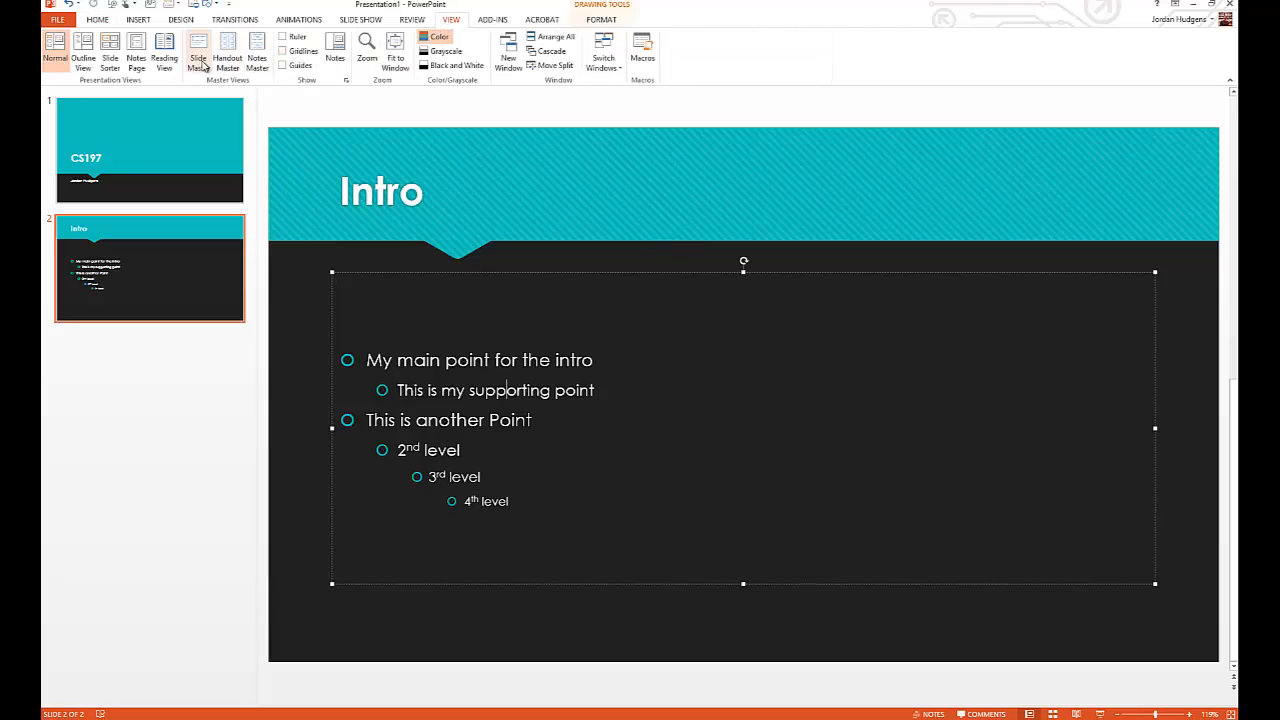
Re-enter Slide Master view and select the Title Slide layout with its teal title area.
left_click(198, 56)
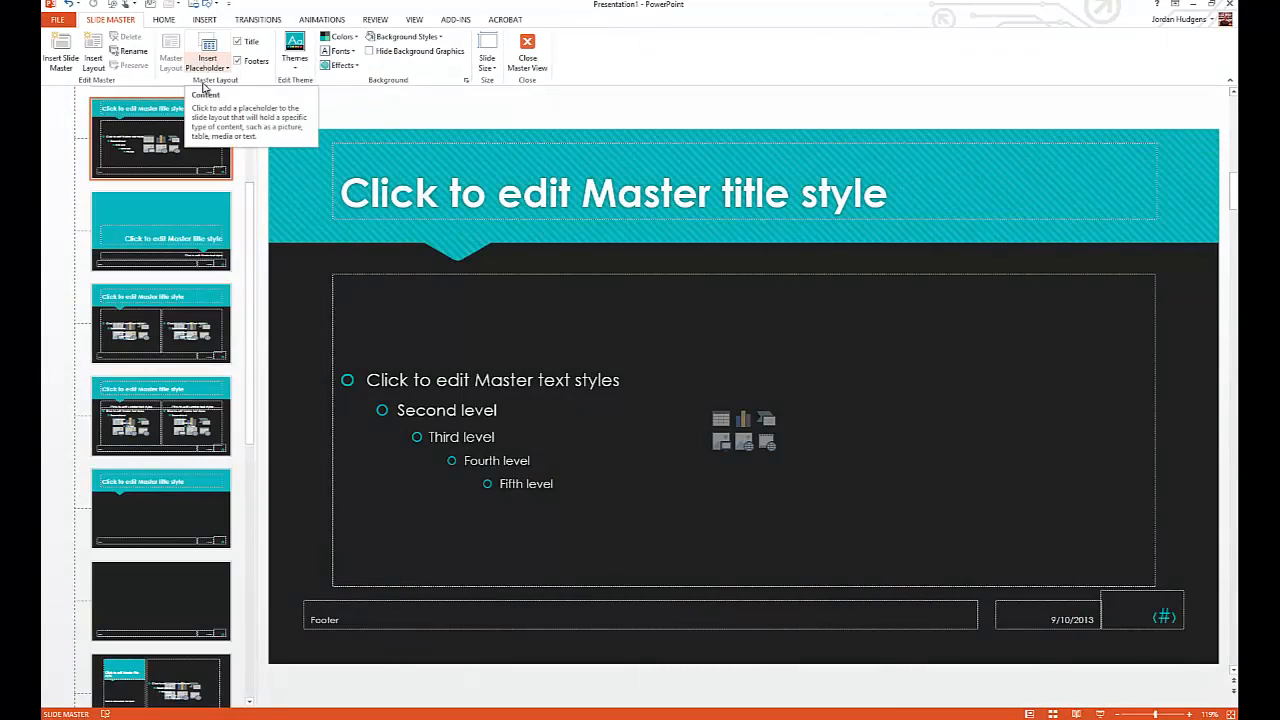
left_click(612, 192)
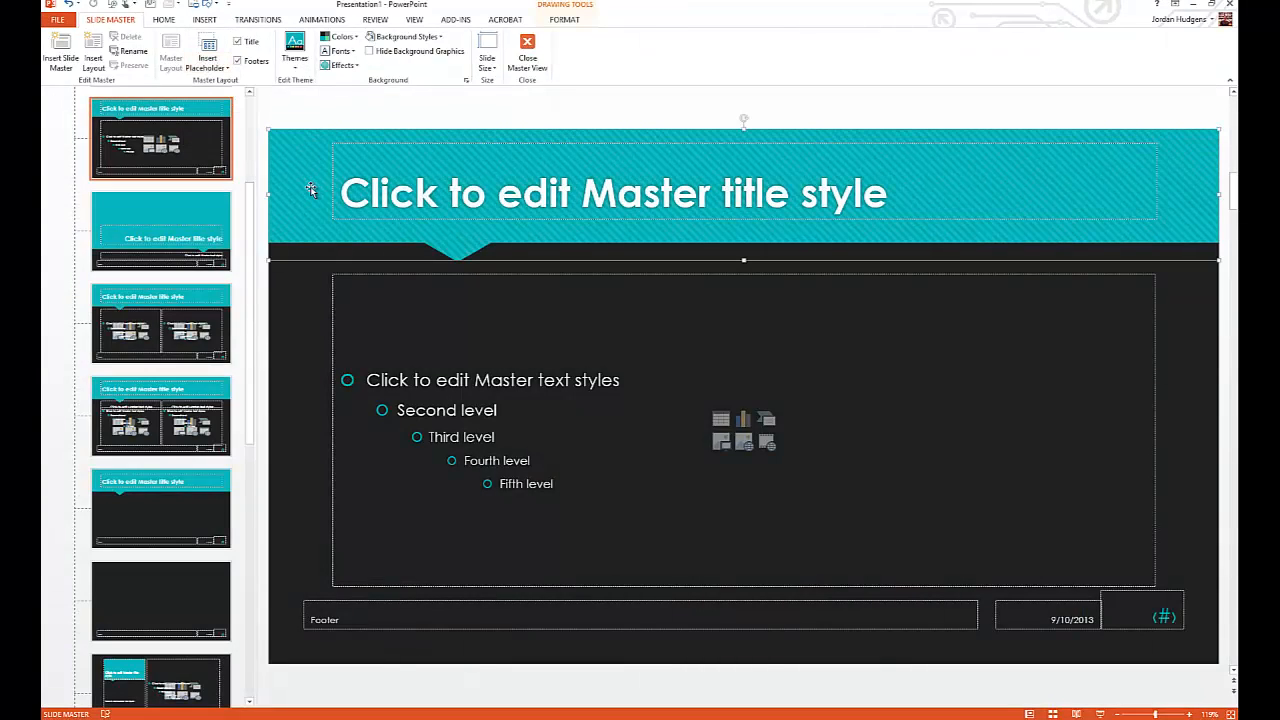
left_click(160, 230)
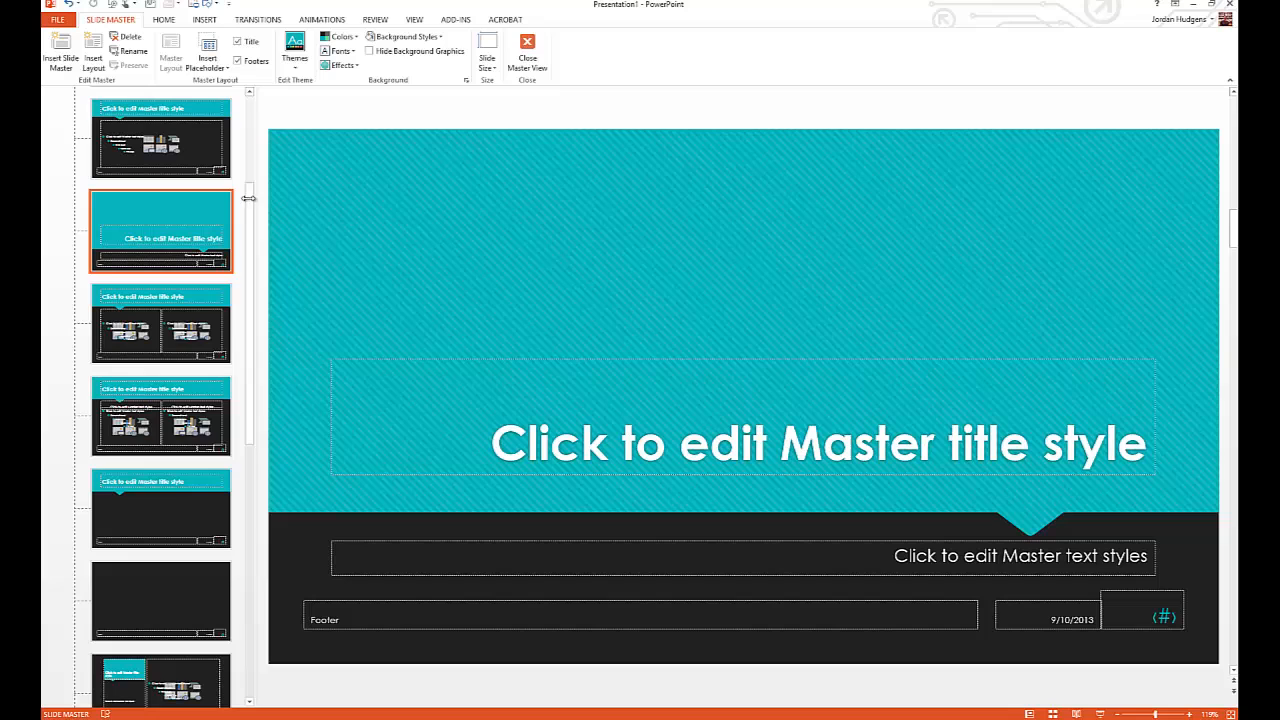
left_click(356, 210)
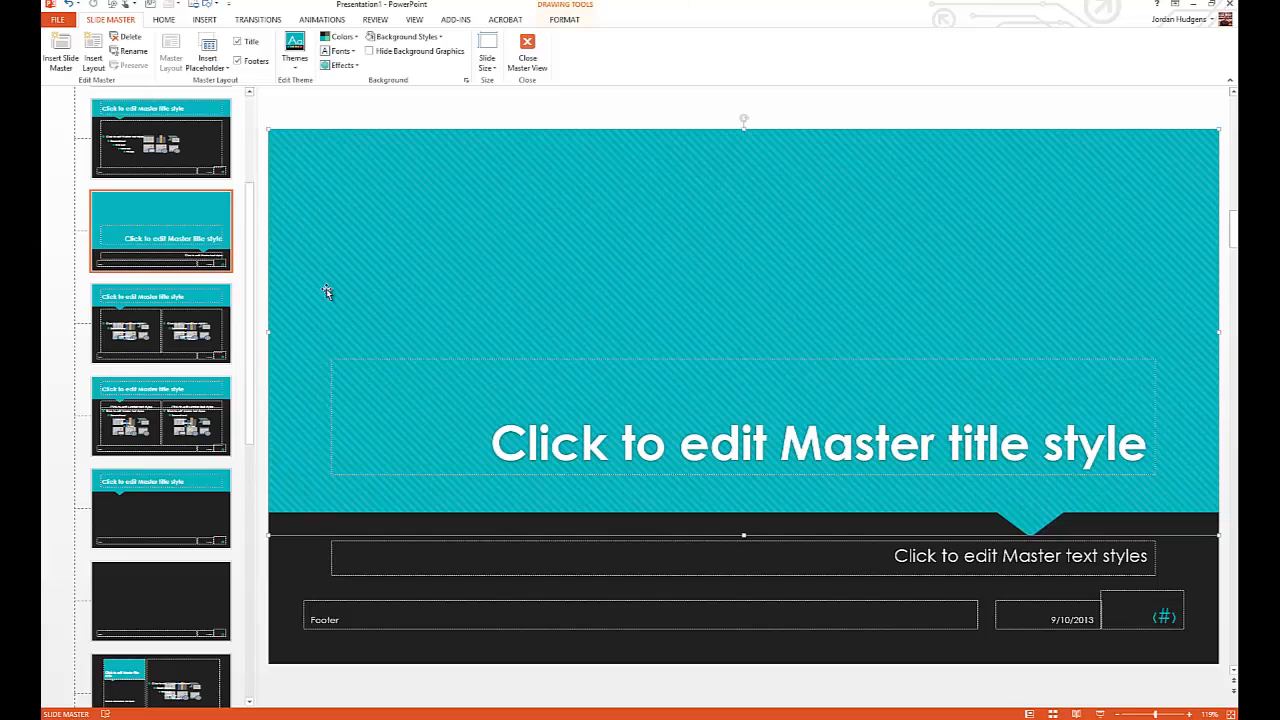
mouse_move(364, 280)
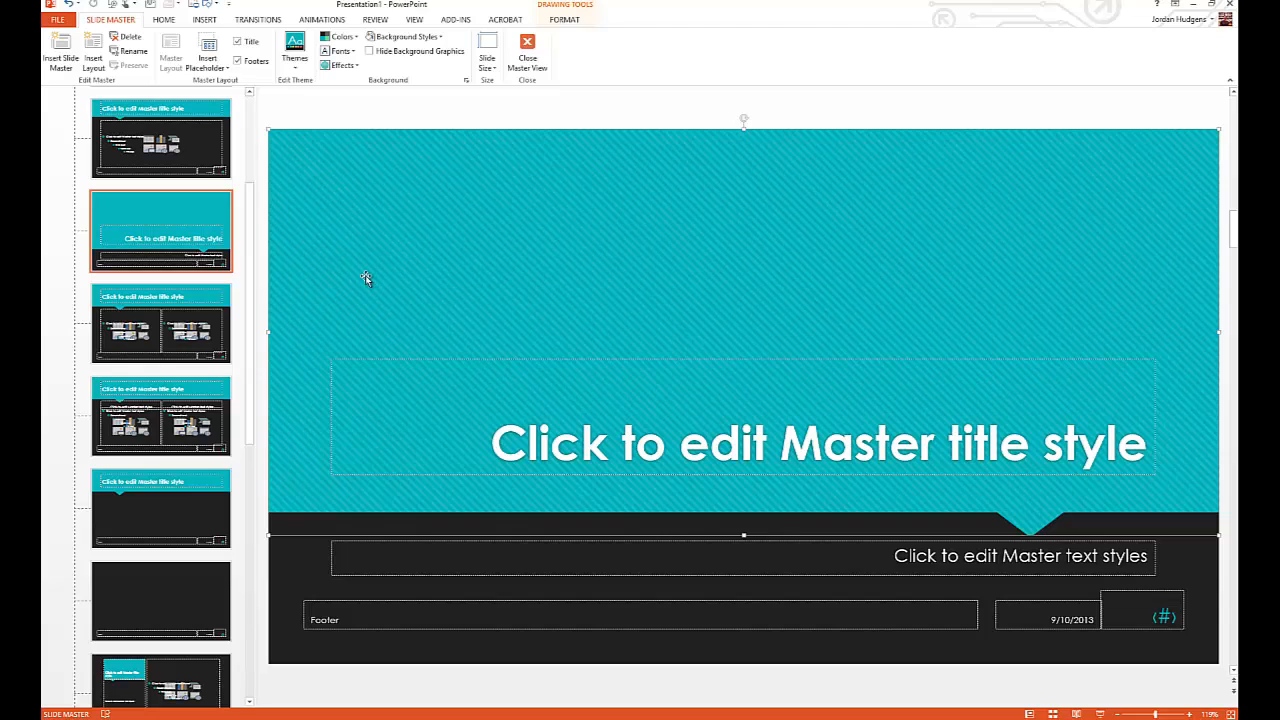
mouse_move(436, 272)
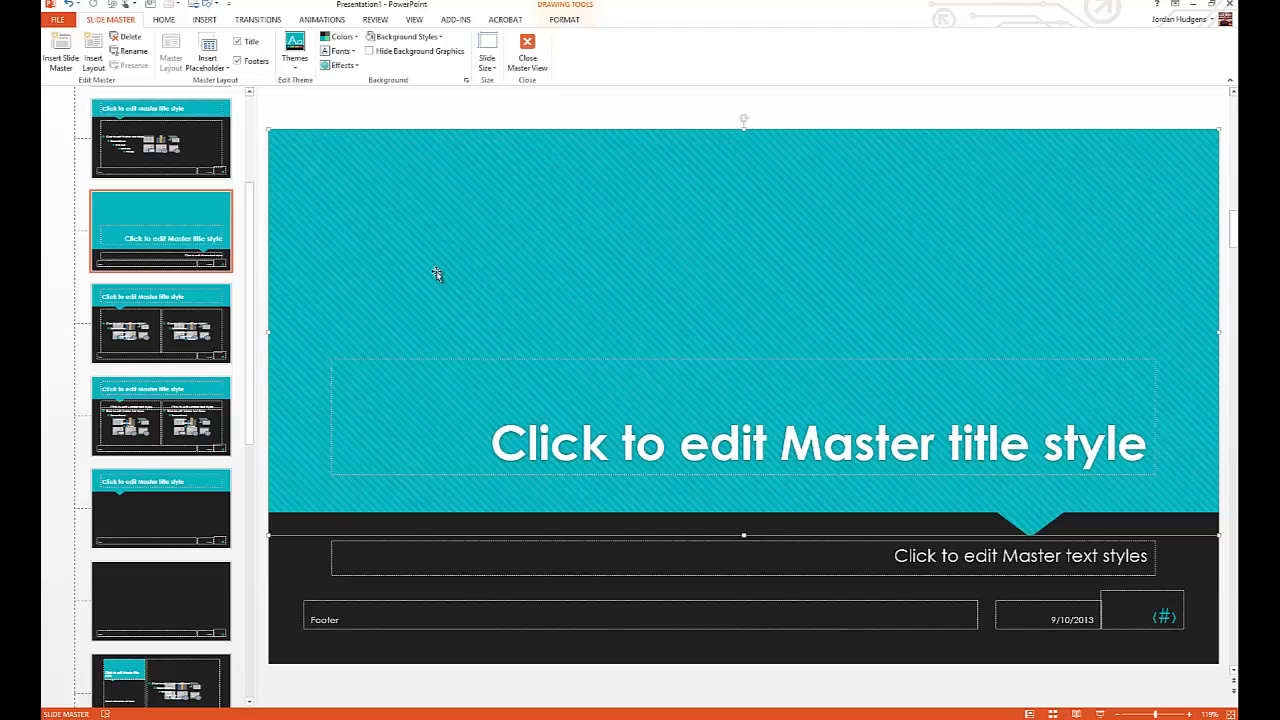
mouse_move(544, 242)
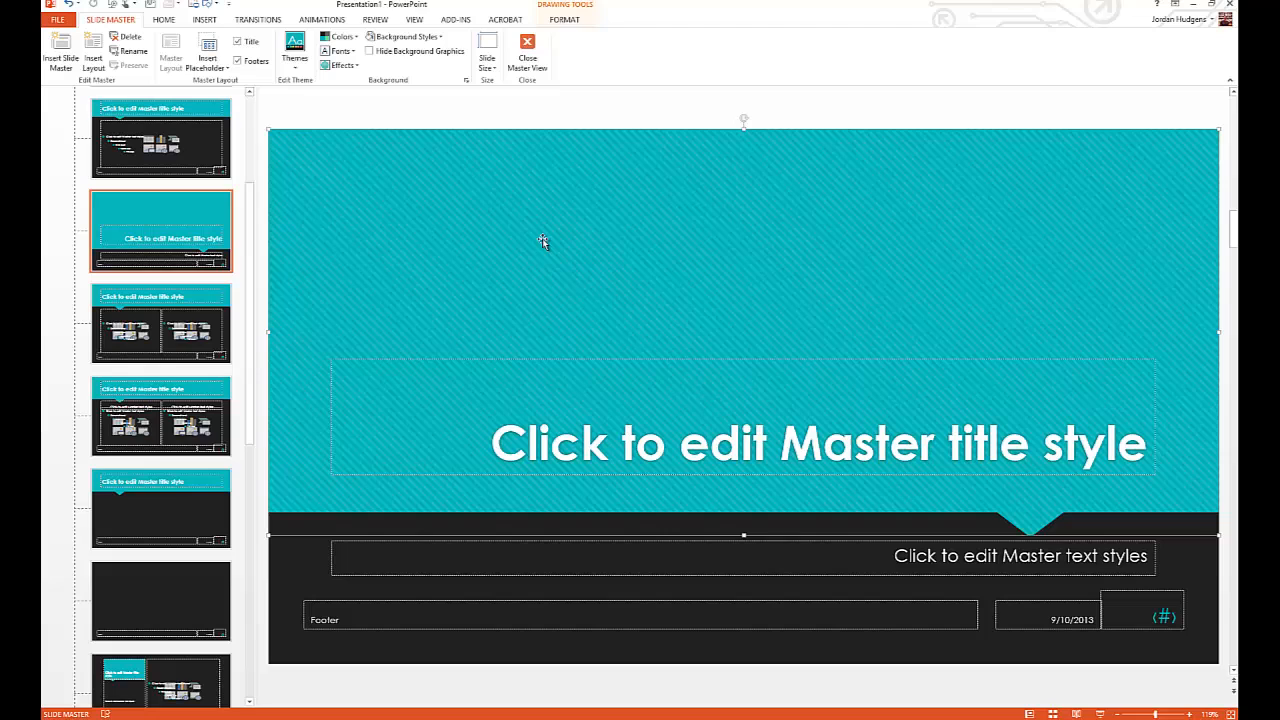
mouse_move(564, 304)
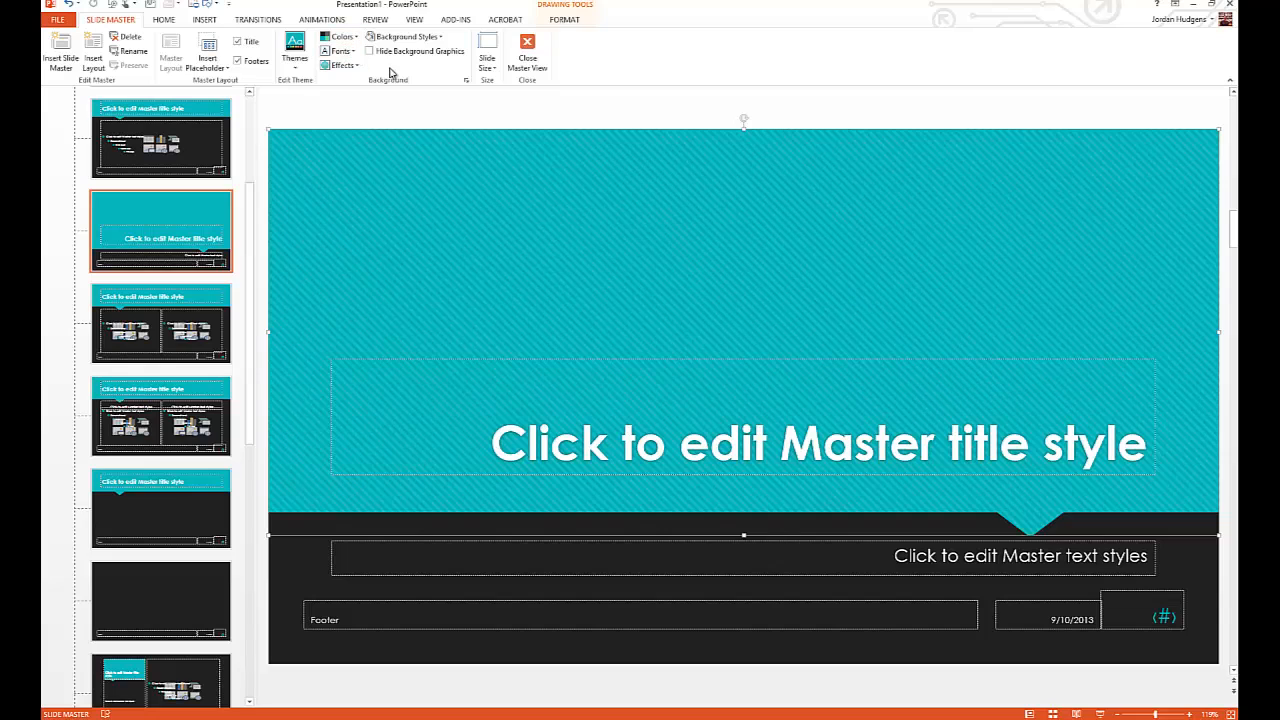
mouse_move(456, 72)
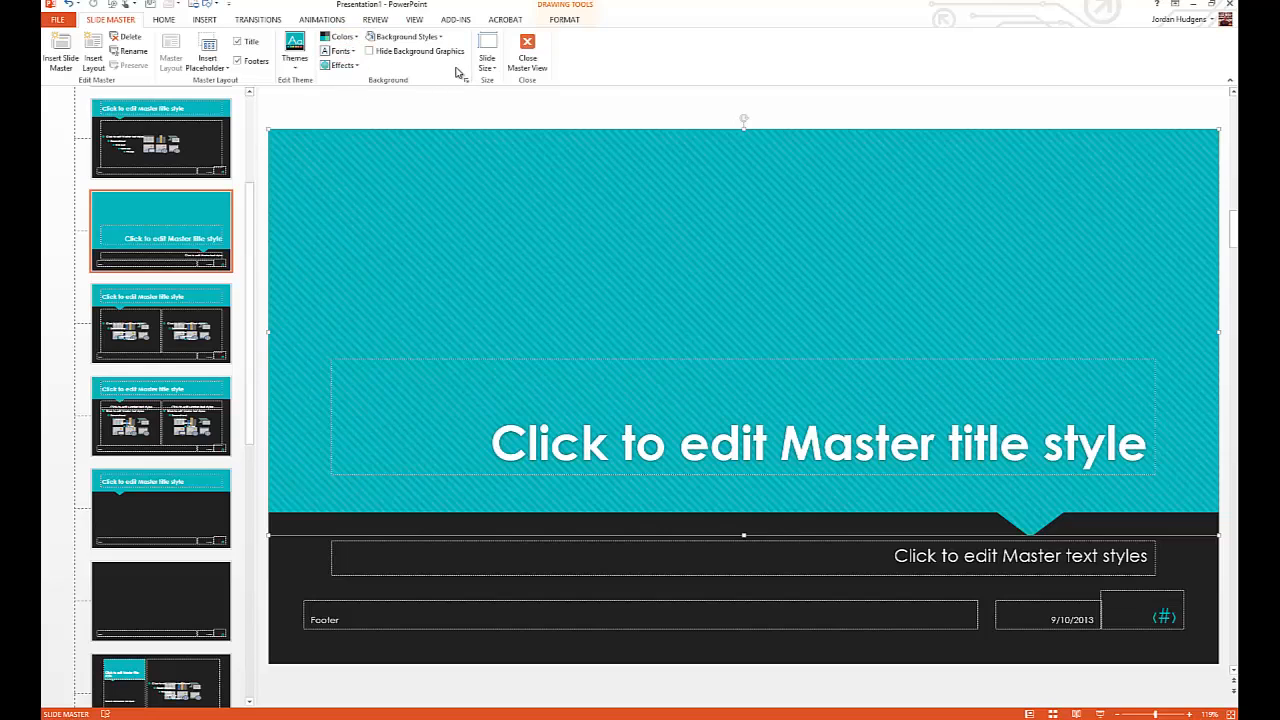
Apply the orange theme color scheme to the slide master, replacing teal with orange and gray.
left_click(340, 36)
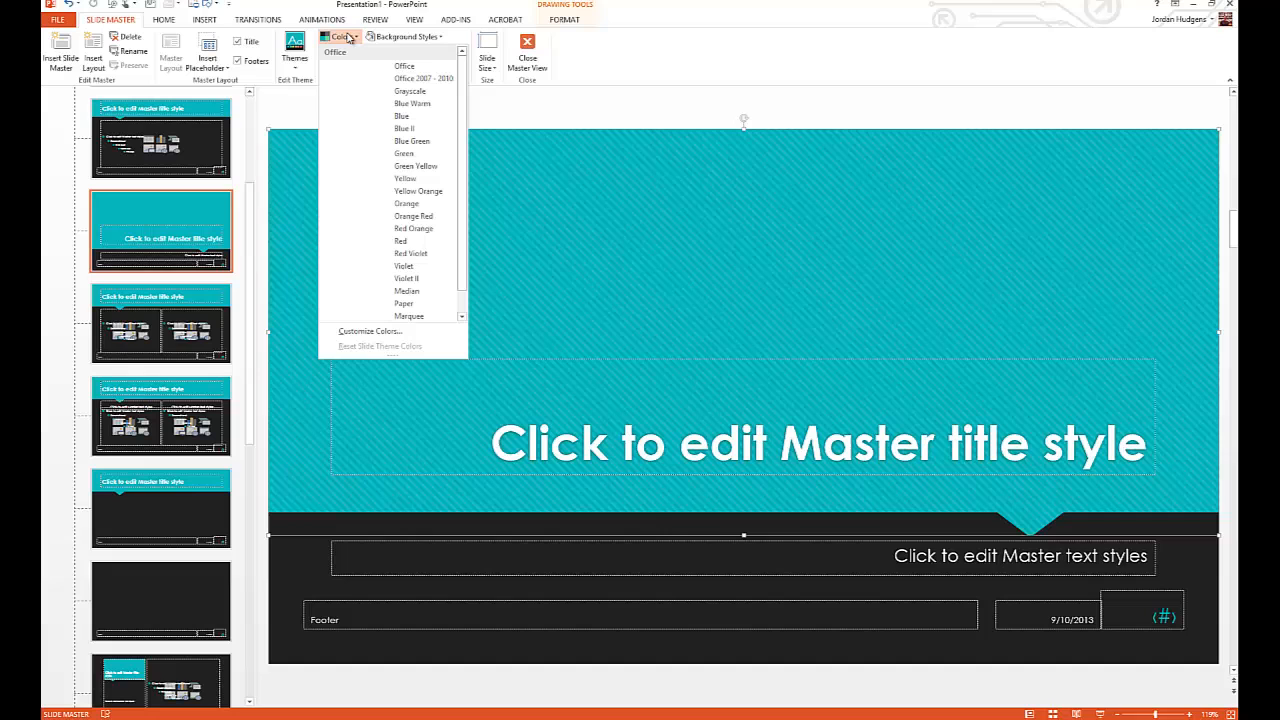
left_click(404, 66)
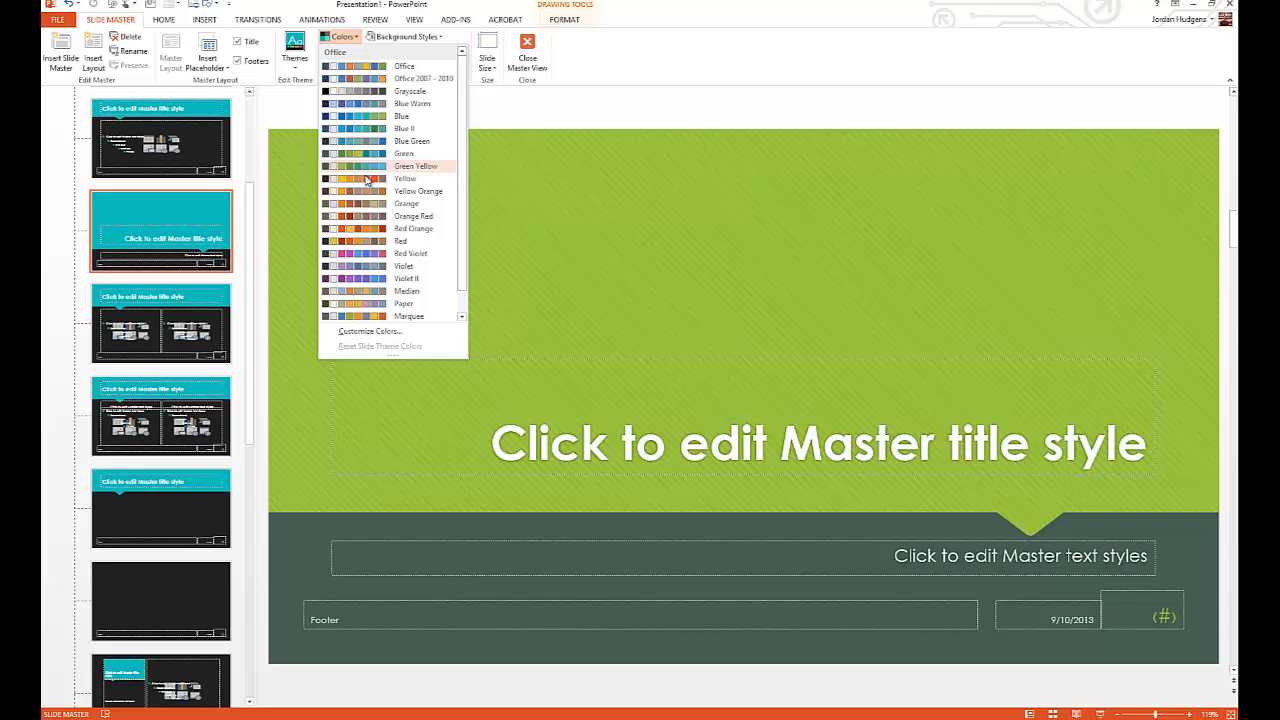
mouse_move(368, 192)
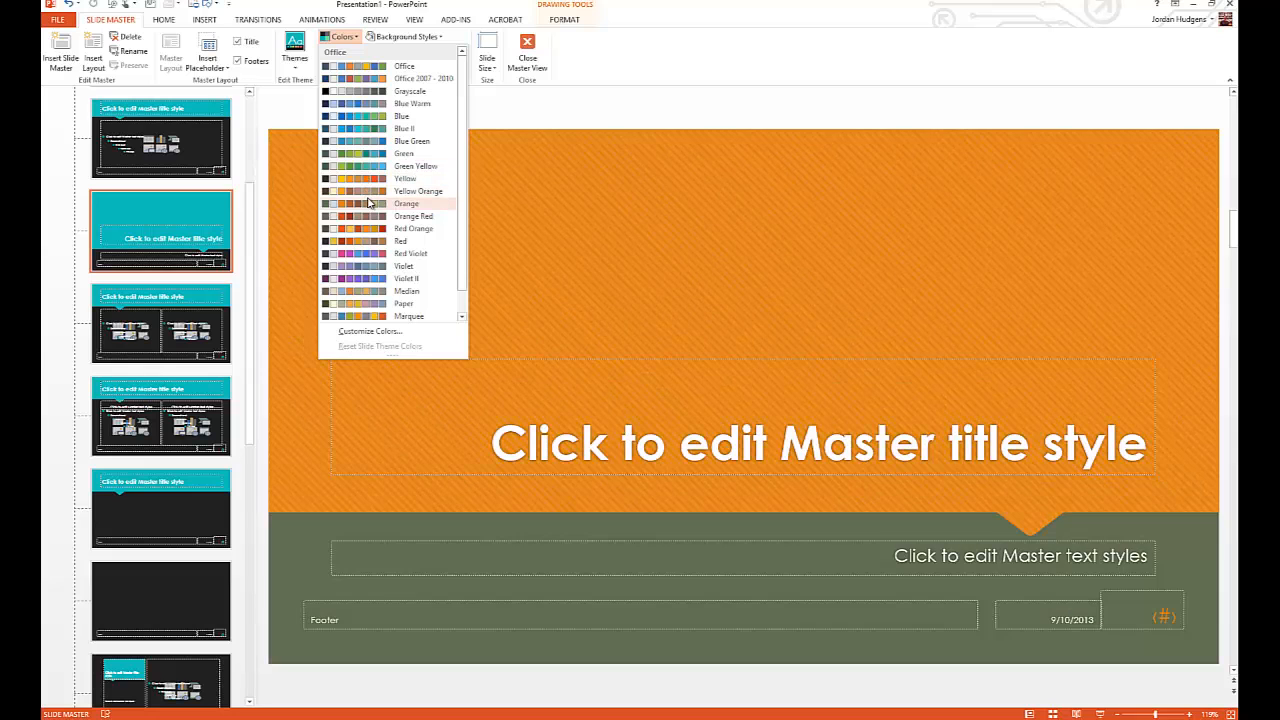
mouse_move(368, 216)
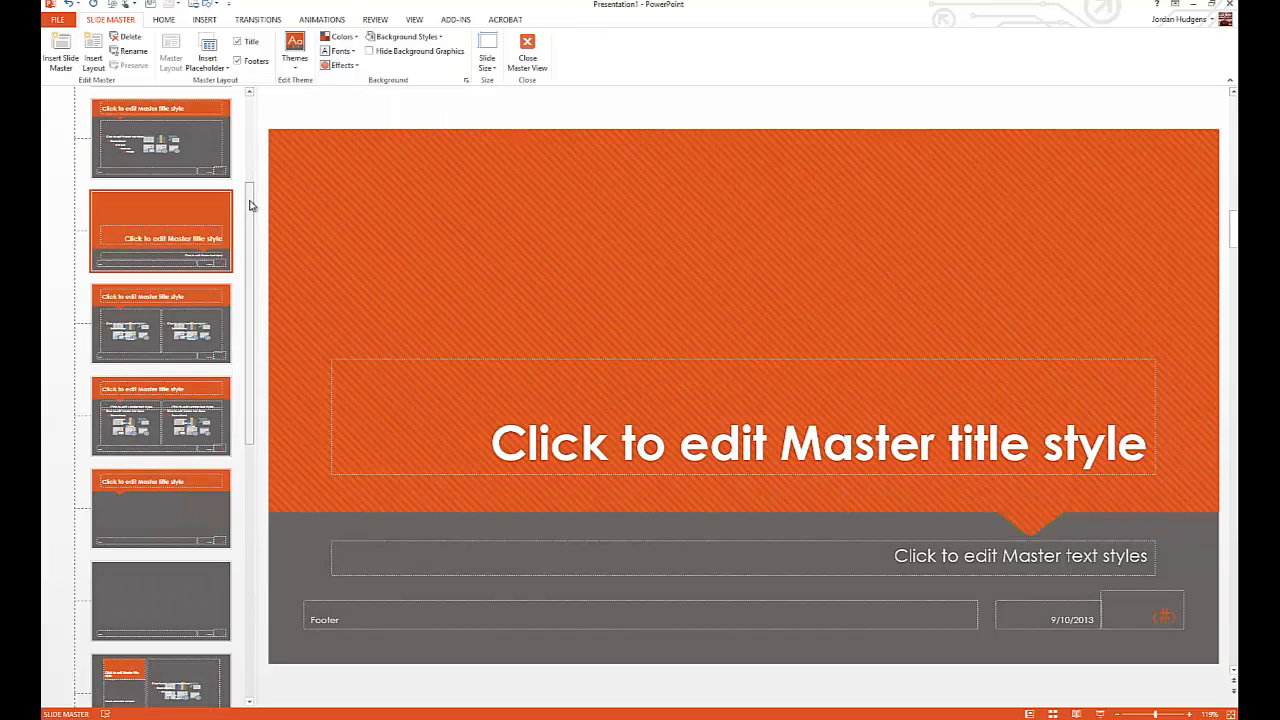
scroll("down", 3)
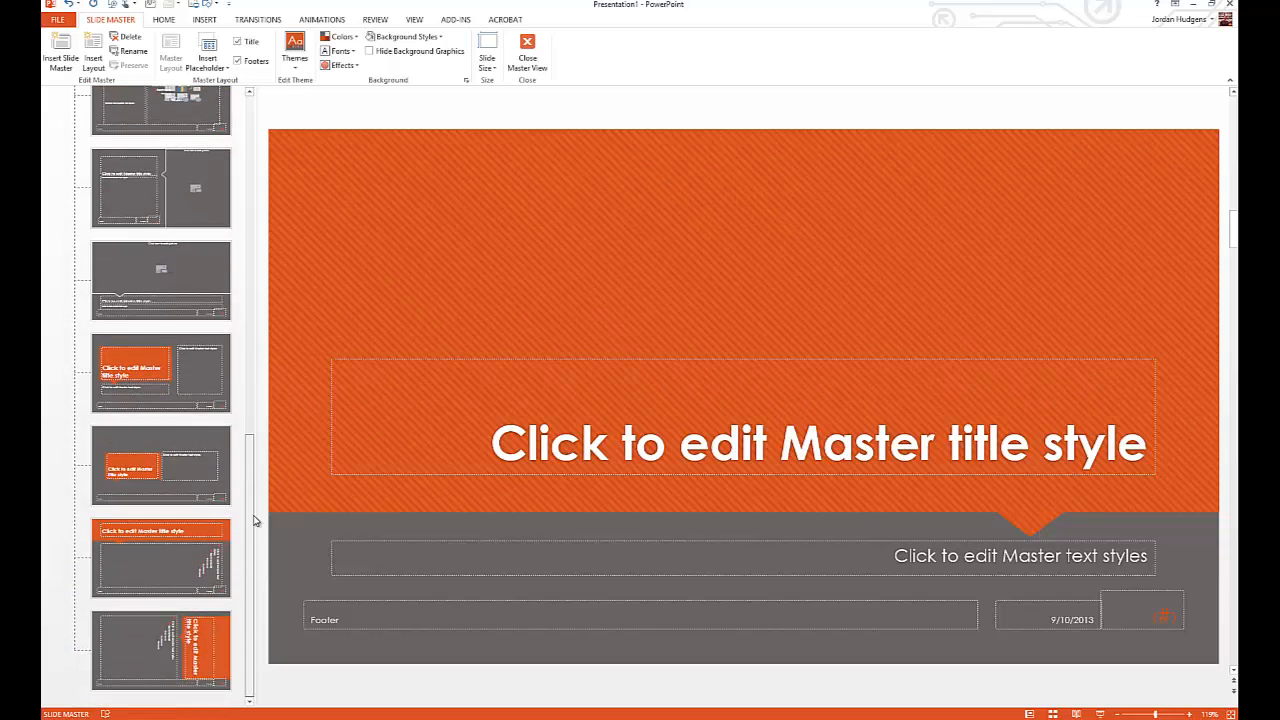
Close the master to view the orange-and-gray Intro slide, then return to Slide Master view.
scroll("up", 3)
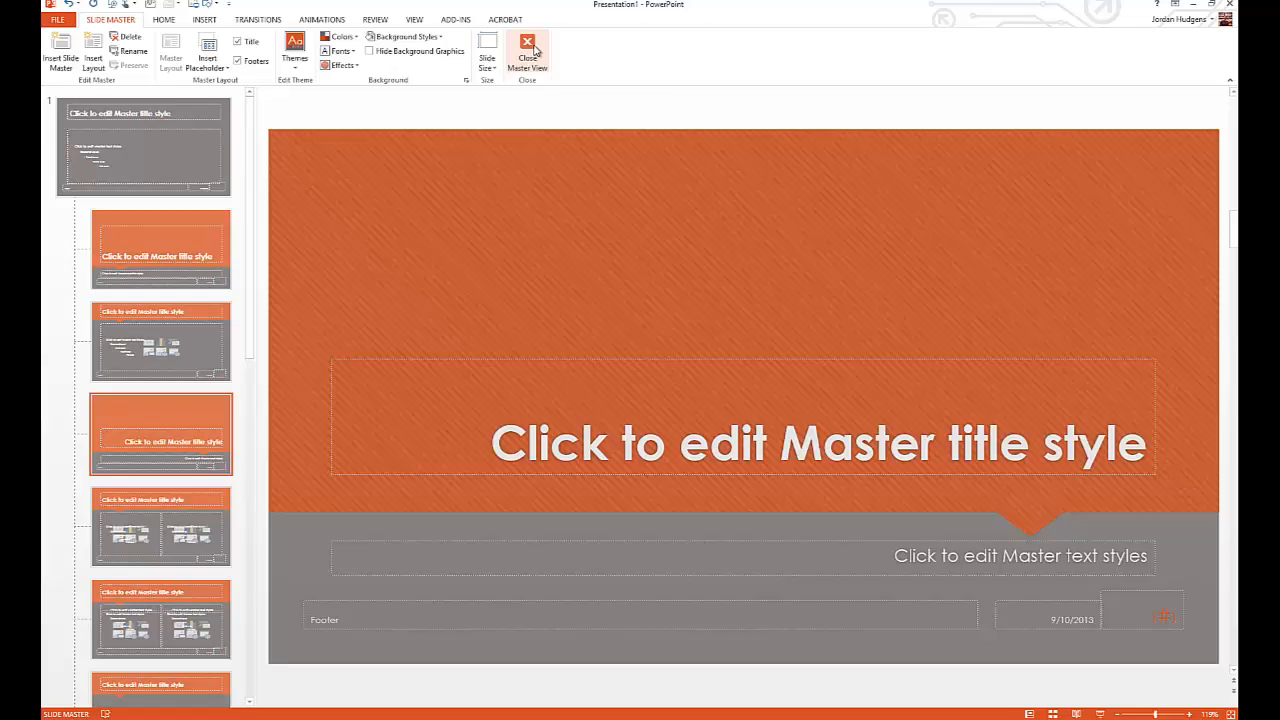
left_click(528, 50)
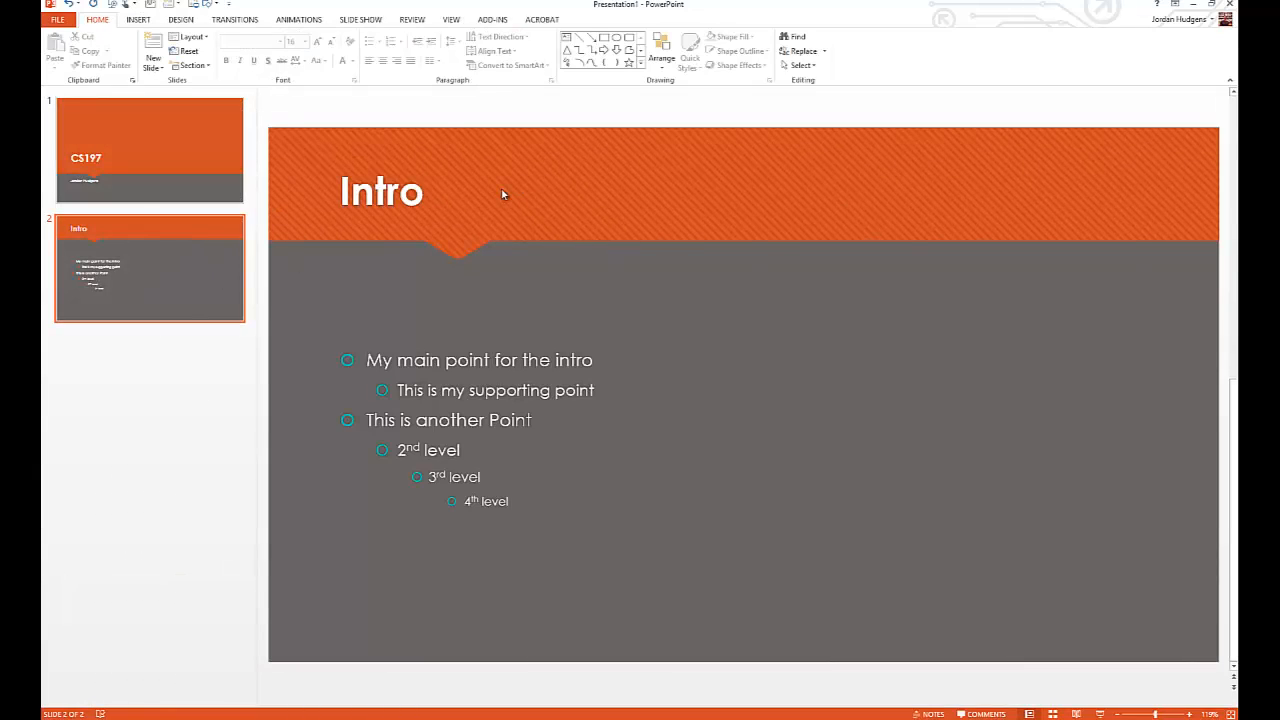
mouse_move(484, 548)
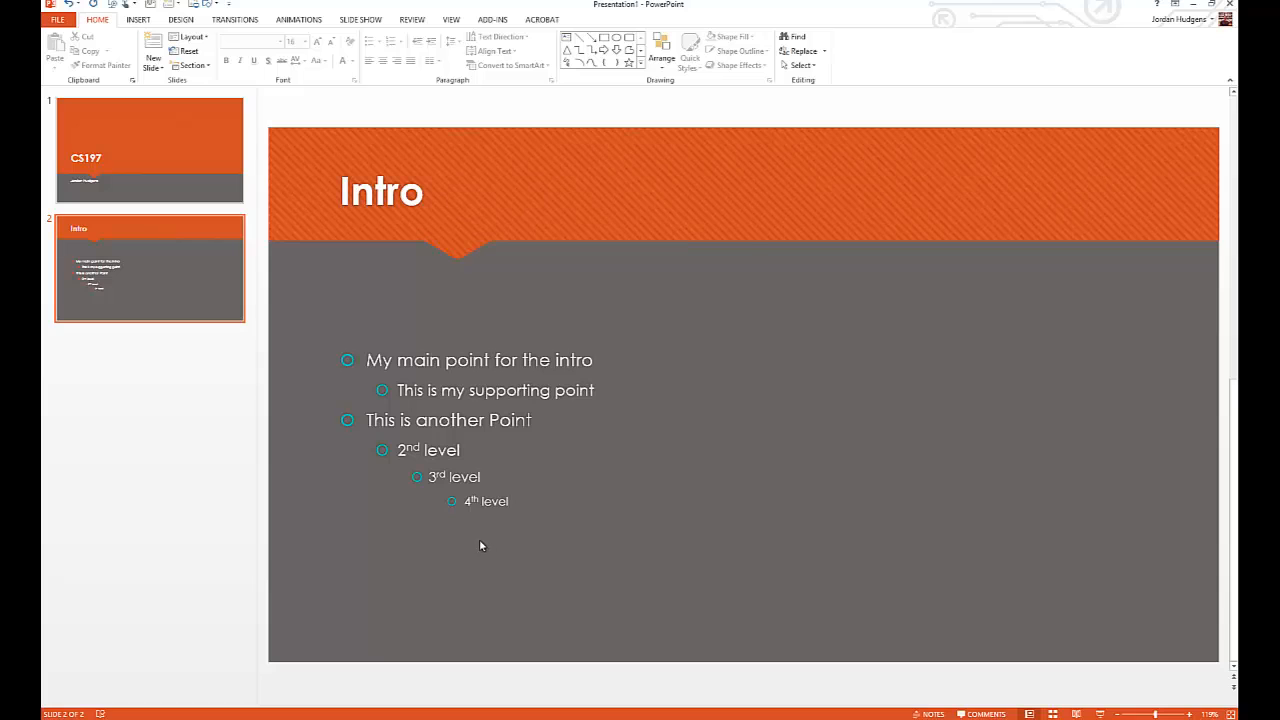
mouse_move(452, 20)
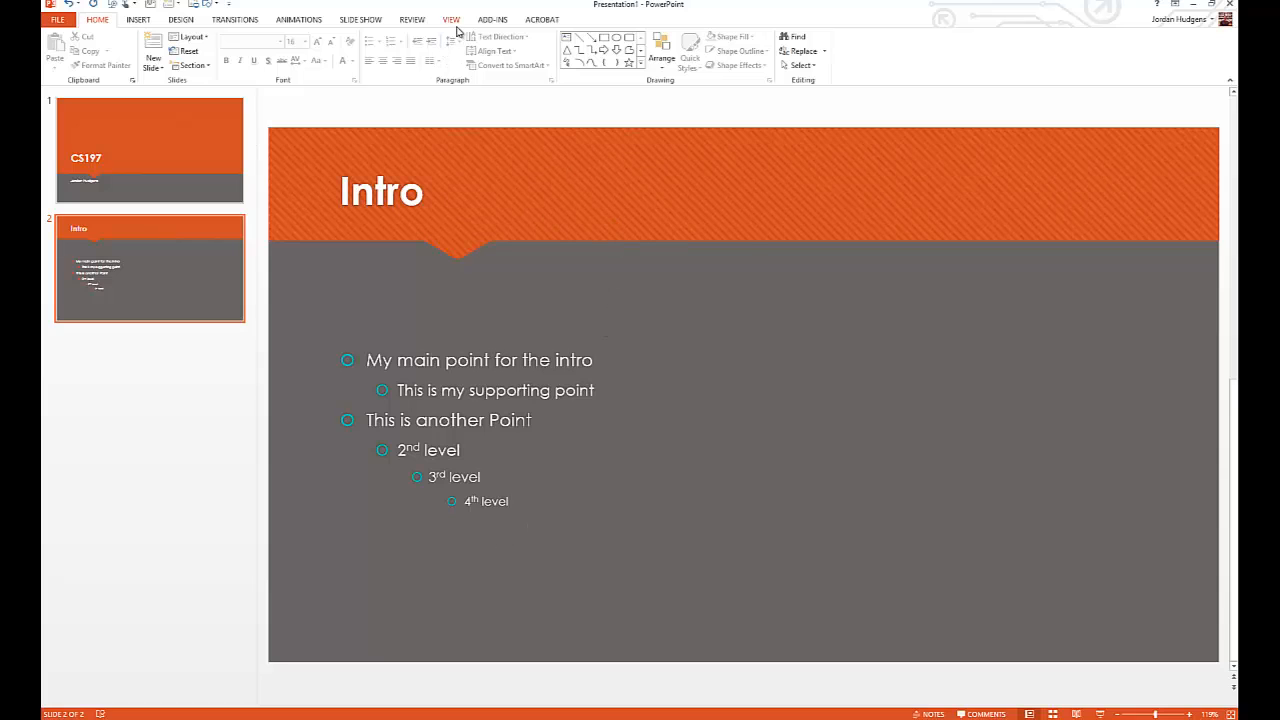
left_click(452, 20)
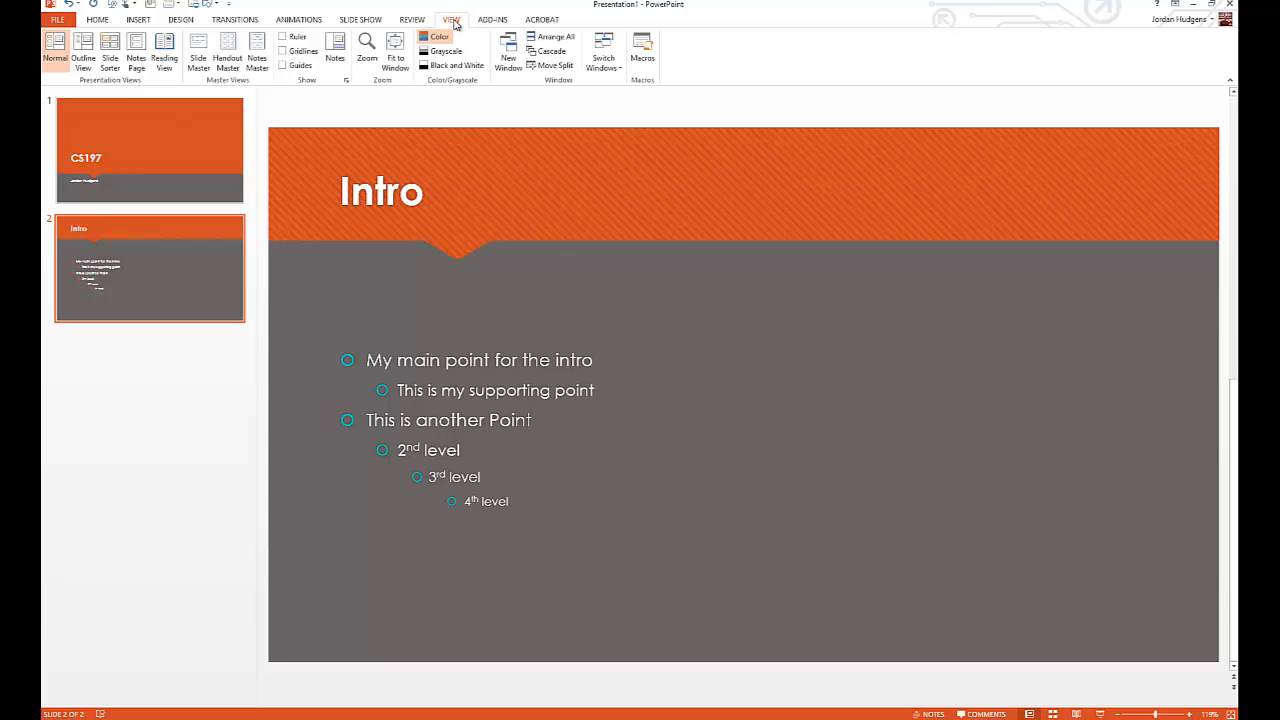
mouse_move(198, 50)
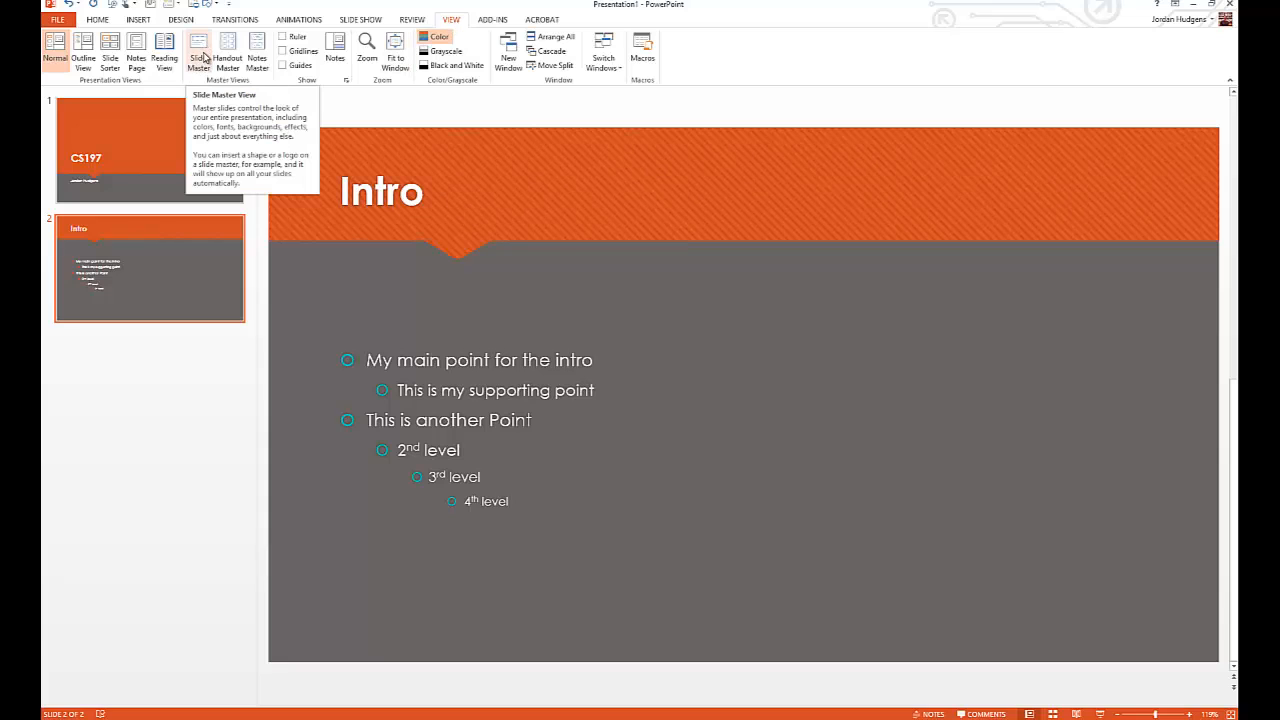
left_click(200, 50)
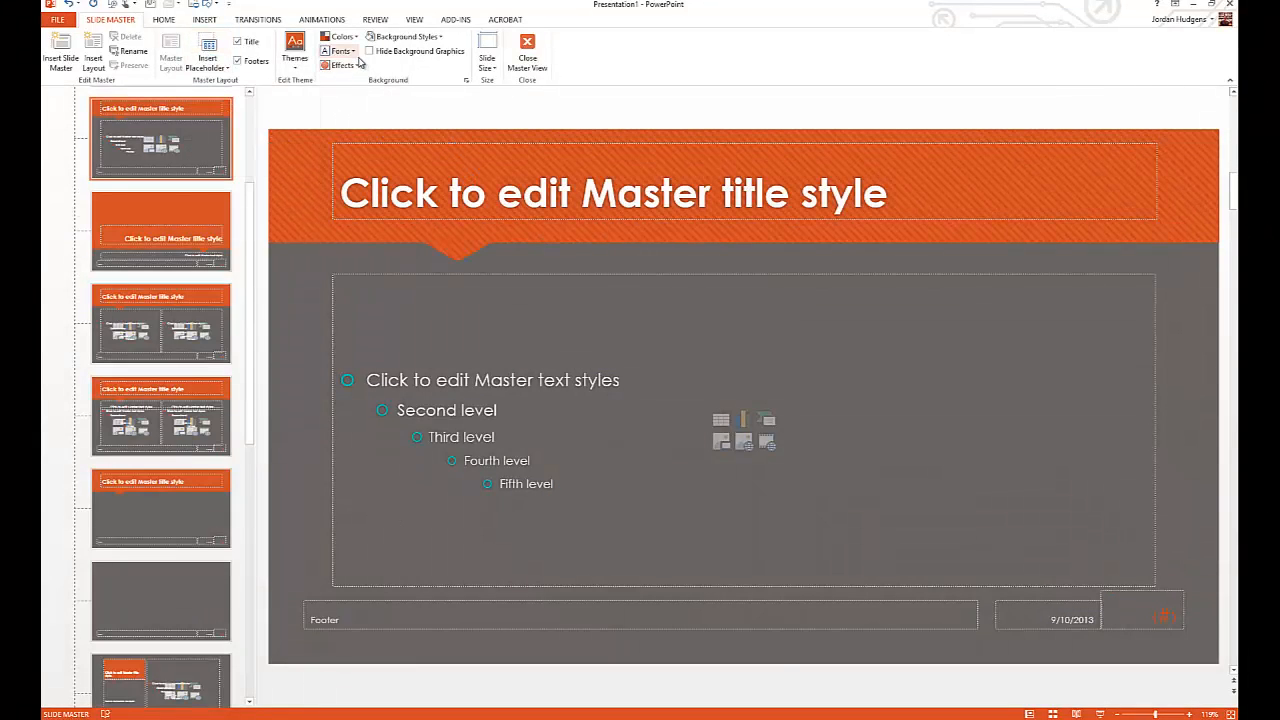
mouse_move(340, 52)
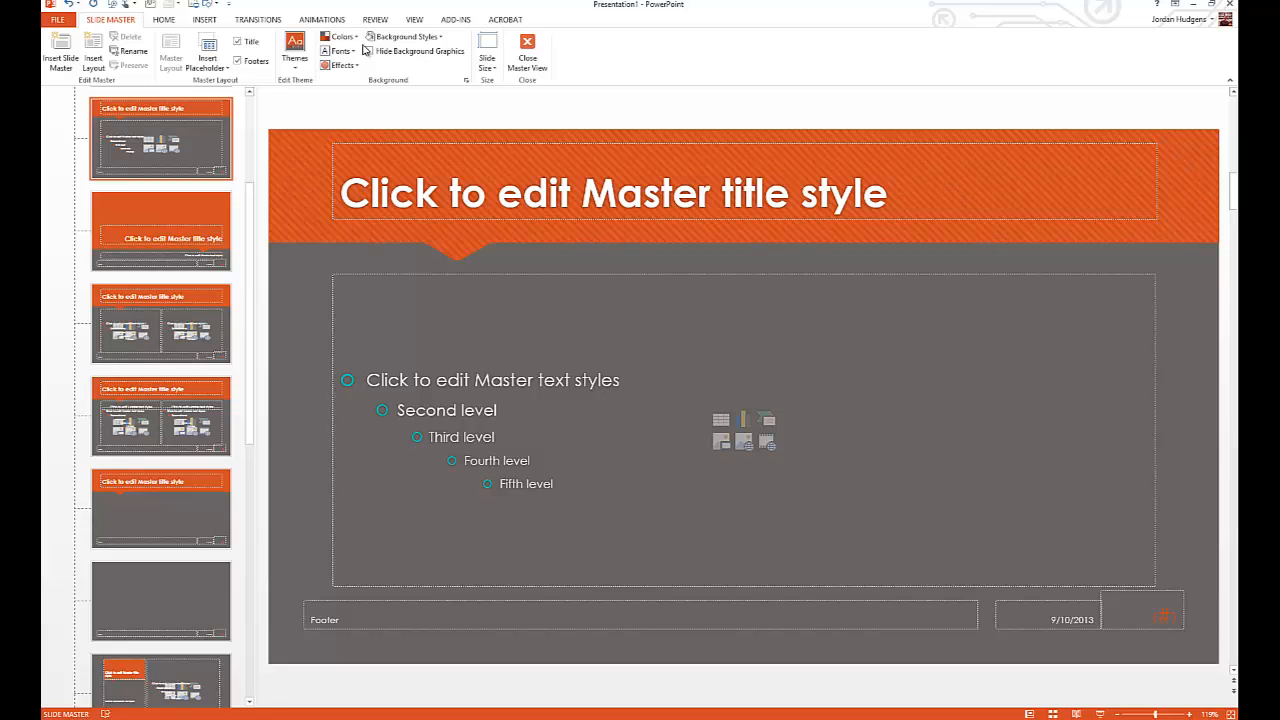
mouse_move(338, 52)
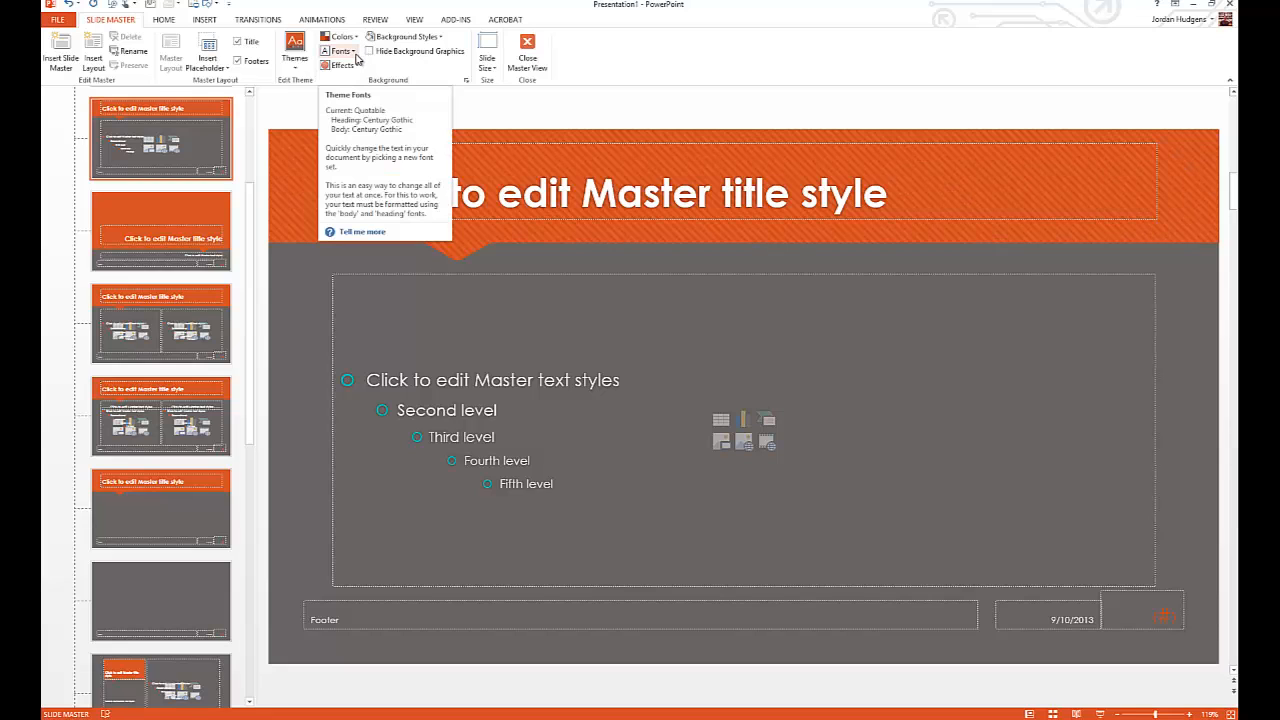
Browse the theme font pairings list, previewing sets for master titles and body text.
left_click(340, 52)
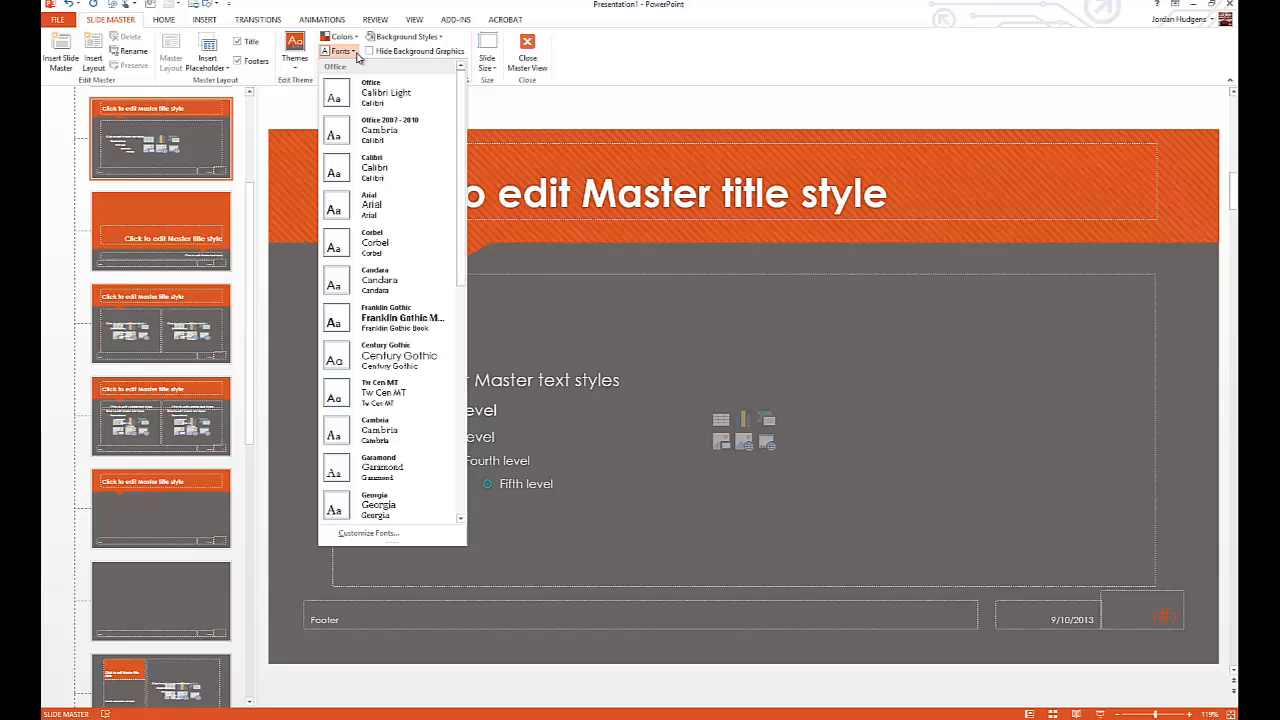
mouse_move(470, 110)
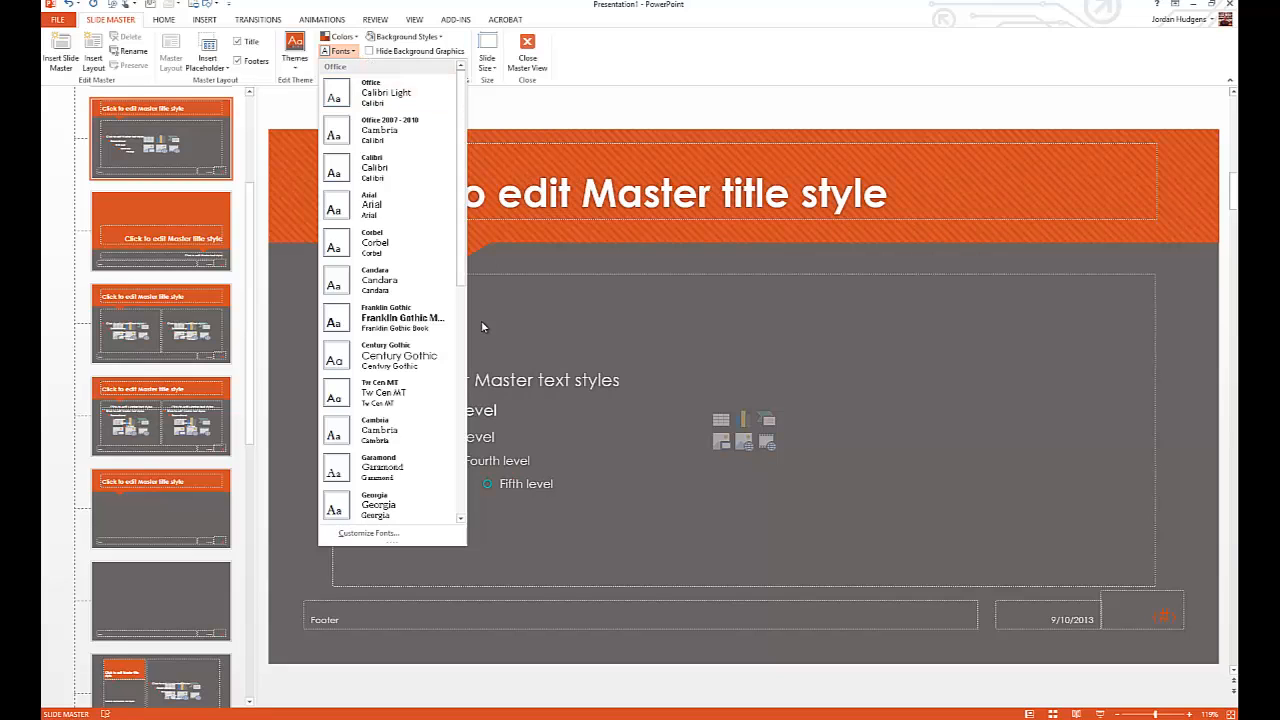
mouse_move(430, 324)
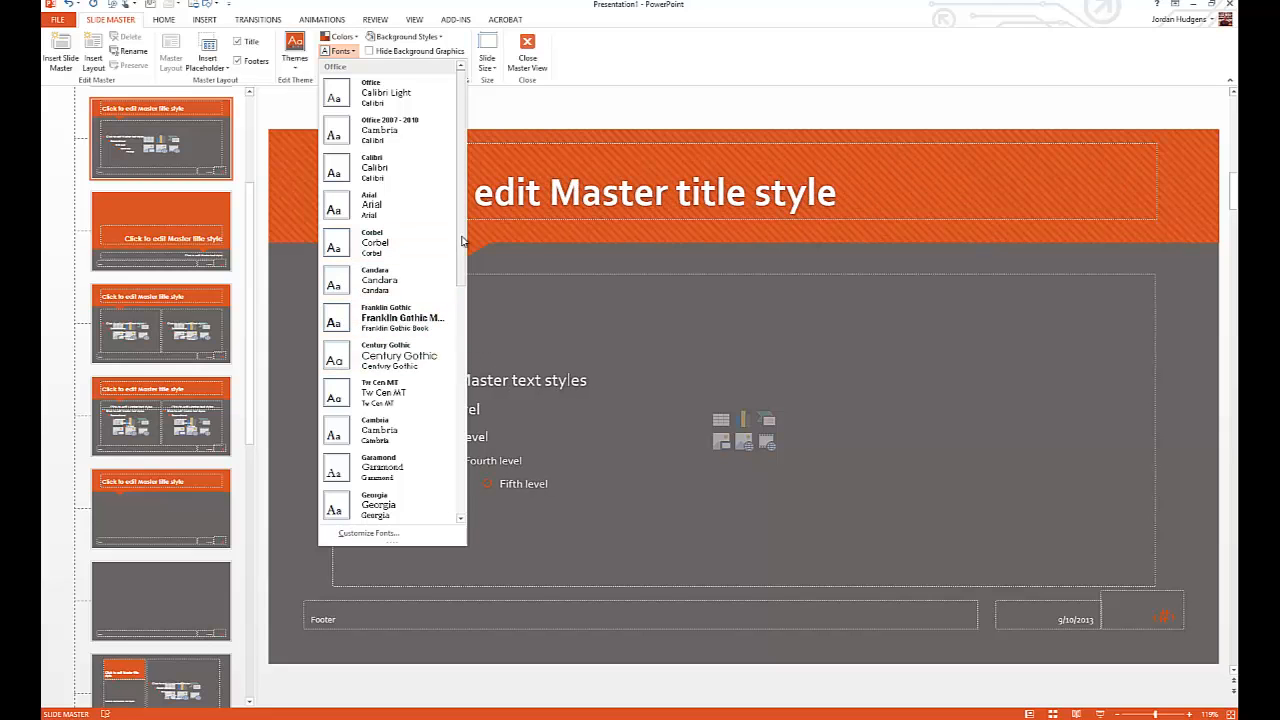
scroll("down", 3)
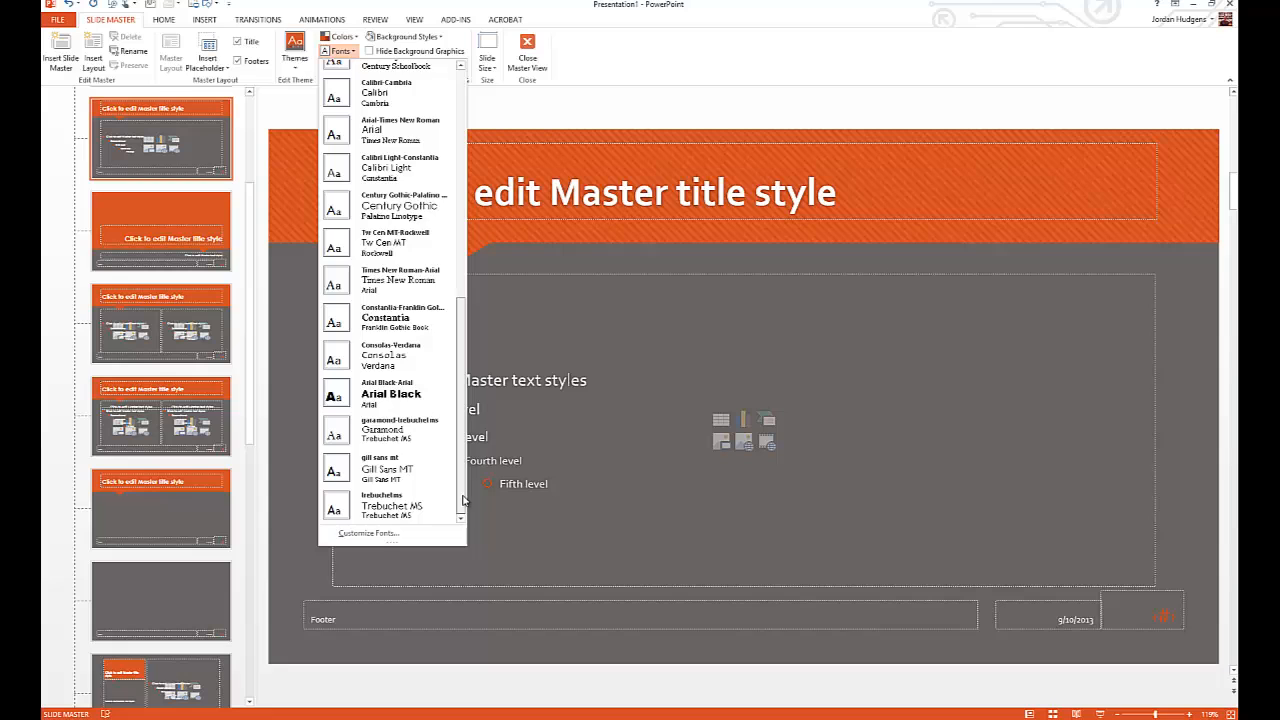
scroll("up", 3)
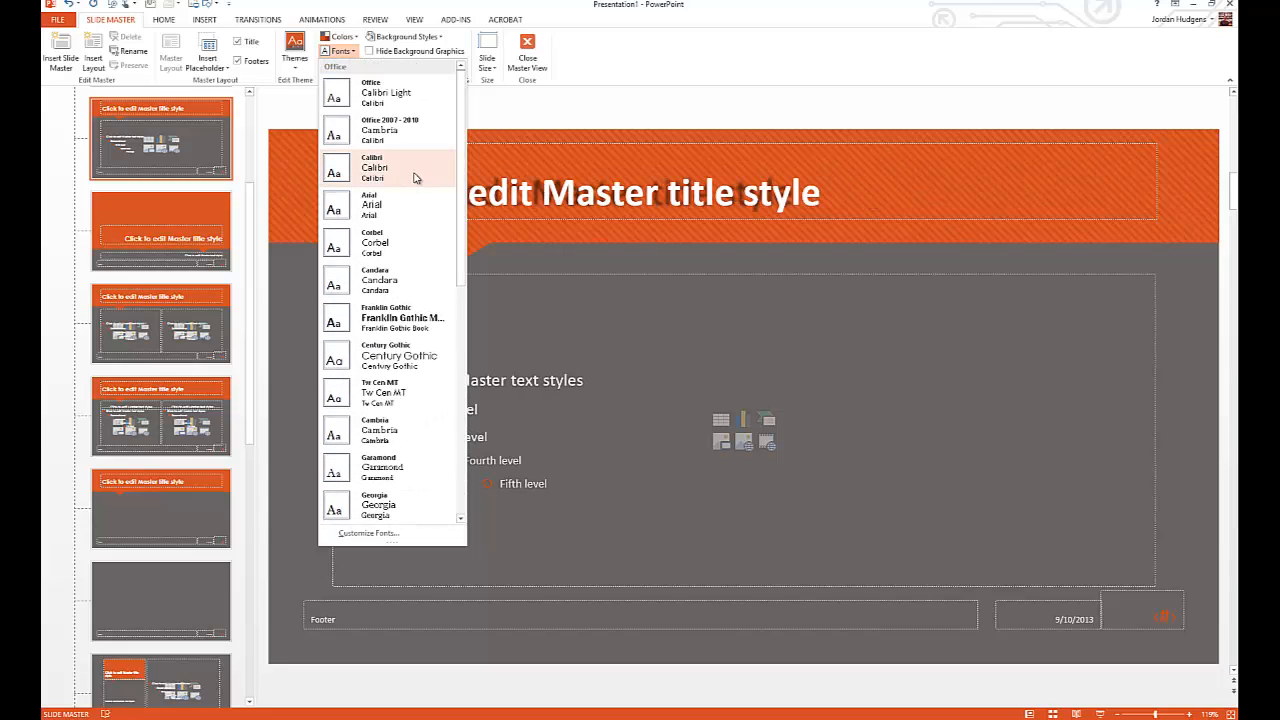
mouse_move(404, 248)
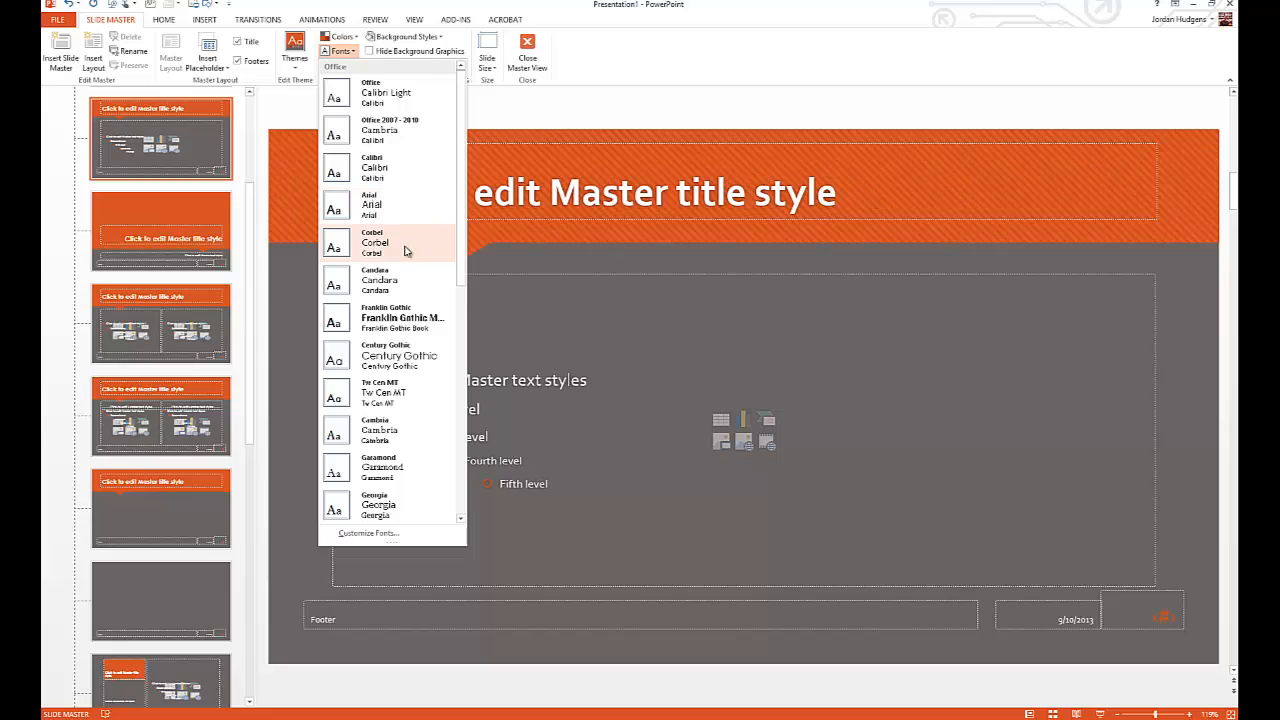
mouse_move(384, 392)
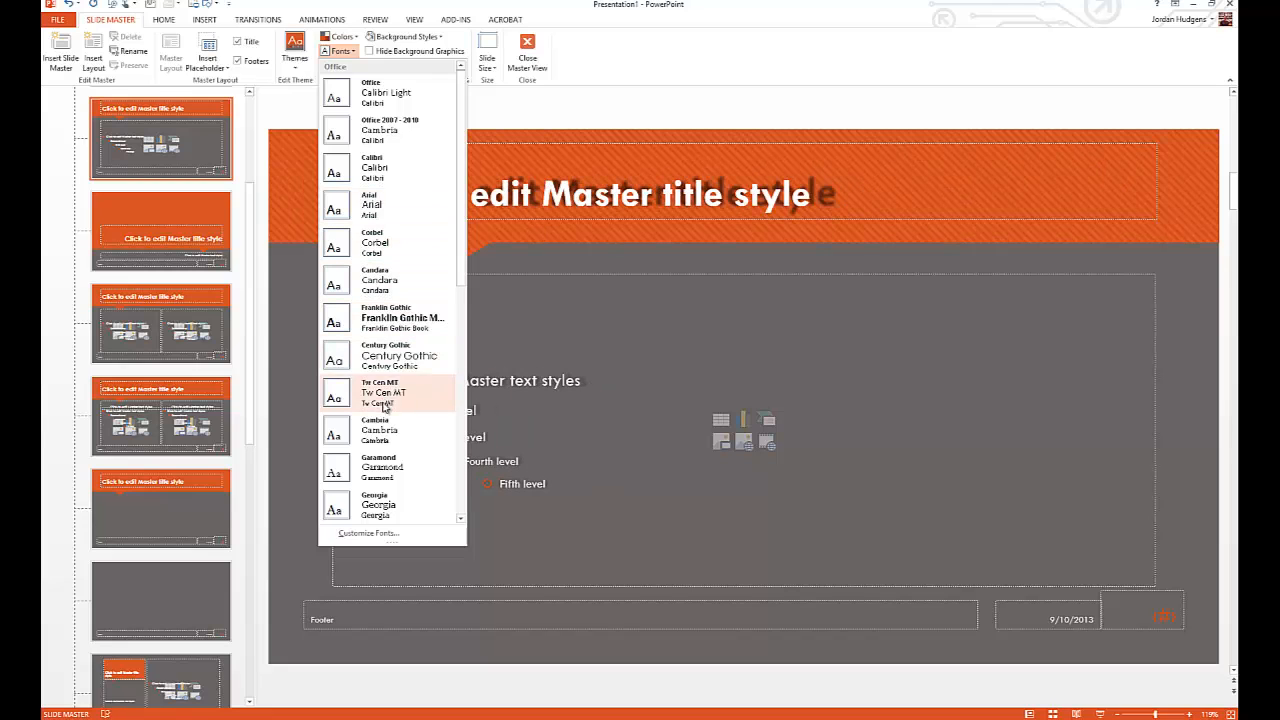
scroll("down", 3)
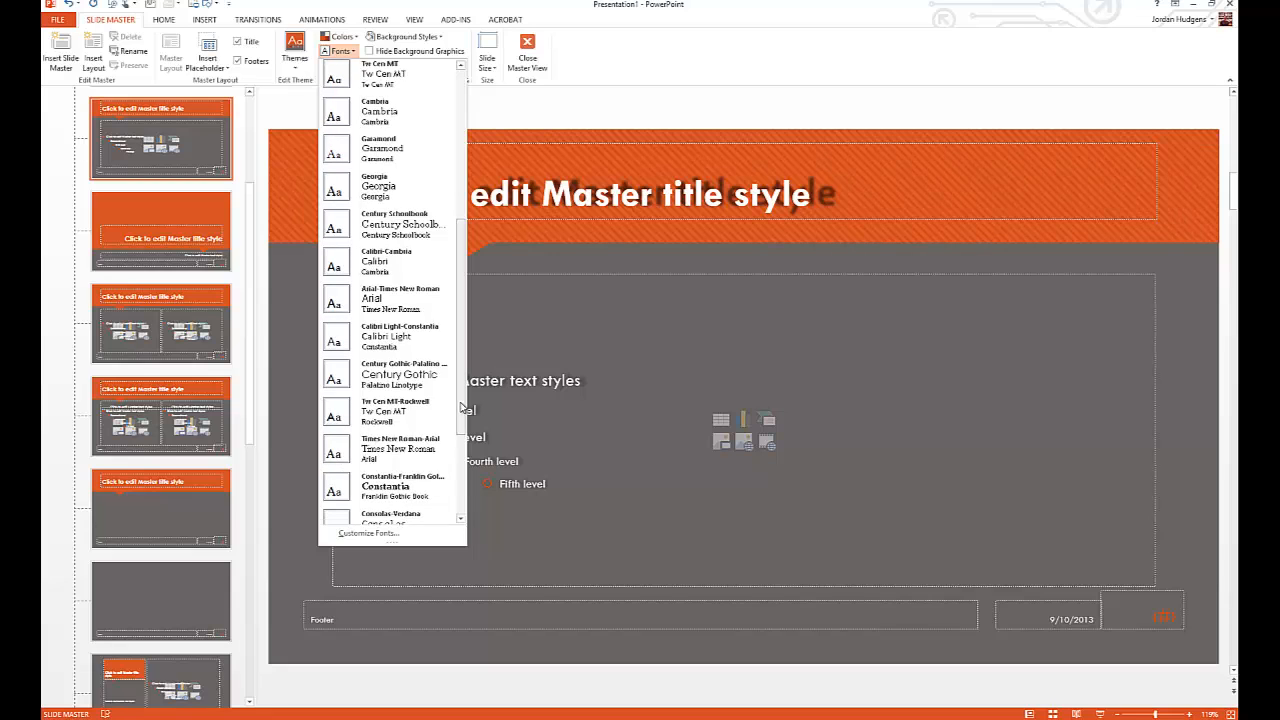
mouse_move(400, 448)
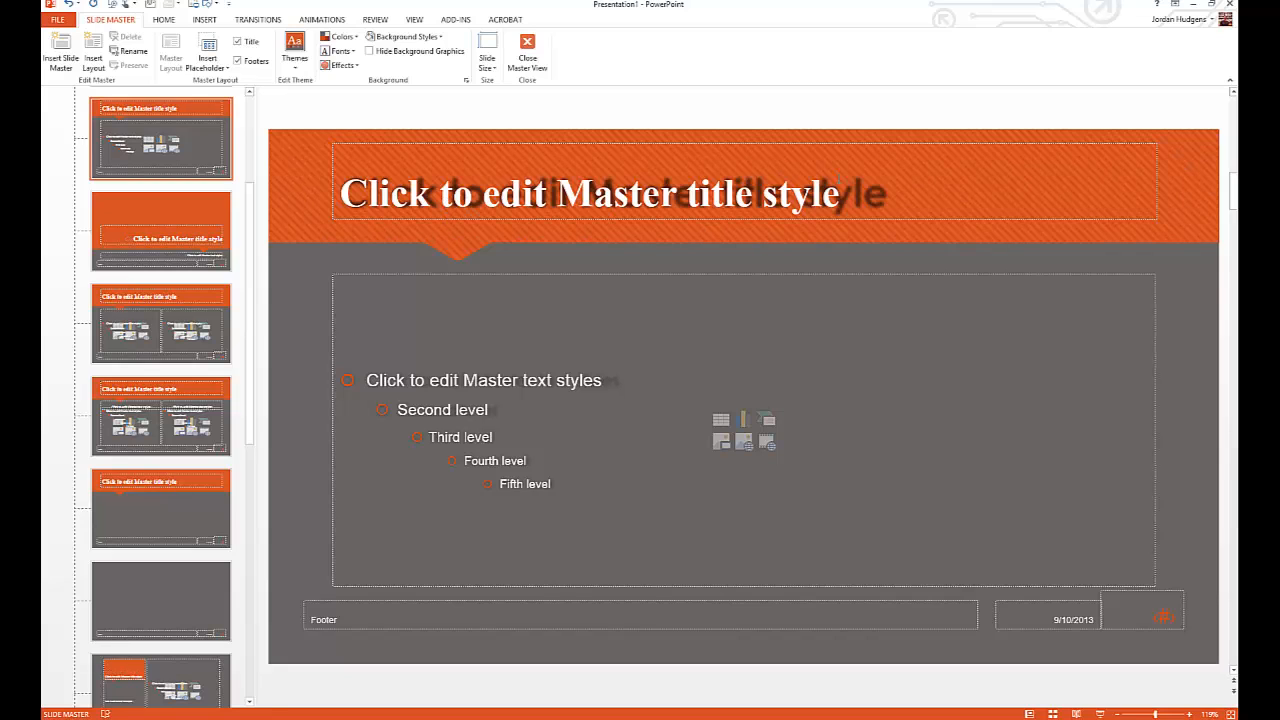
mouse_move(884, 240)
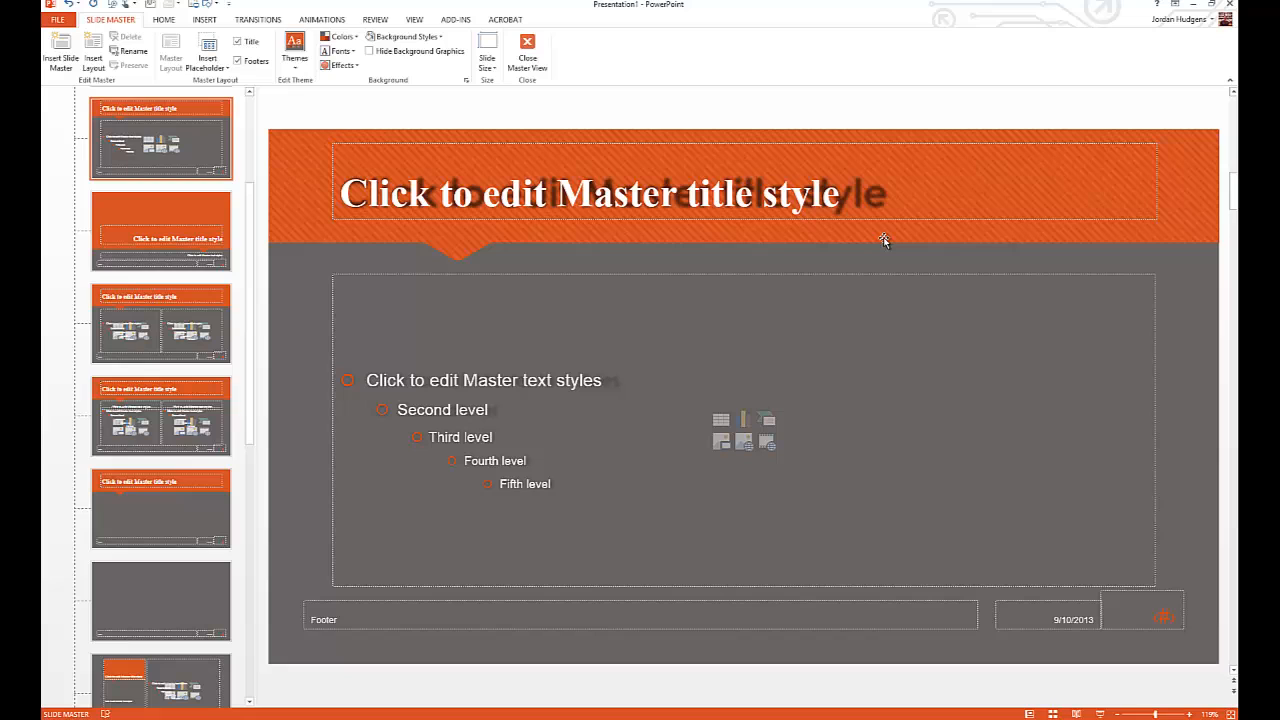
mouse_move(616, 256)
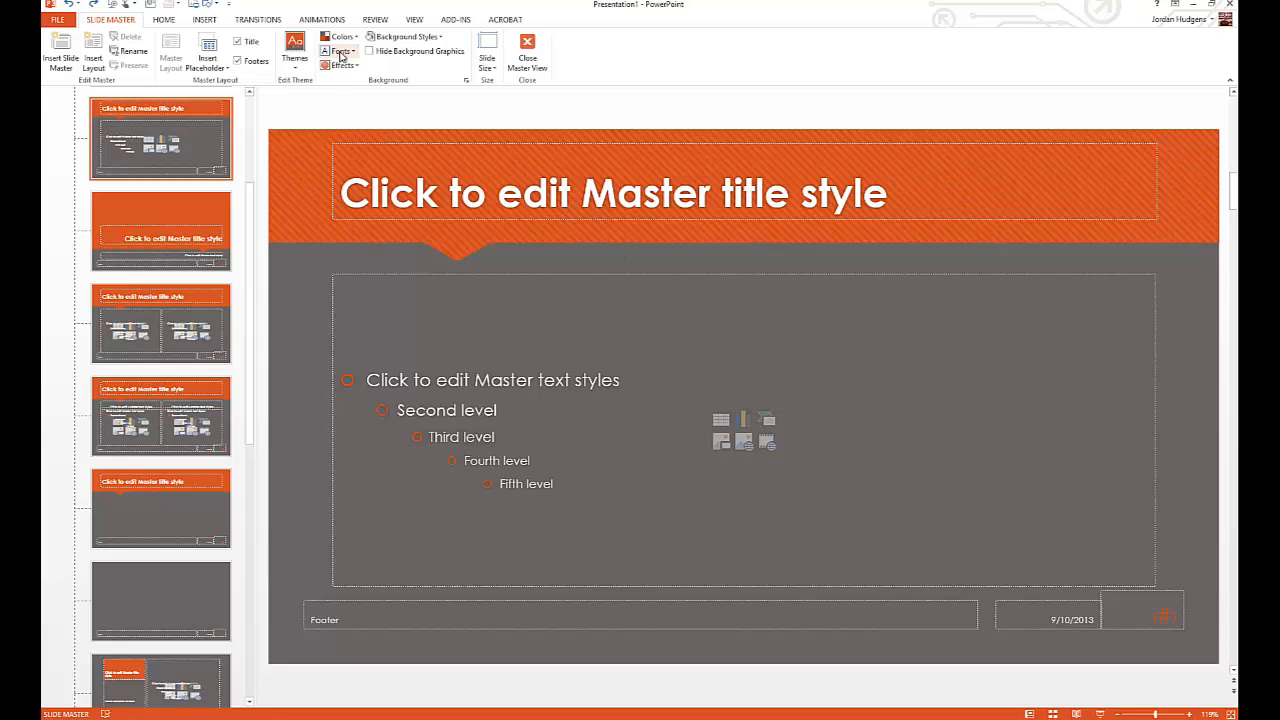
Apply the Glossy theme effect to the master's orange header and return to the slides.
left_click(340, 52)
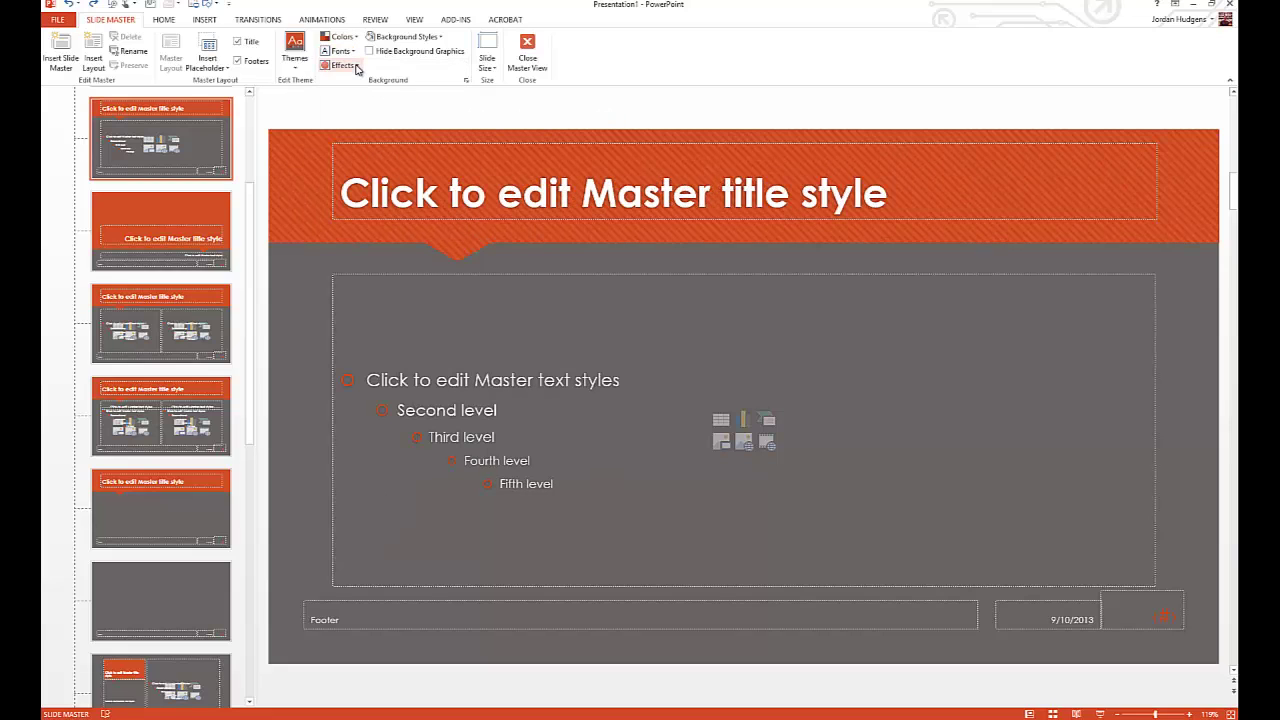
left_click(340, 64)
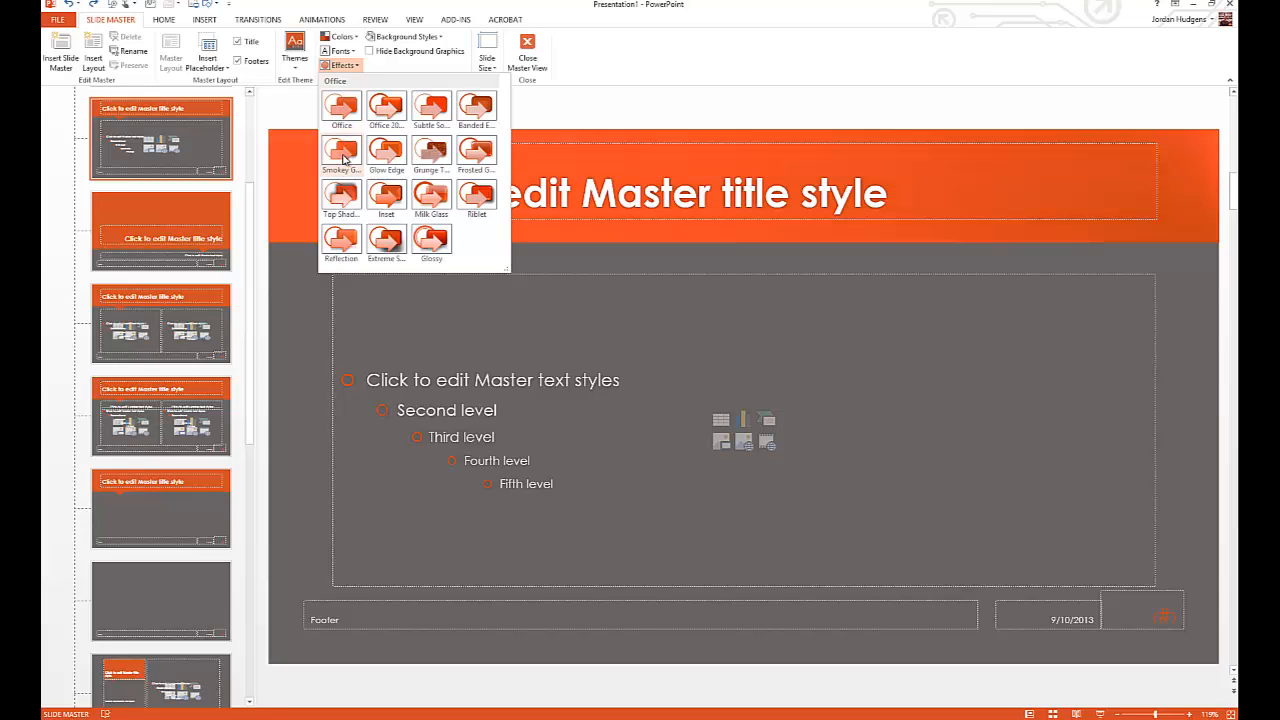
mouse_move(342, 198)
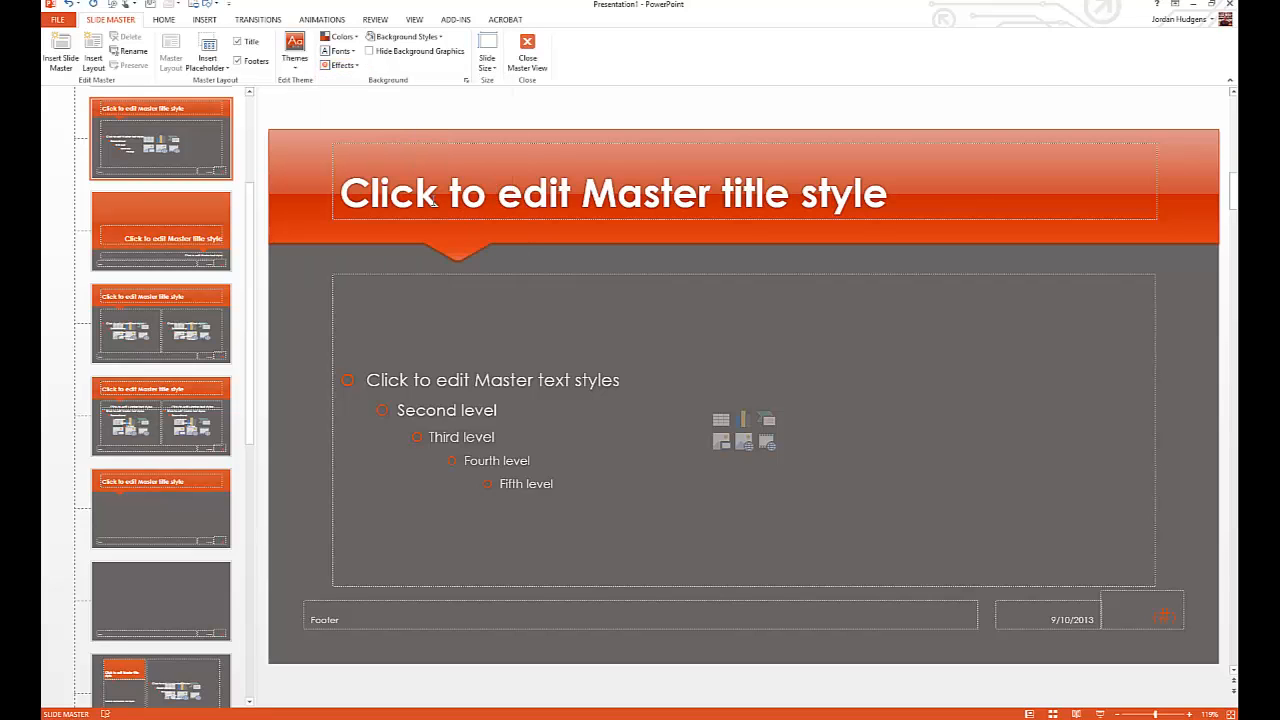
mouse_move(310, 280)
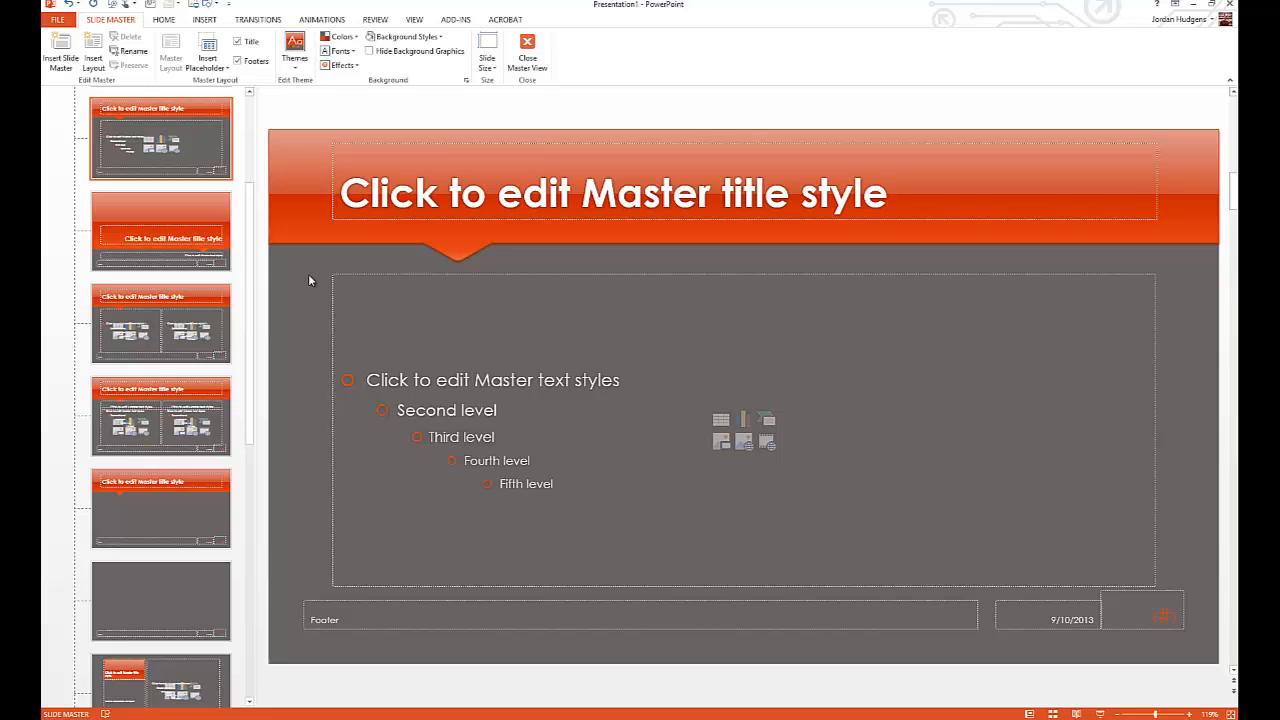
mouse_move(530, 276)
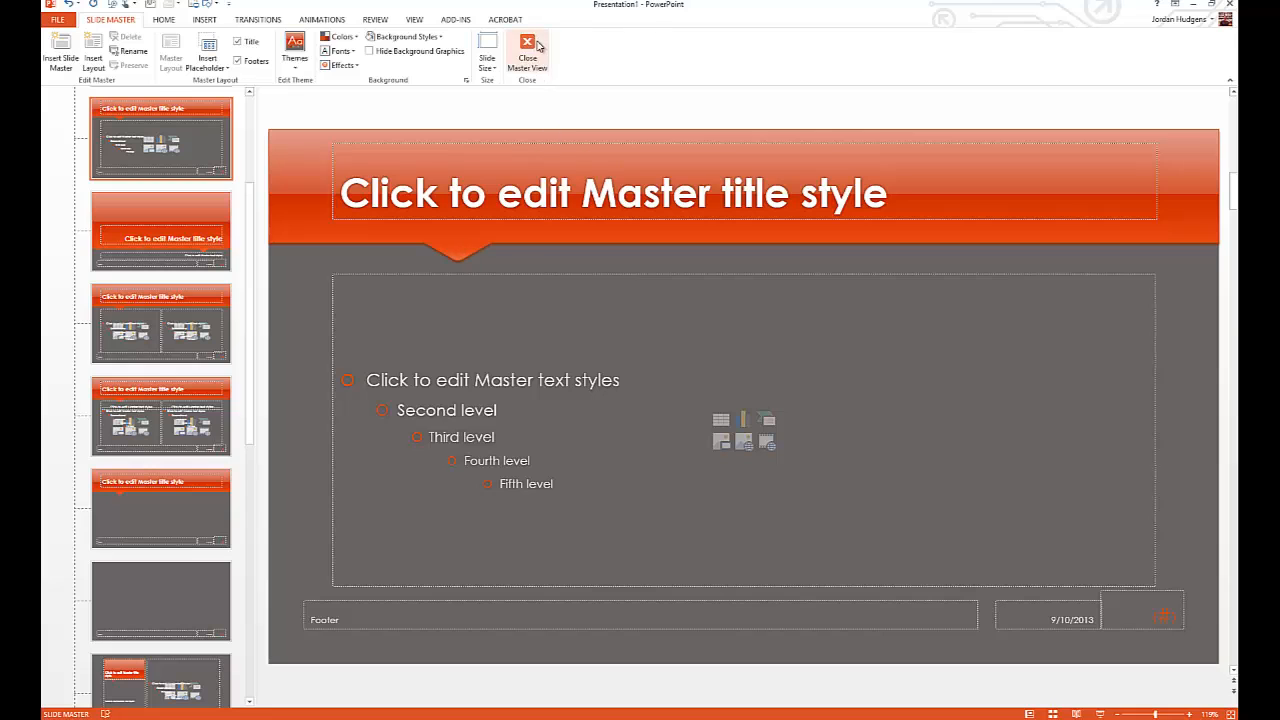
left_click(528, 50)
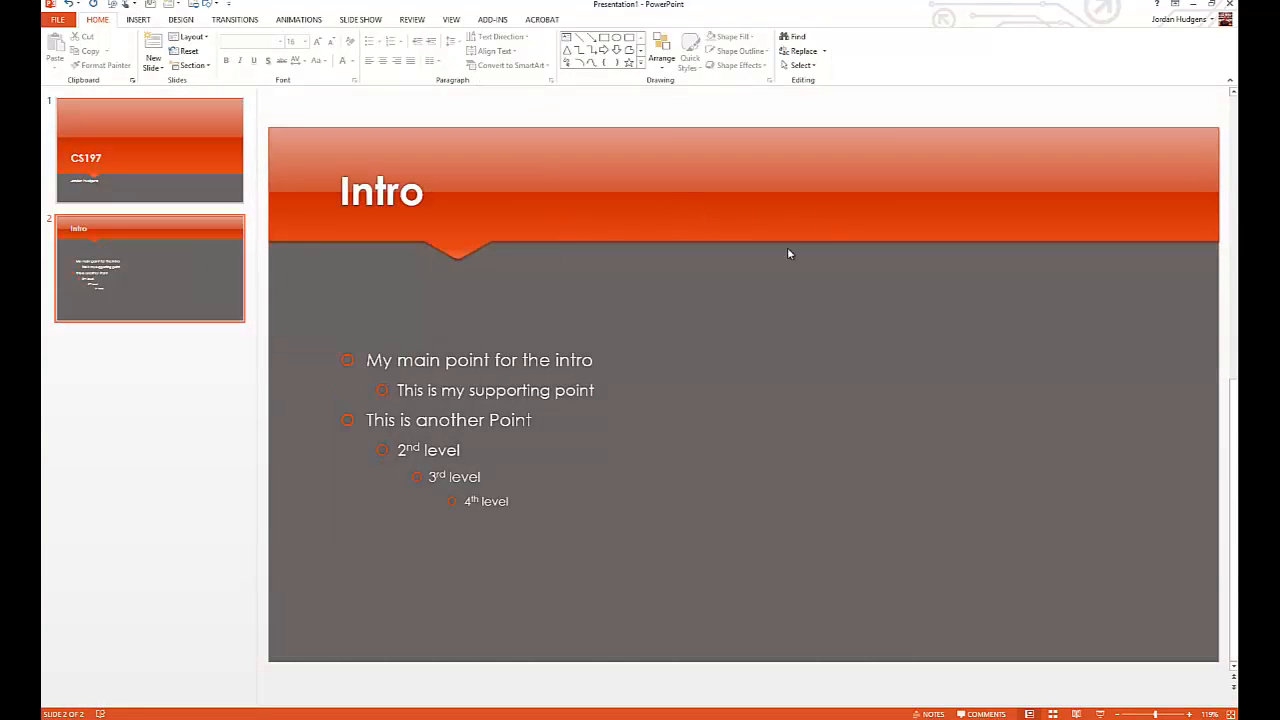
mouse_move(758, 392)
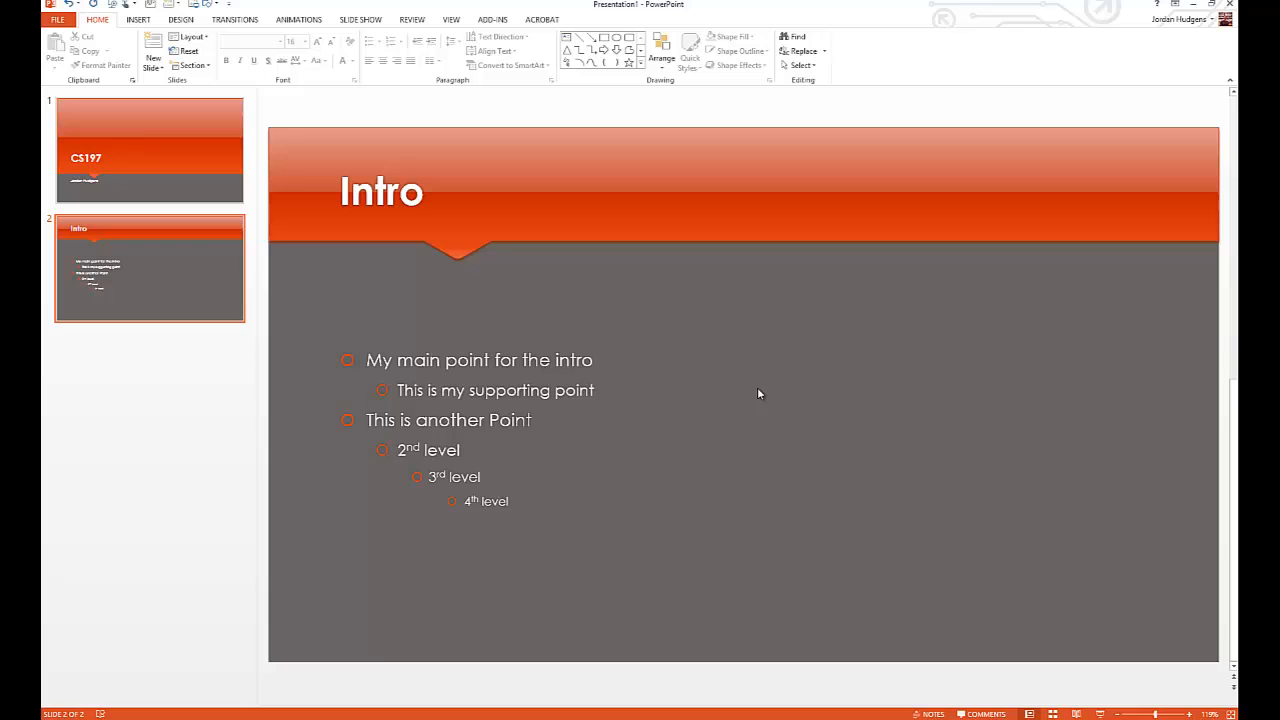
mouse_move(700, 400)
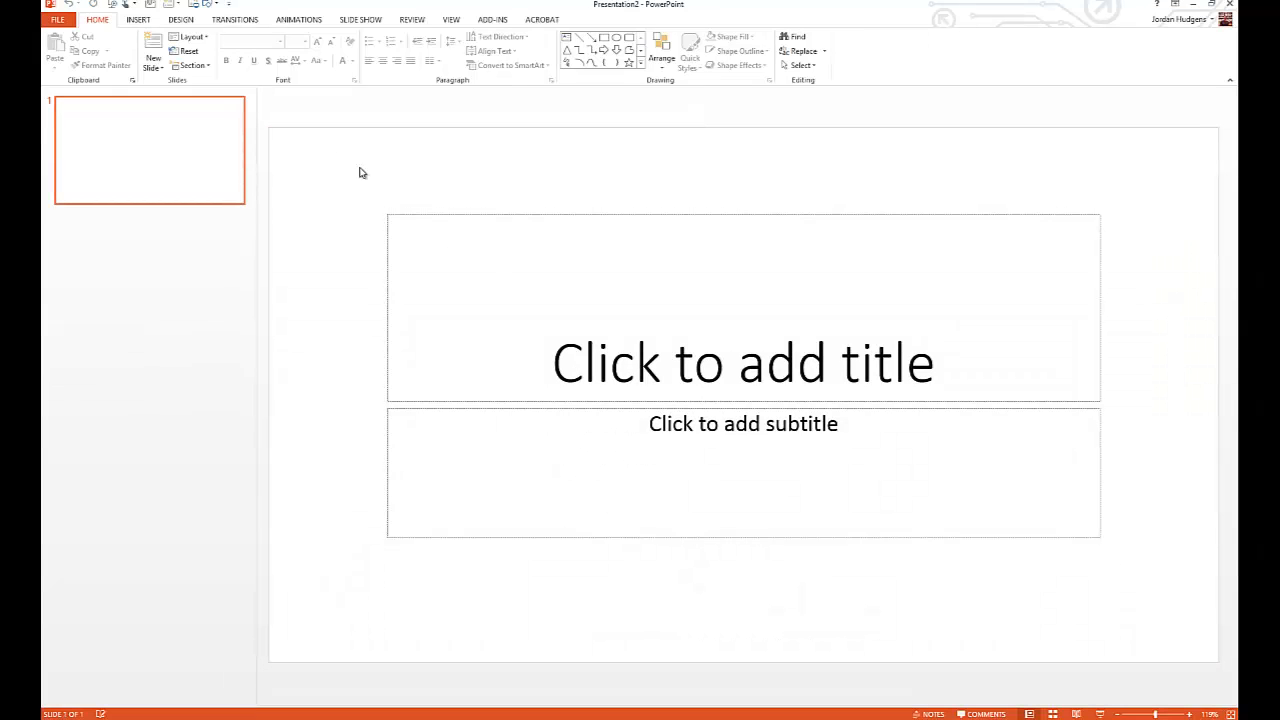
Create a new presentation from the Quotable template via File > New.
left_click(56, 20)
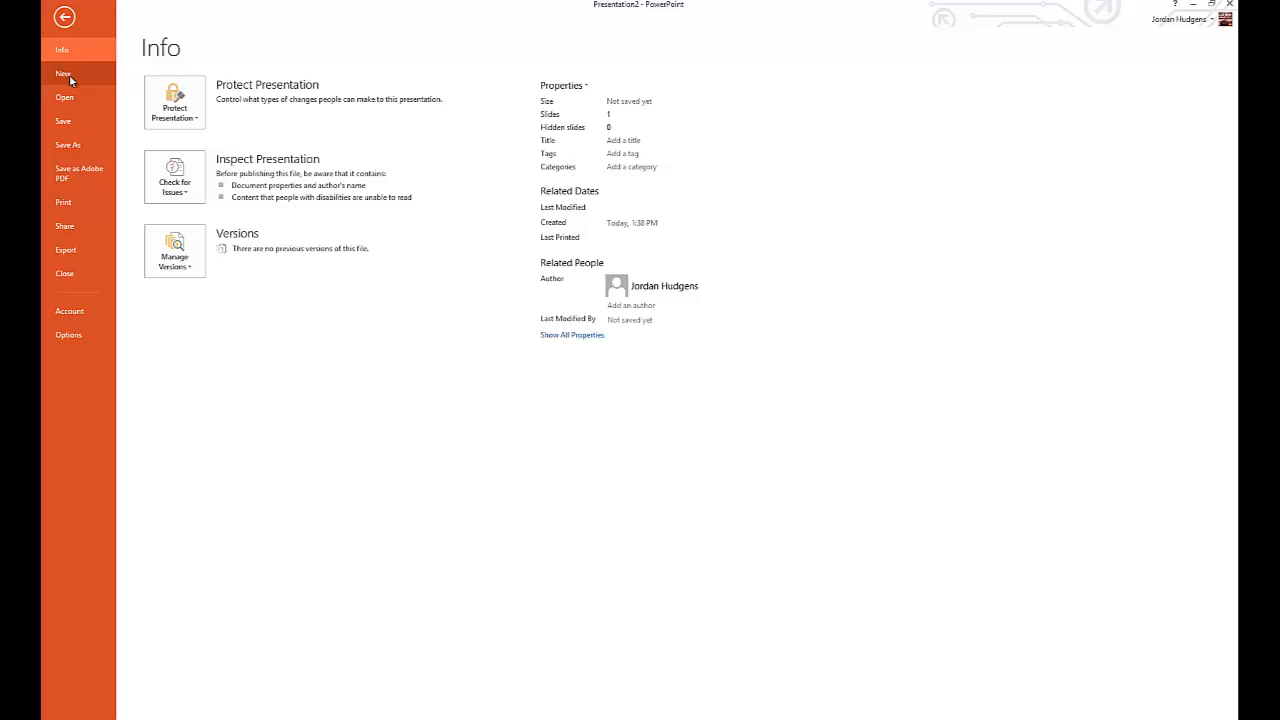
left_click(64, 72)
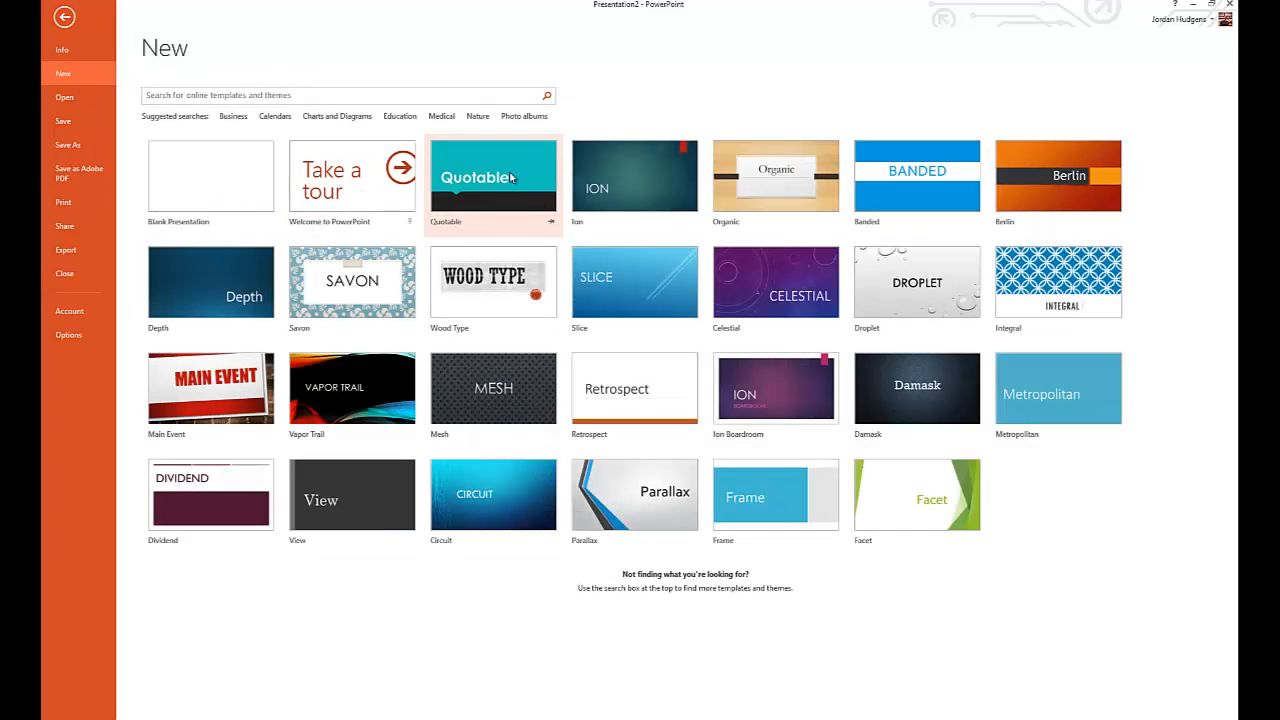
left_click(492, 176)
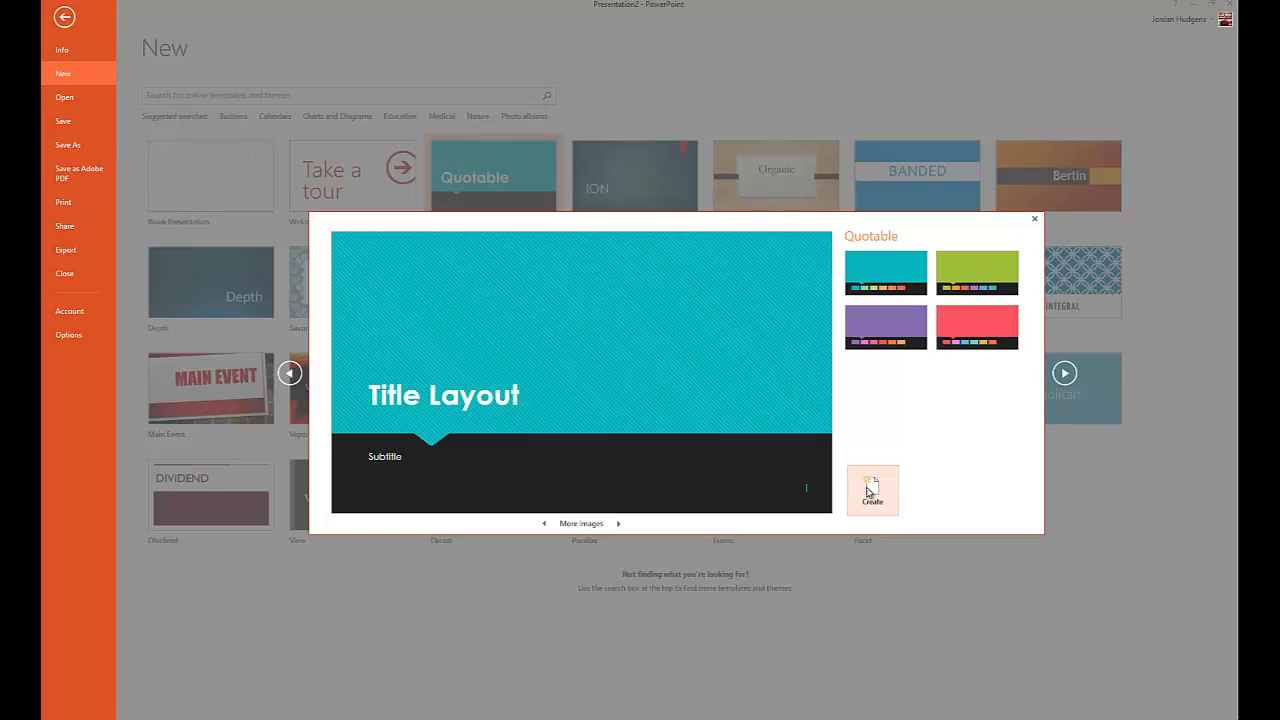
left_click(872, 490)
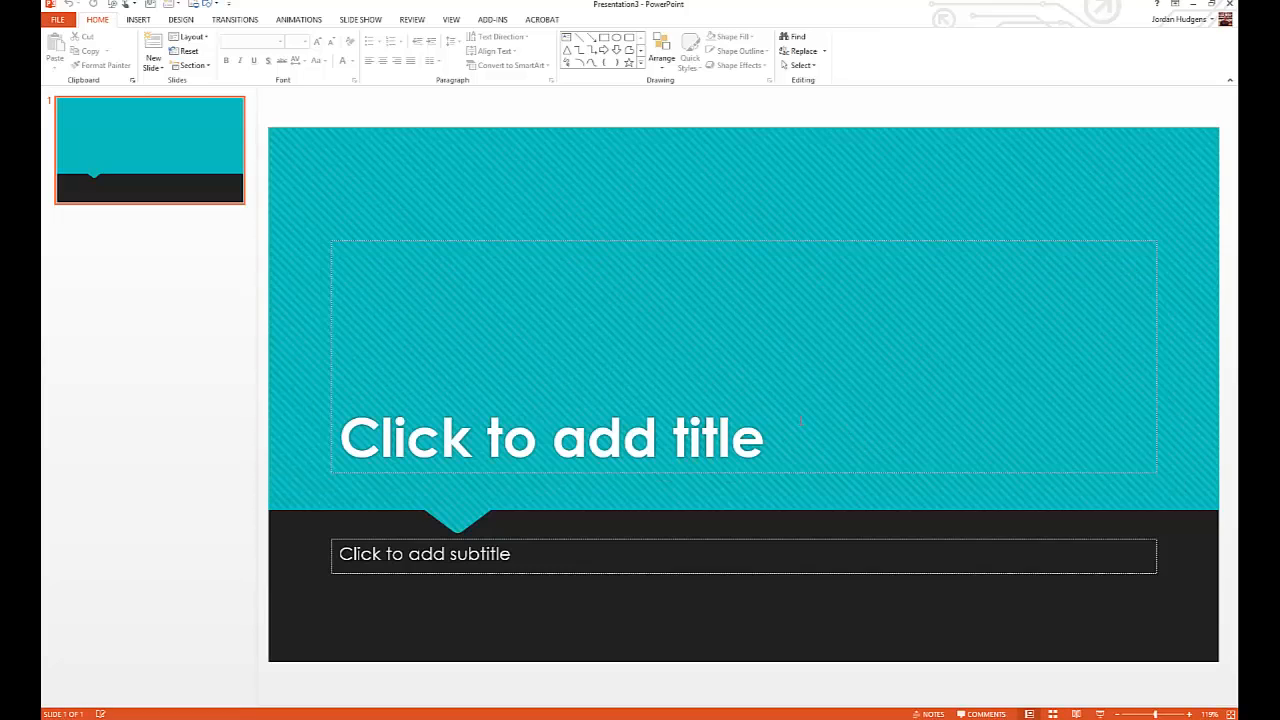
mouse_move(408, 188)
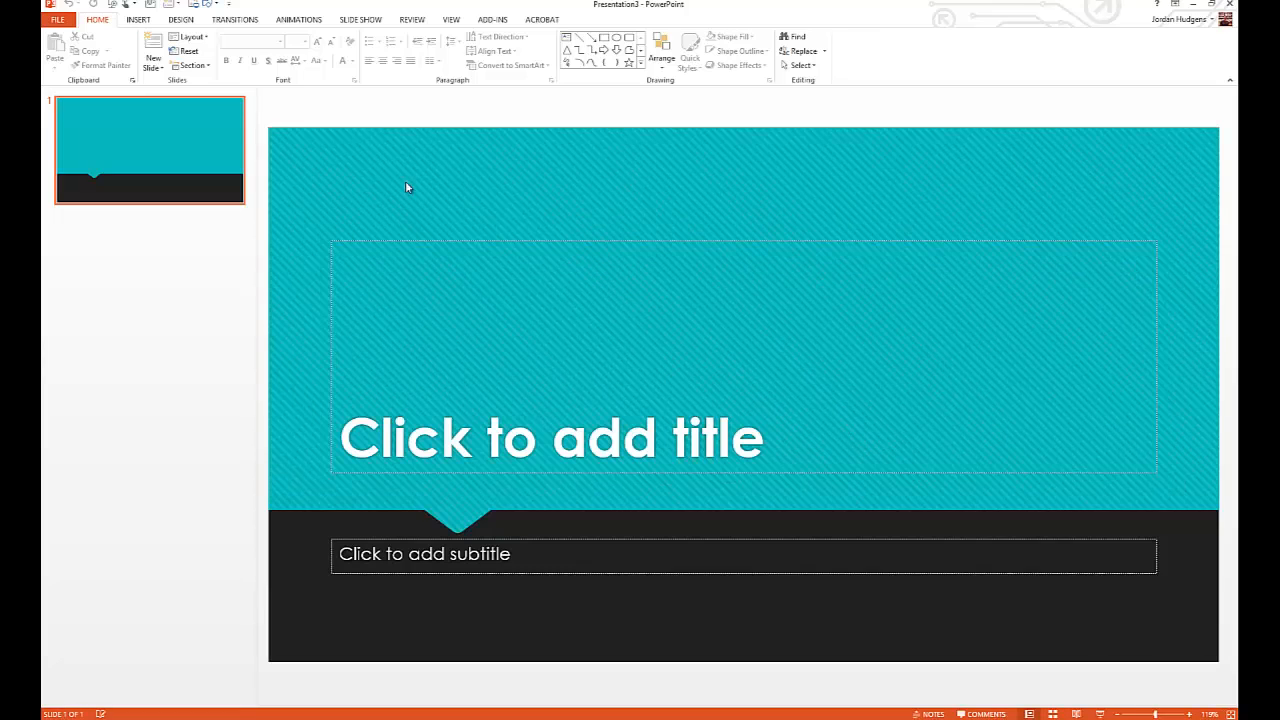
Use the first slide's context menu and switch back to the orange CS197 Intro deck.
right_click(150, 148)
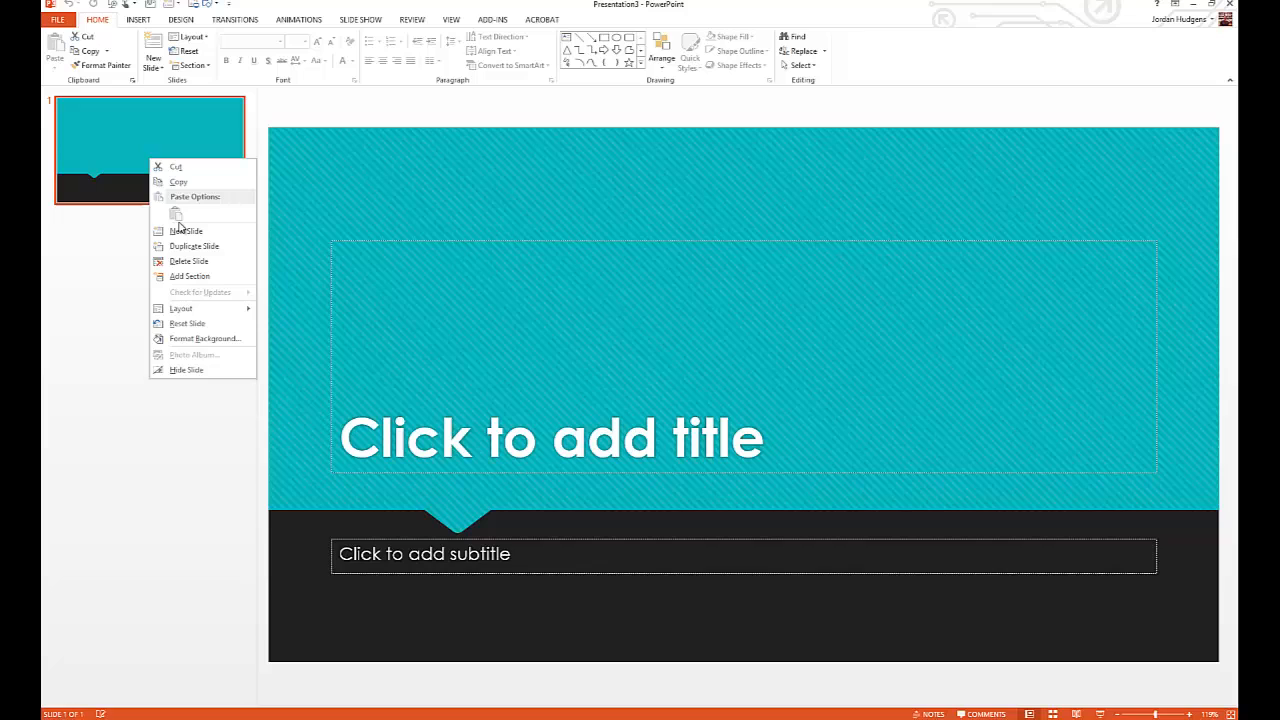
left_click(186, 232)
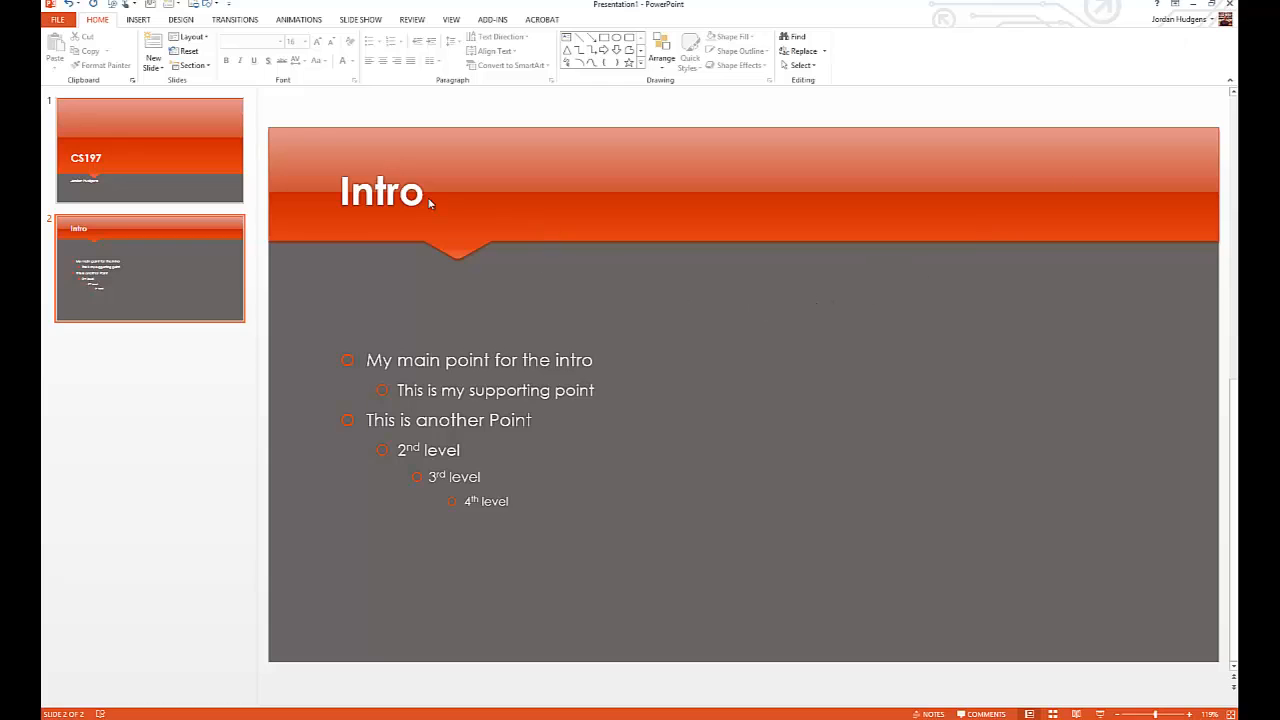
left_click(148, 148)
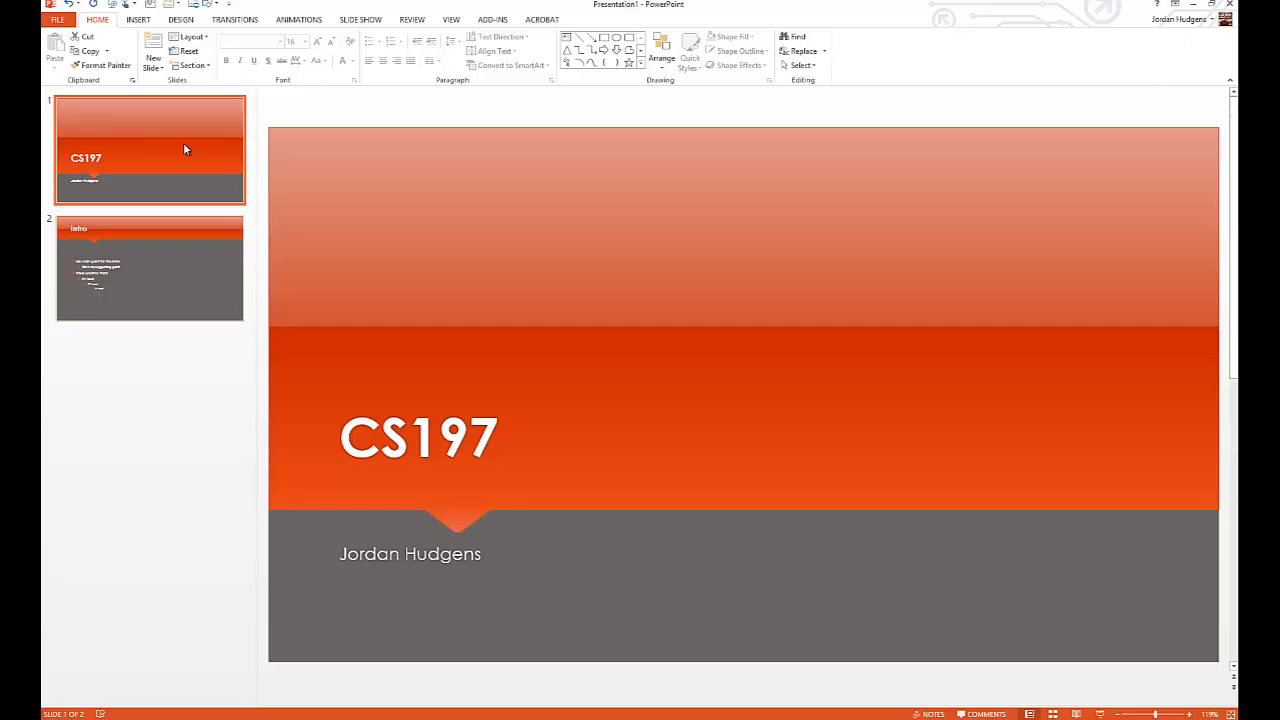
left_click(148, 268)
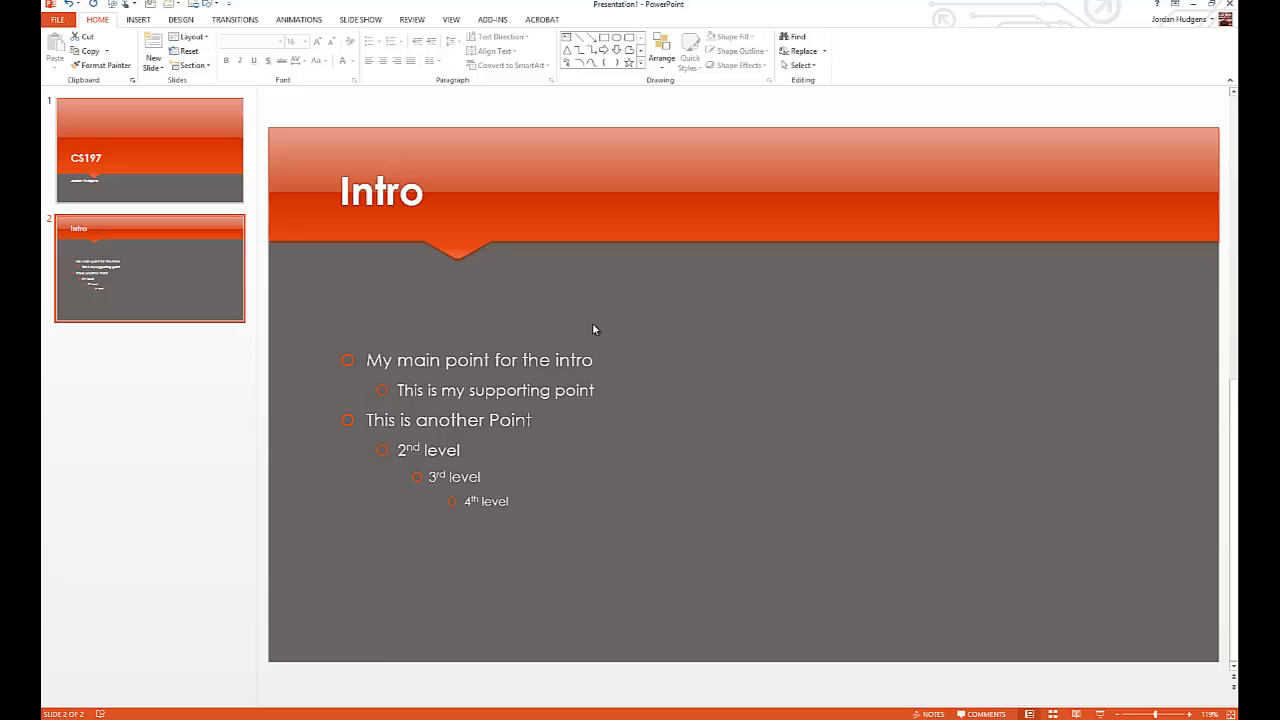
mouse_move(808, 368)
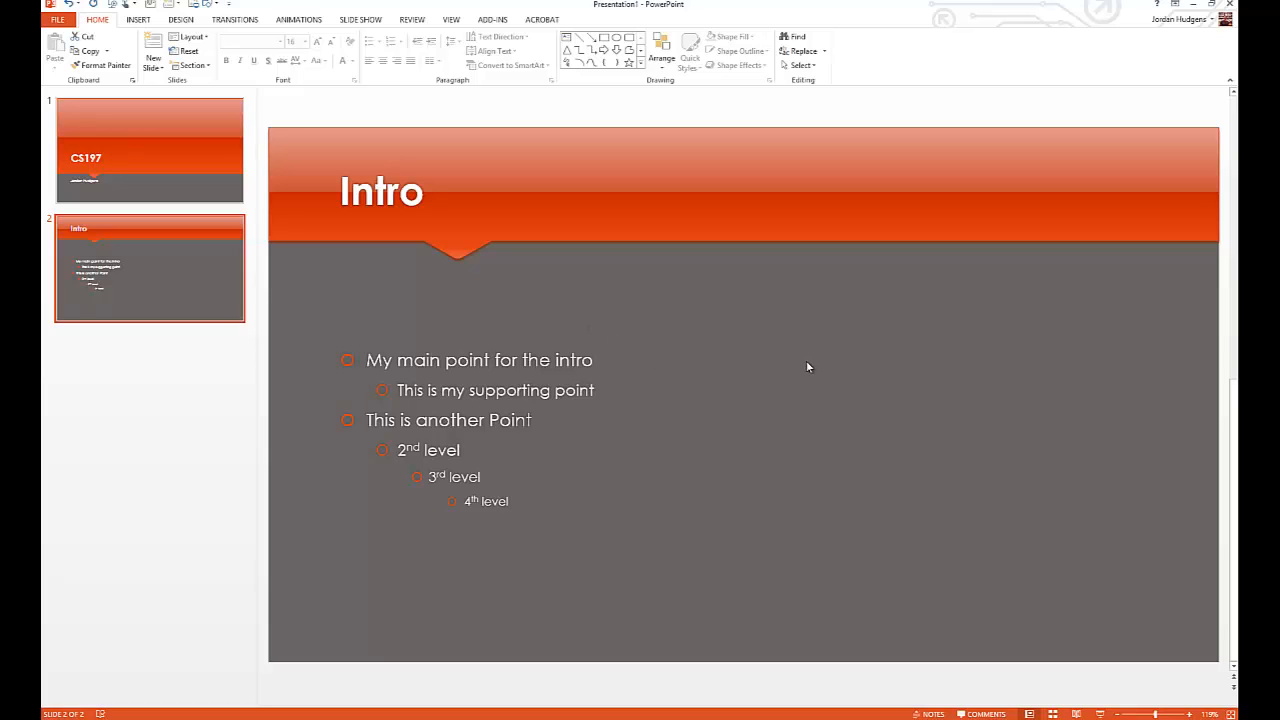
mouse_move(730, 354)
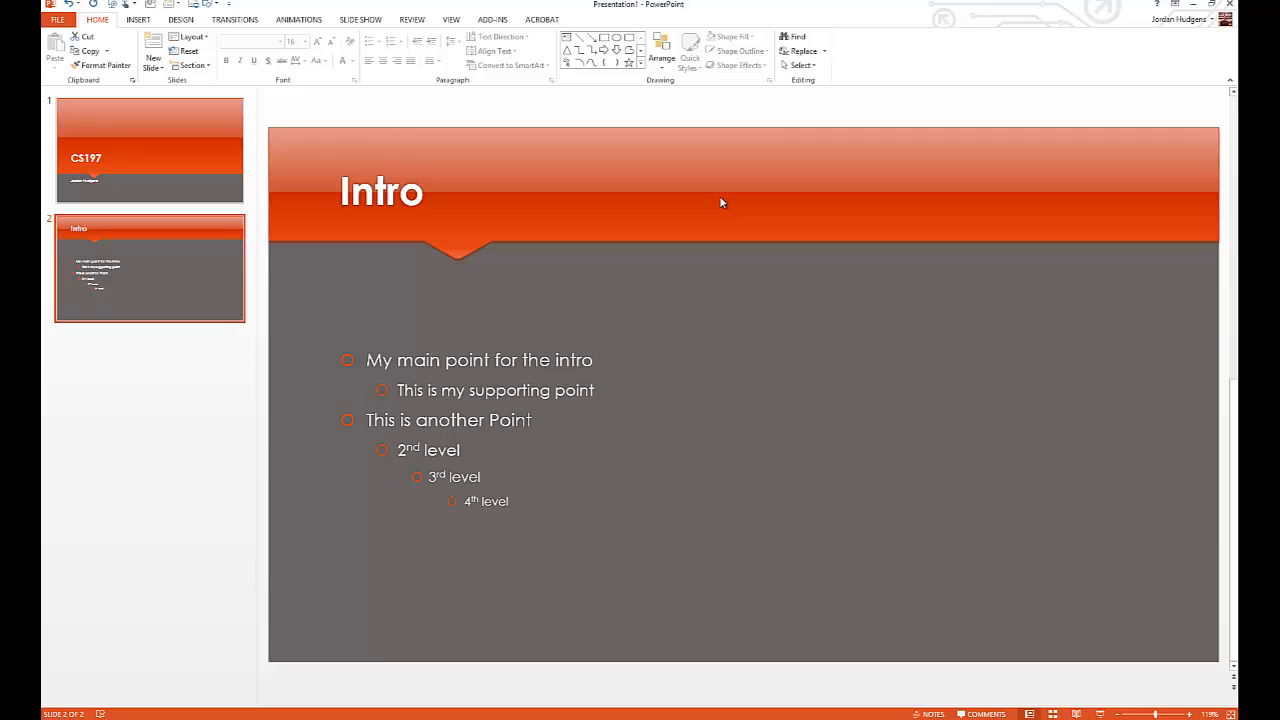
mouse_move(584, 270)
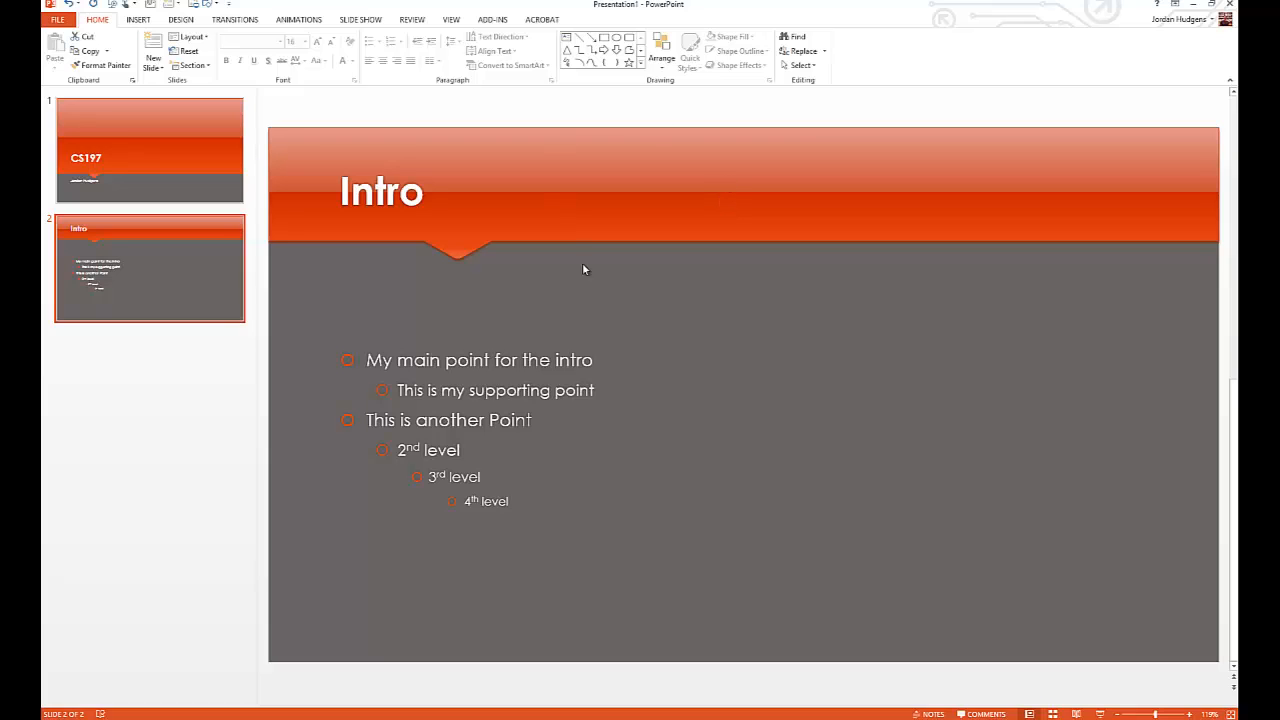
mouse_move(744, 424)
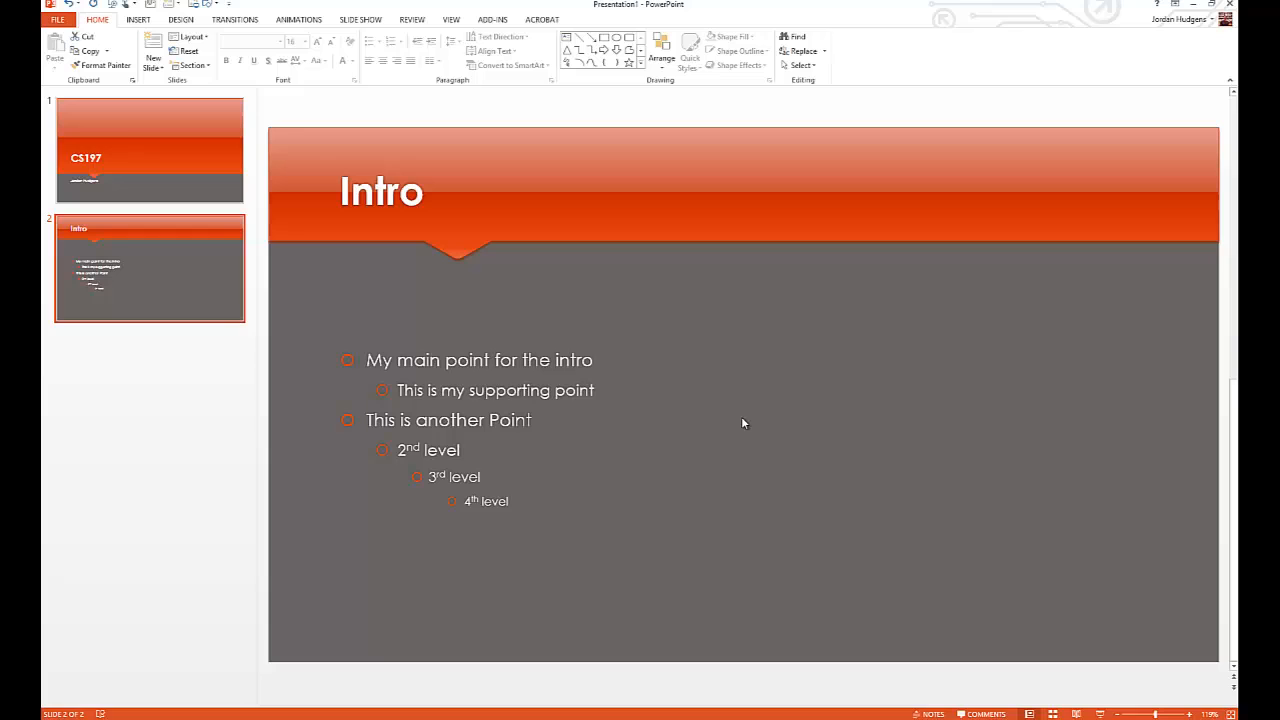